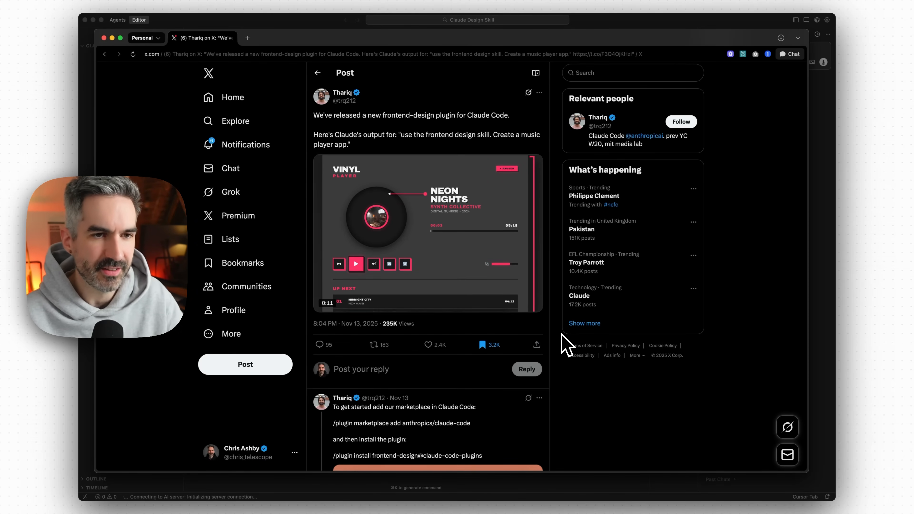
Step: Work through the Cursor window and terminal panel to get a prompt ready for commands
click(355, 264)
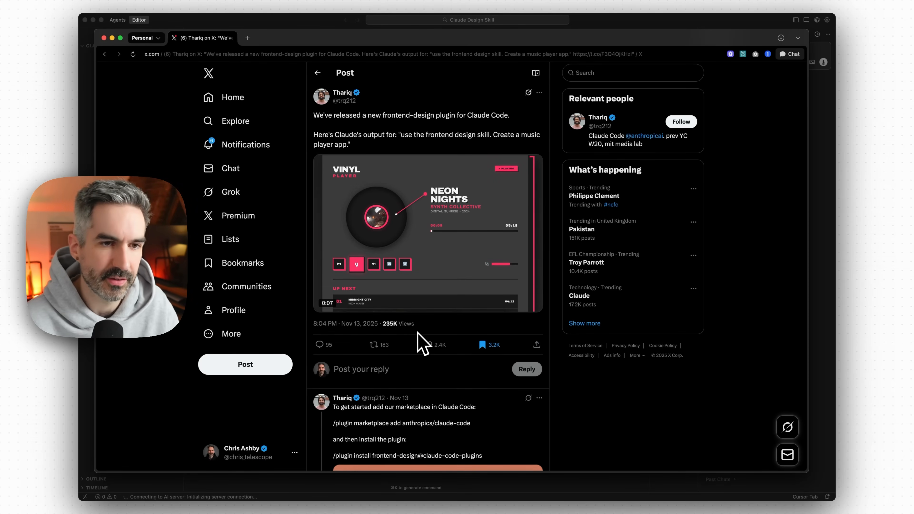
click(356, 264)
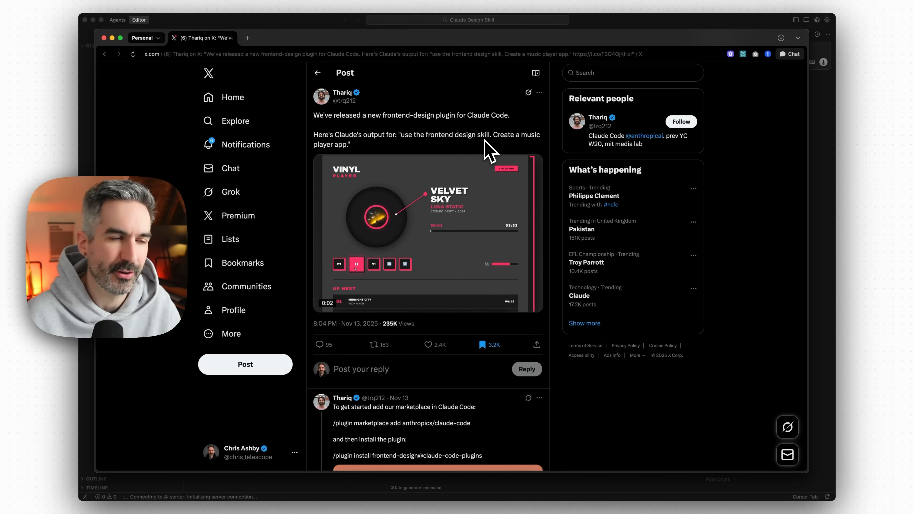
click(356, 264)
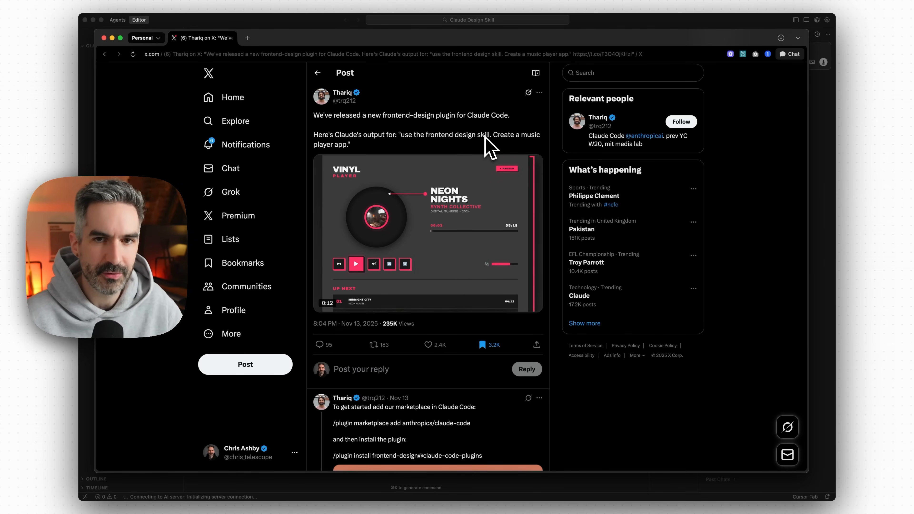
click(356, 264)
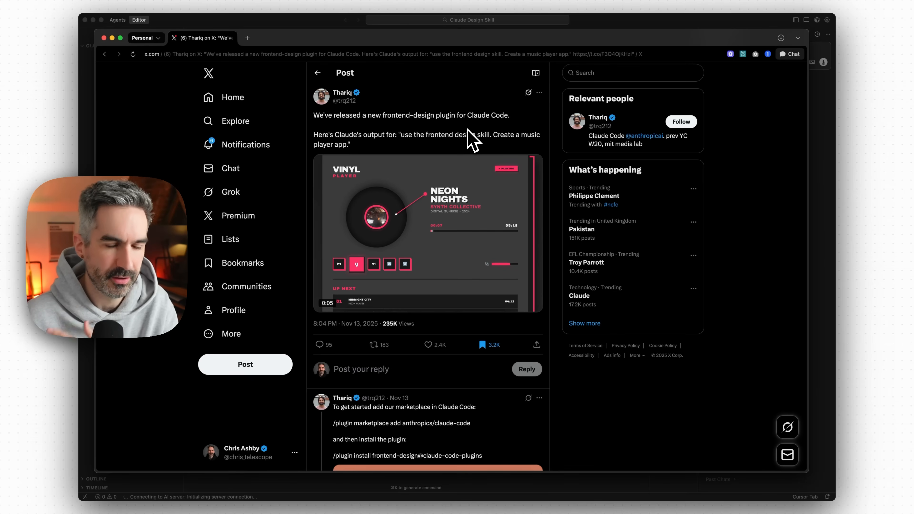
click(356, 264)
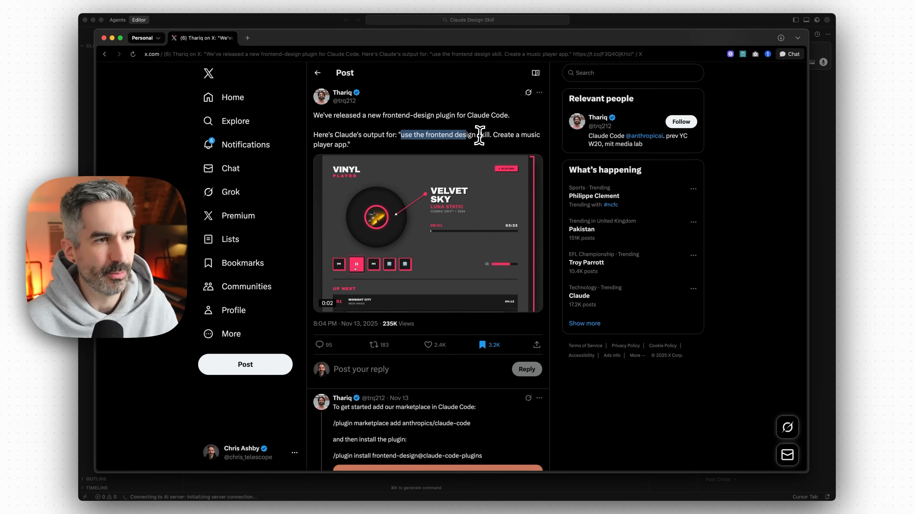
click(356, 264)
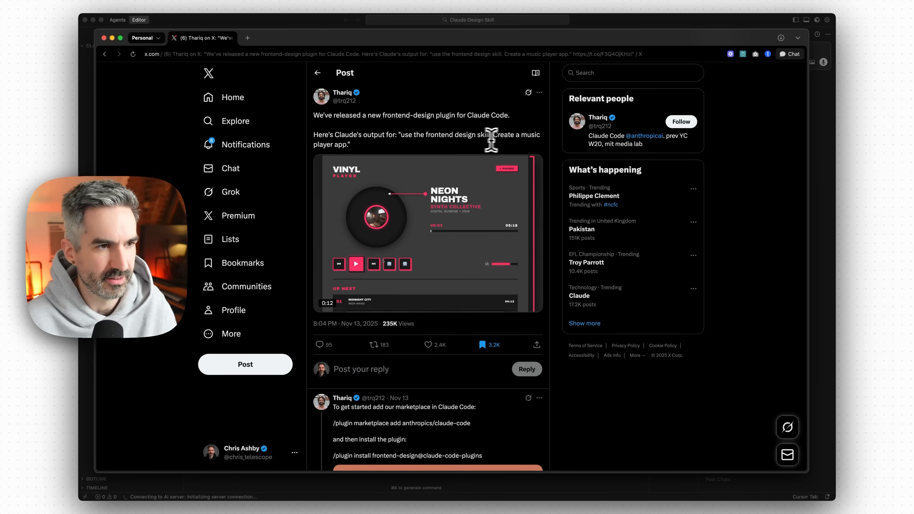
click(355, 264)
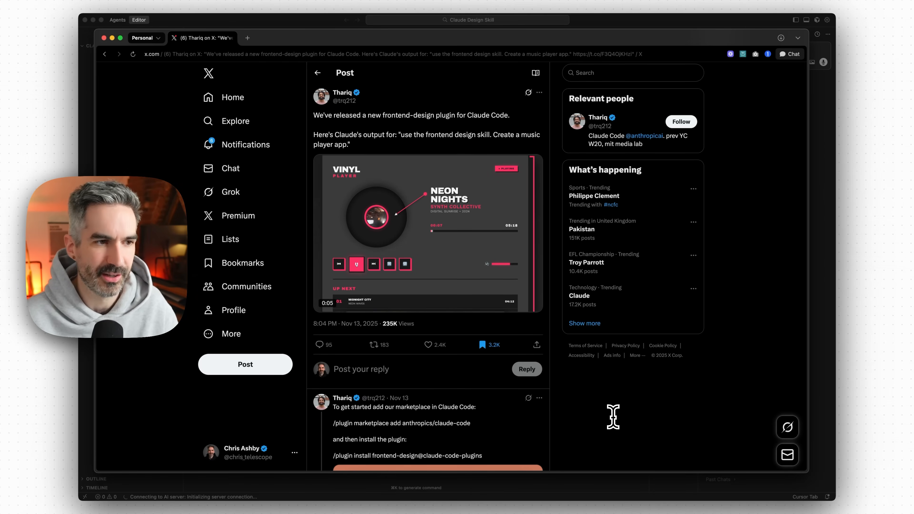
click(356, 264)
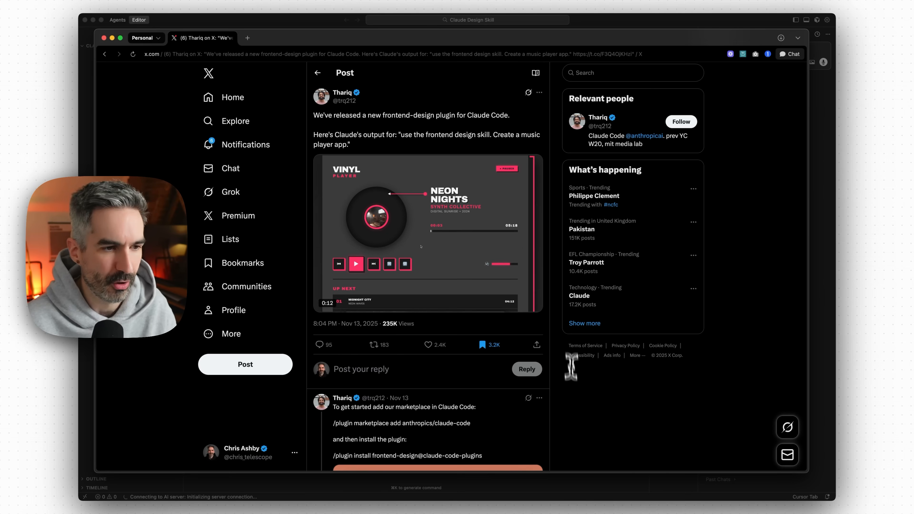
scroll(down, 3)
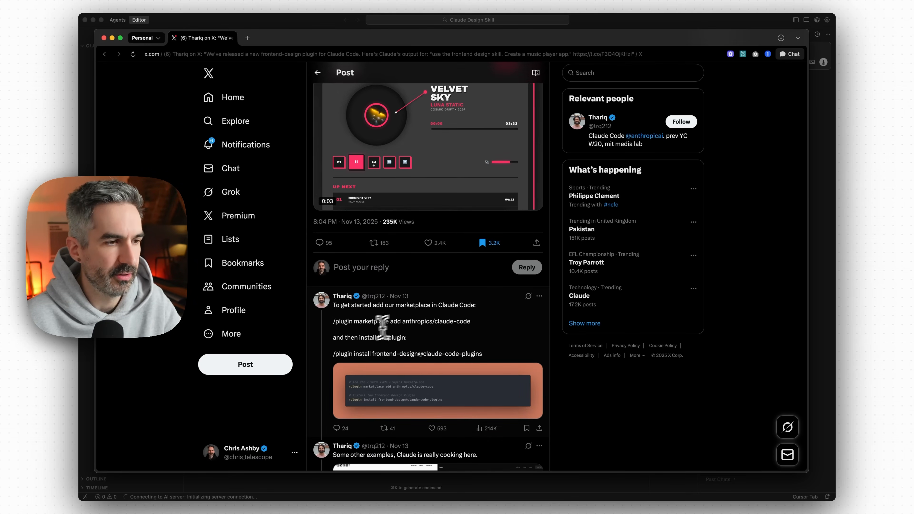
click(356, 162)
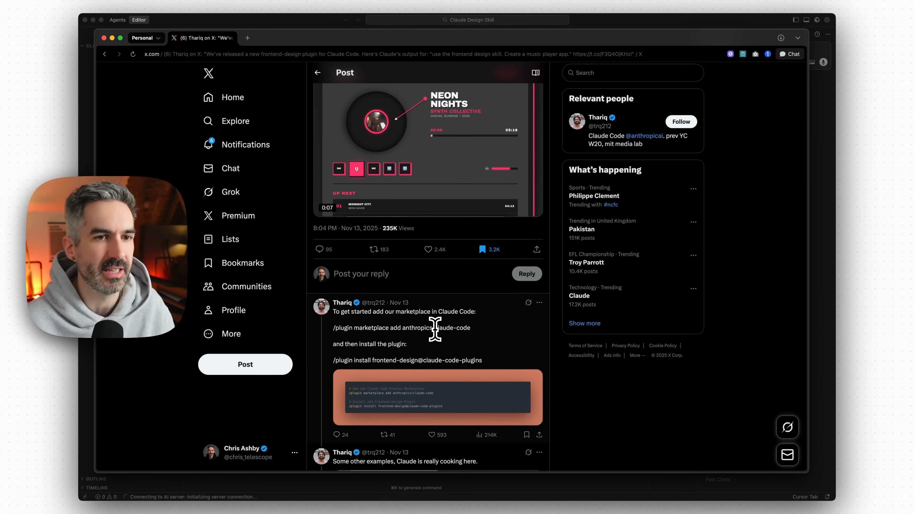
click(373, 169)
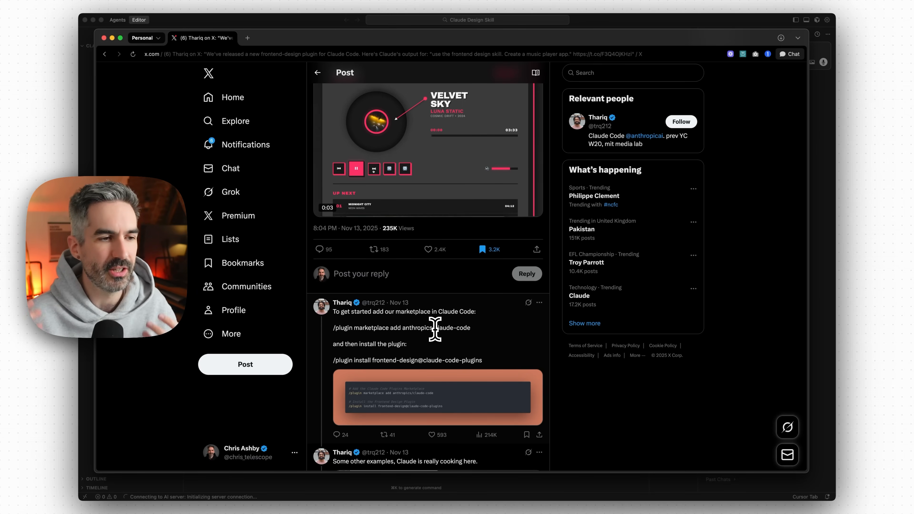
click(356, 169)
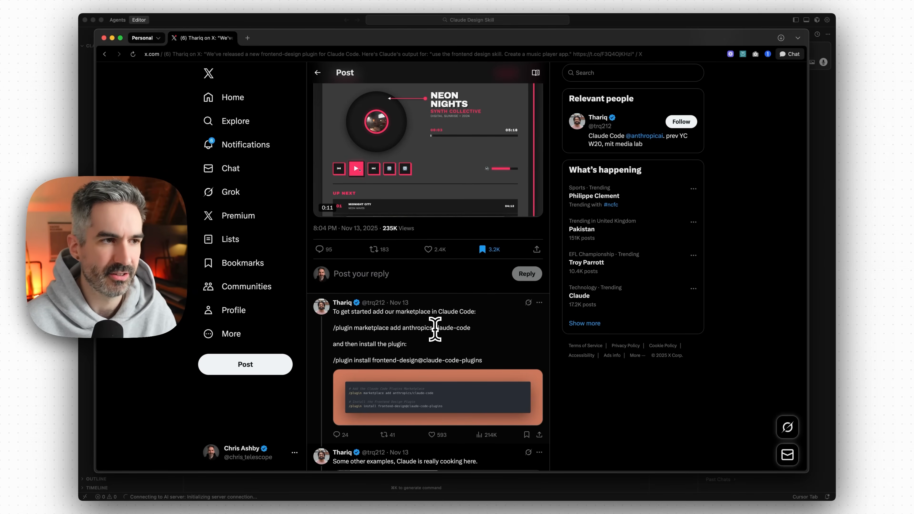
click(355, 168)
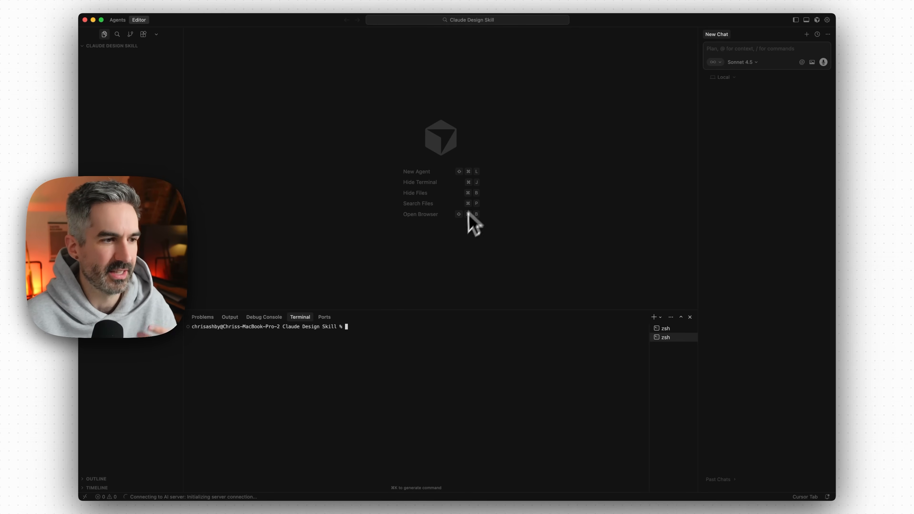
mouse_move(361, 335)
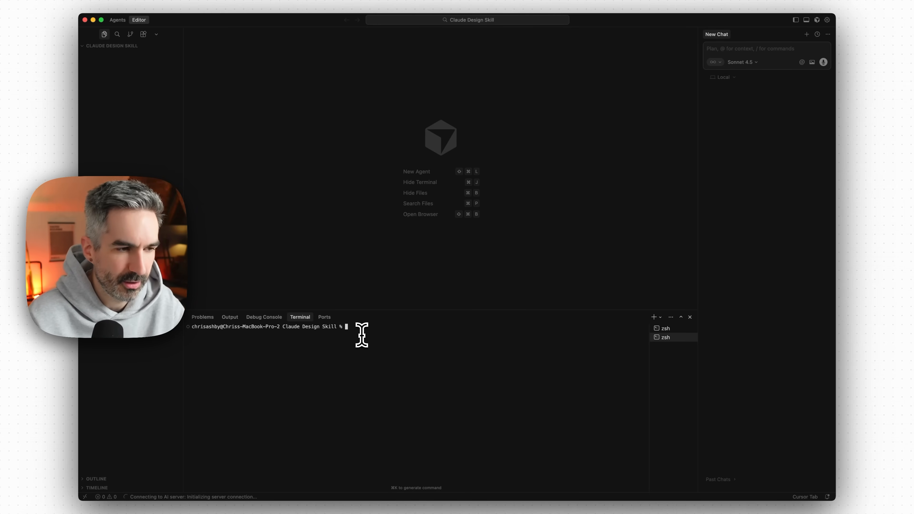
Step: Start claude and request a simple AI agency landing page that sells custom AI solutions
text(claude)
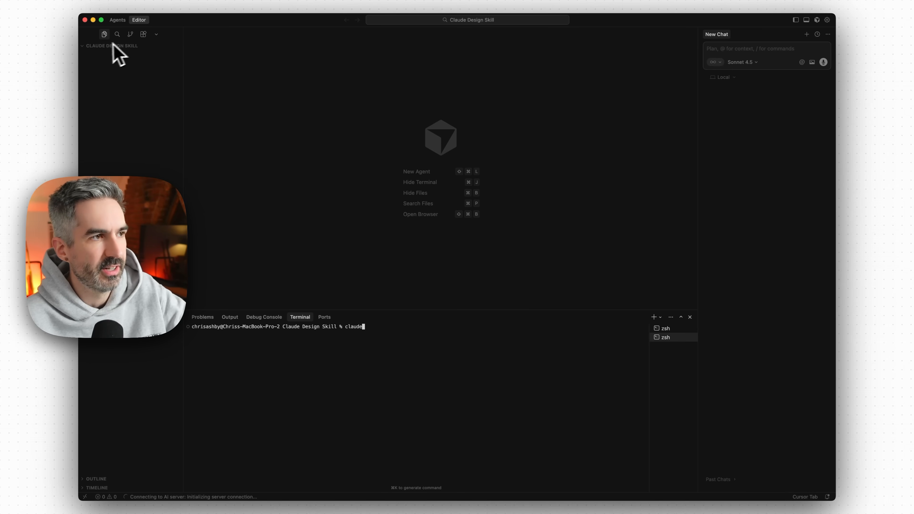
mouse_move(404, 337)
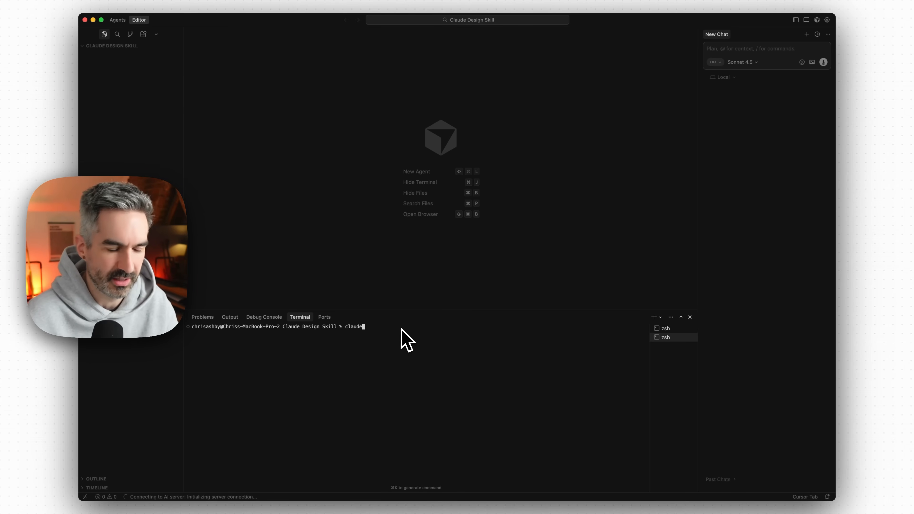
key(Return)
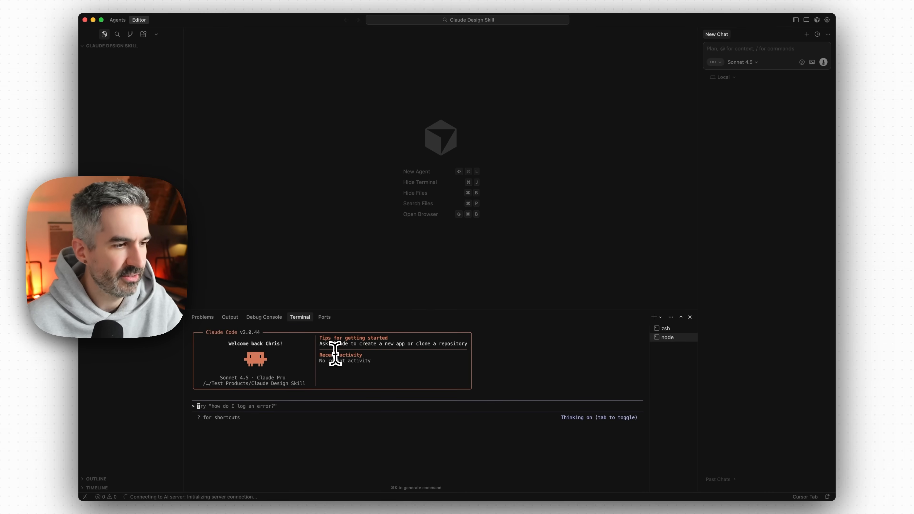
text(Let's create a simple landing page for an AI agency that builds and sells custom AI apps to businesses to save them time, automate processees and make them more money. Research other AI agencies to create high quality copy that converts potential clients to book a call, and follow best practice for agency landing pages to maximise the number of call booking we would get.)
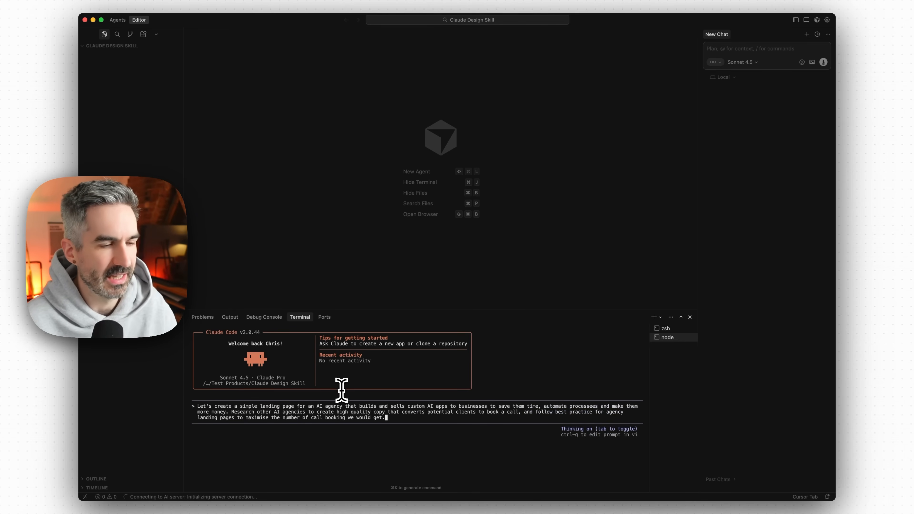
mouse_move(238, 411)
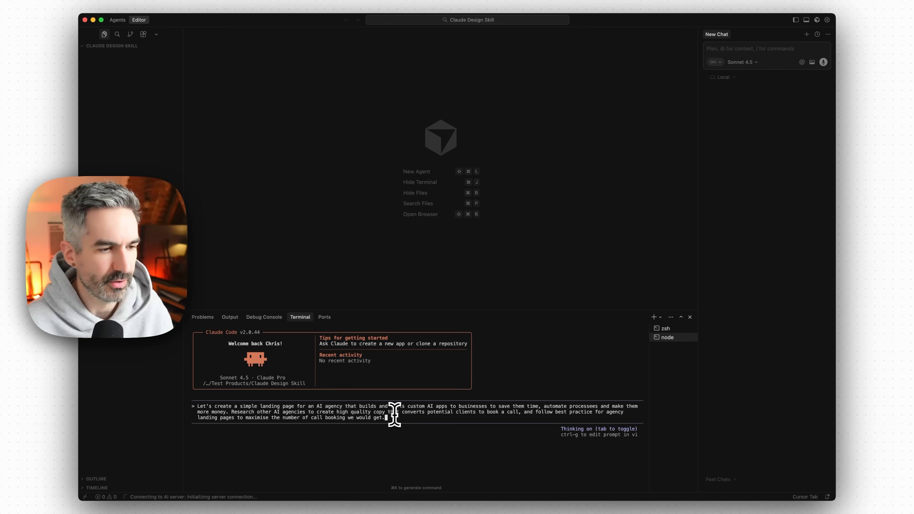
mouse_move(562, 417)
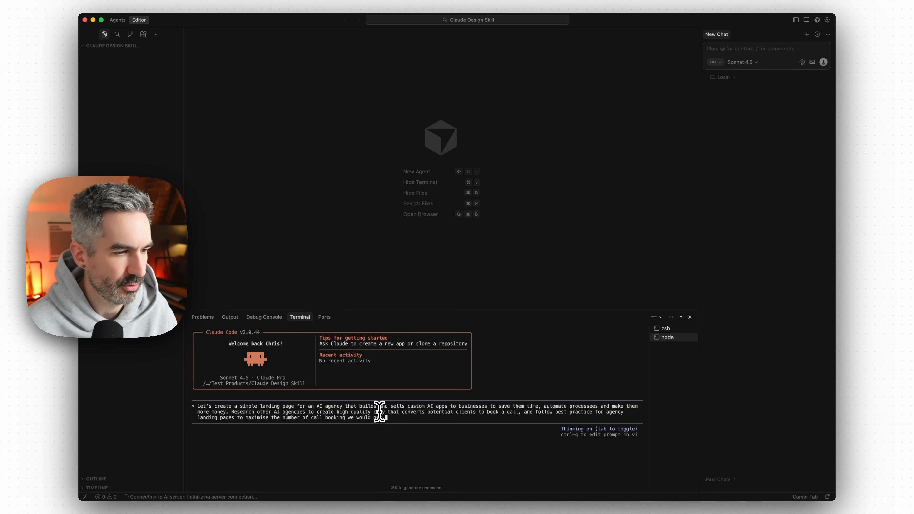
mouse_move(398, 417)
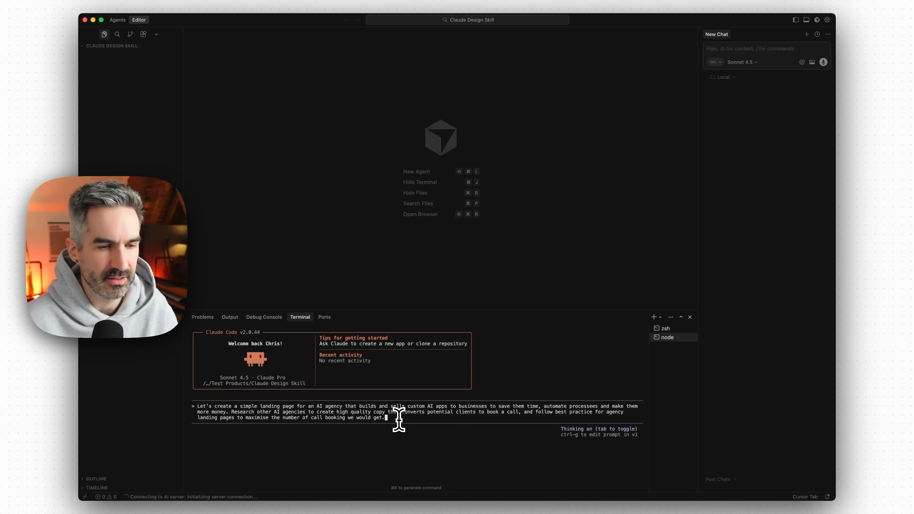
key(Return)
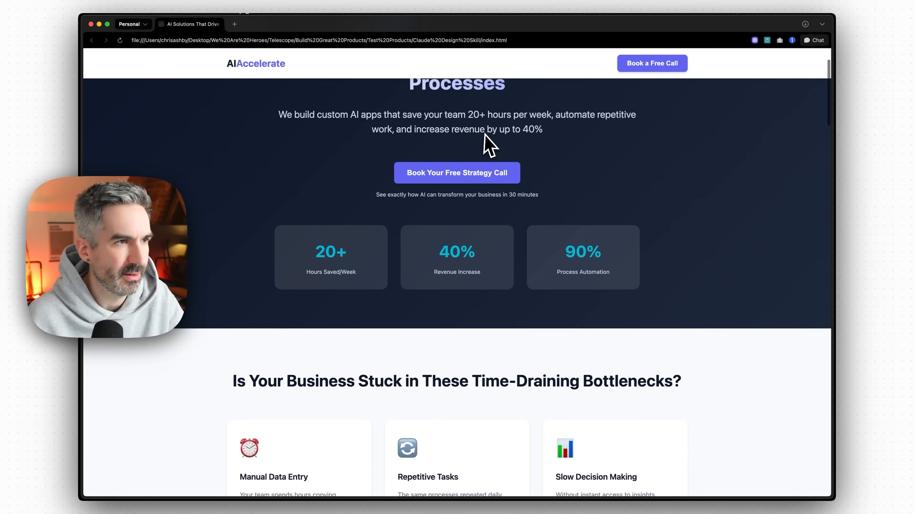
Step: Review the AIAccelerate page's hero, stat cards, services and booking form, then return to the X post
scroll(down, 3)
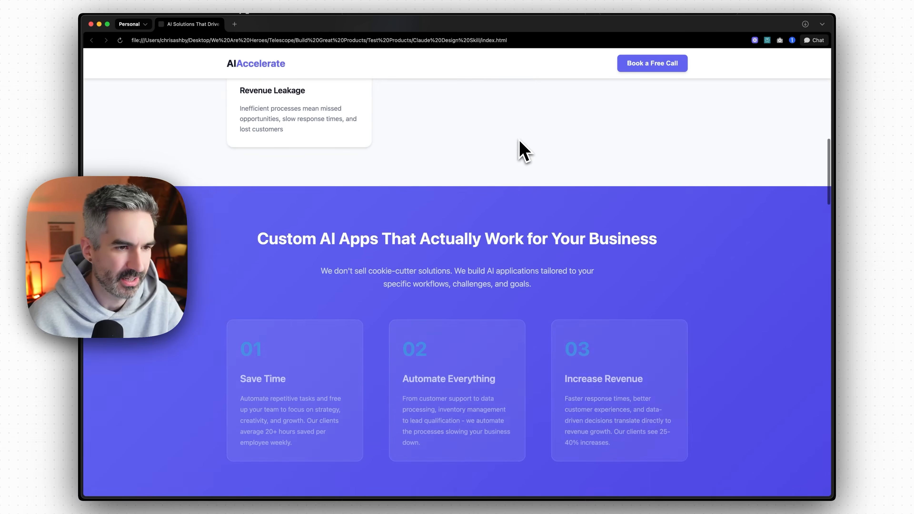
scroll(down, 3)
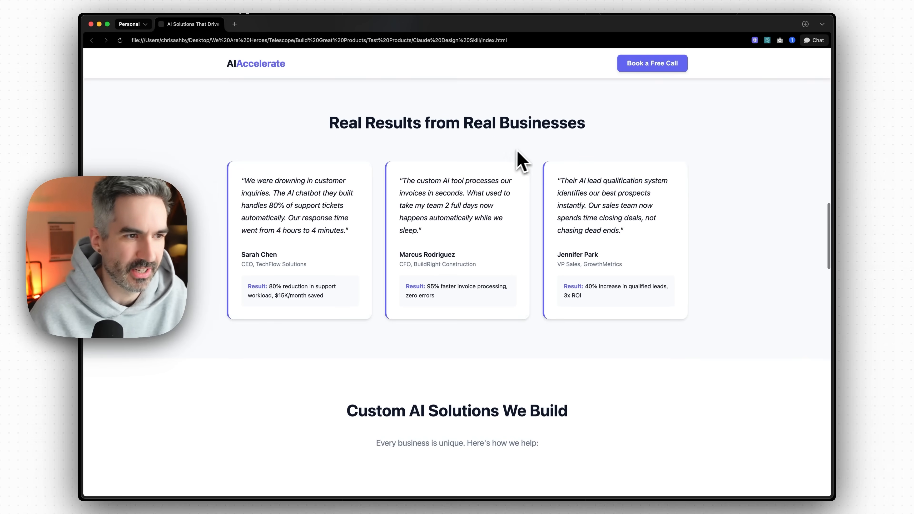
scroll(down, 3)
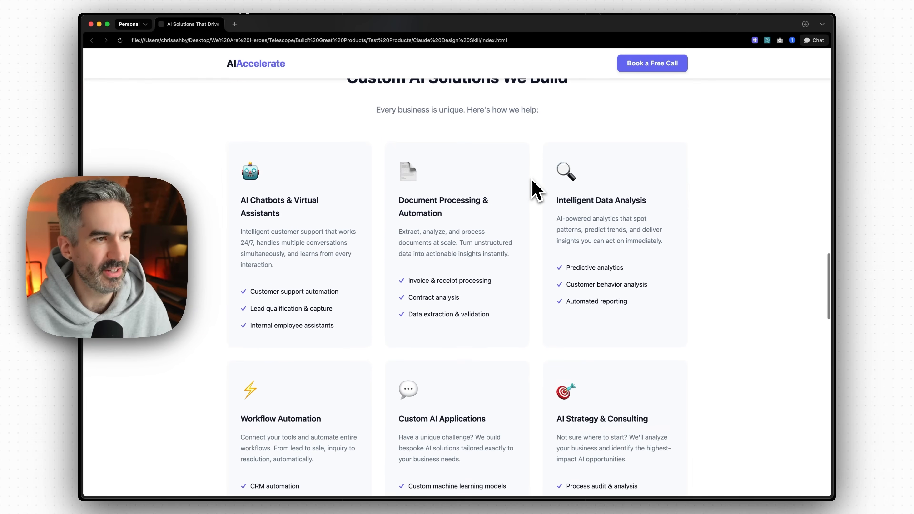
scroll(down, 3)
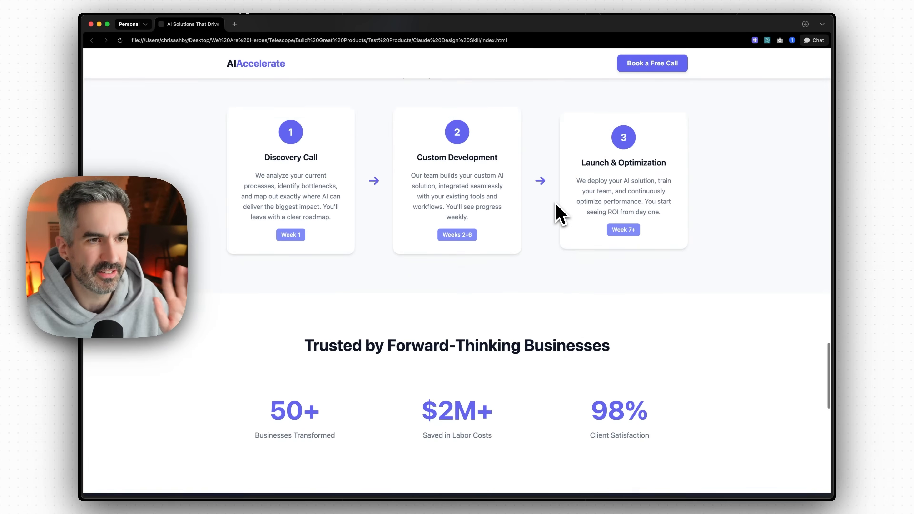
scroll(down, 3)
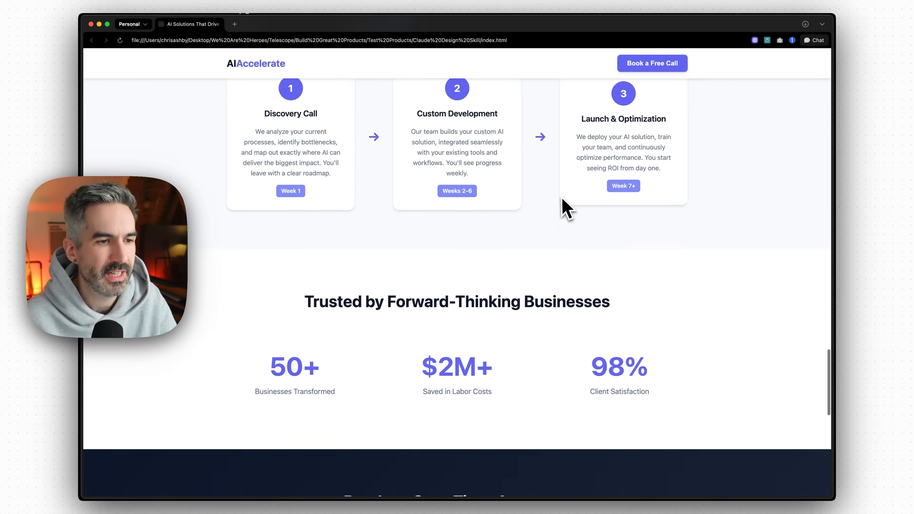
scroll(down, 3)
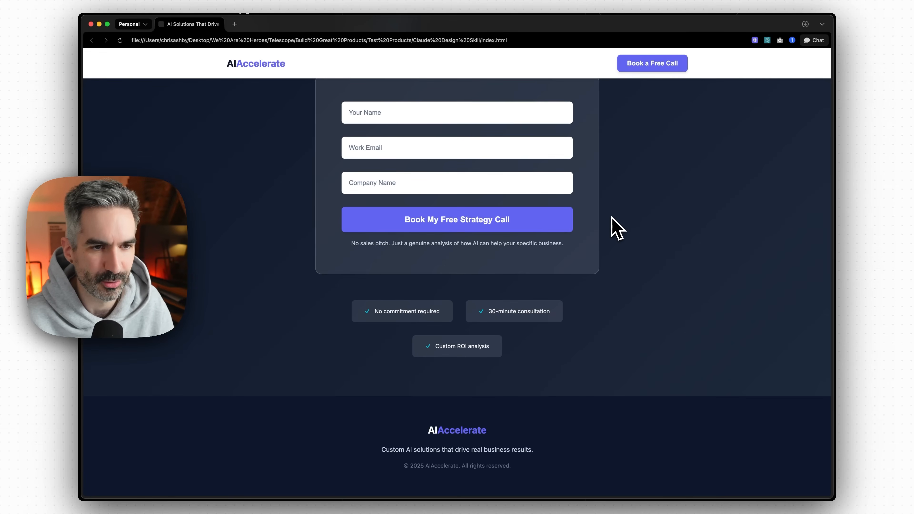
scroll(up, 3)
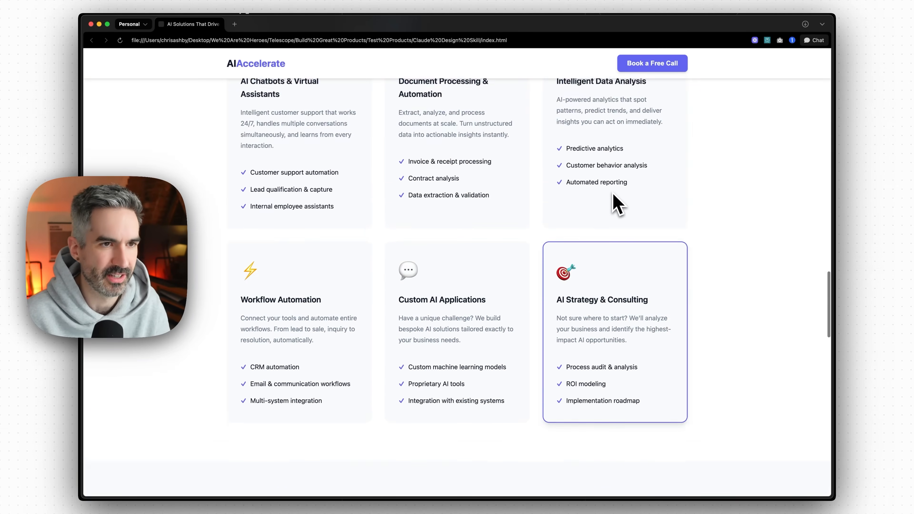
scroll(up, 3)
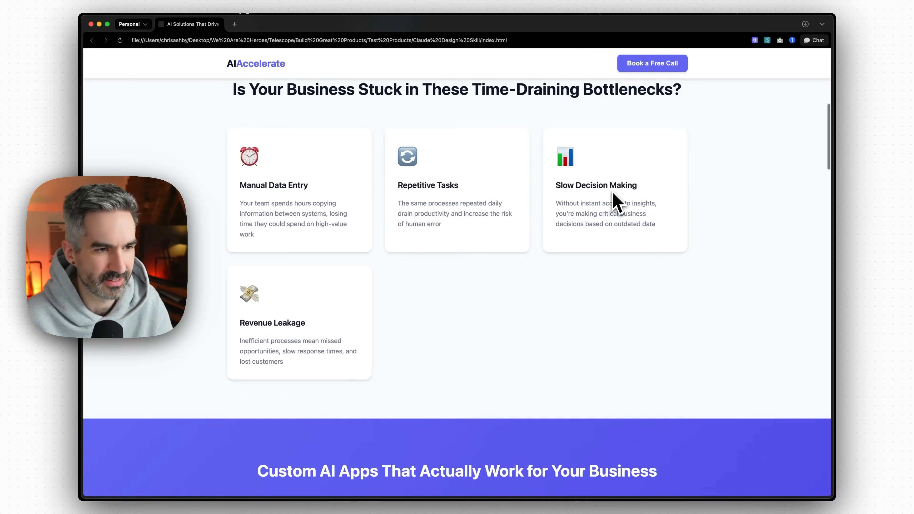
scroll(down, 3)
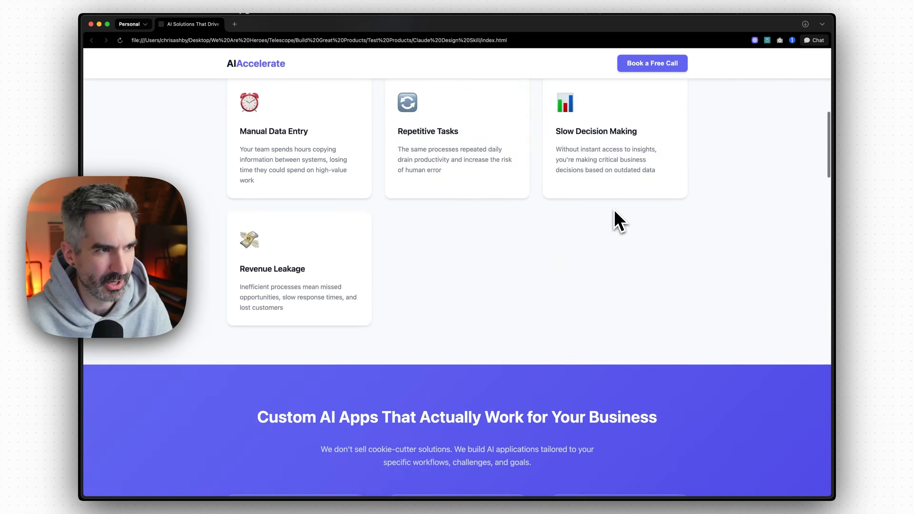
scroll(up, 3)
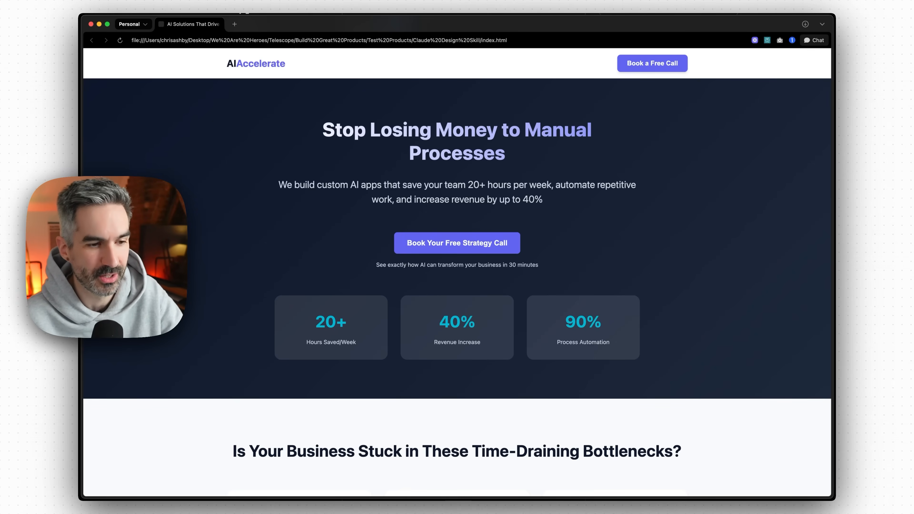
click(189, 24)
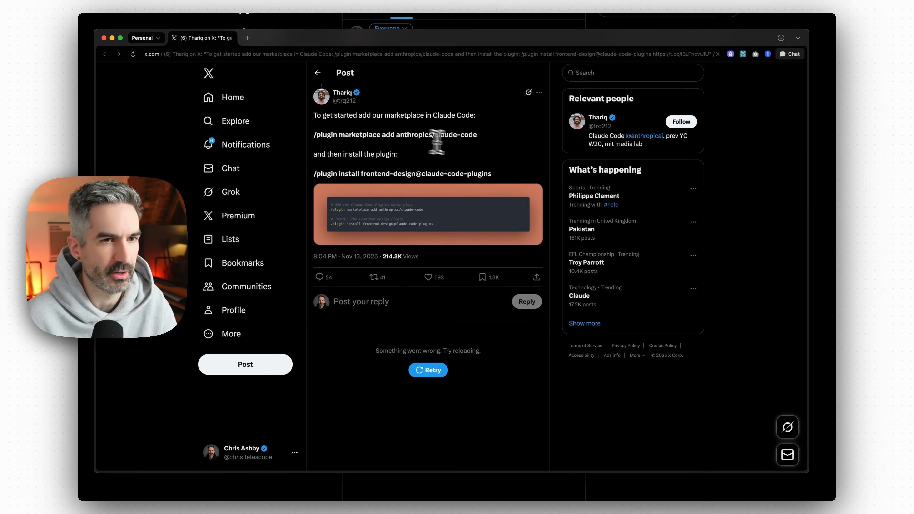
mouse_move(498, 448)
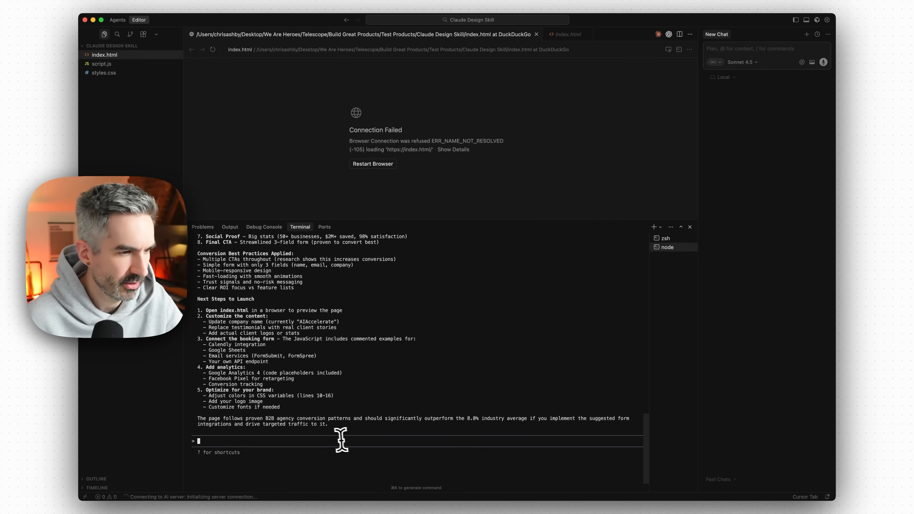
Step: Add the anthropics/claude-code plugin marketplace and confirm the source
text(/plugin marketplace add anthropics/claude-code)
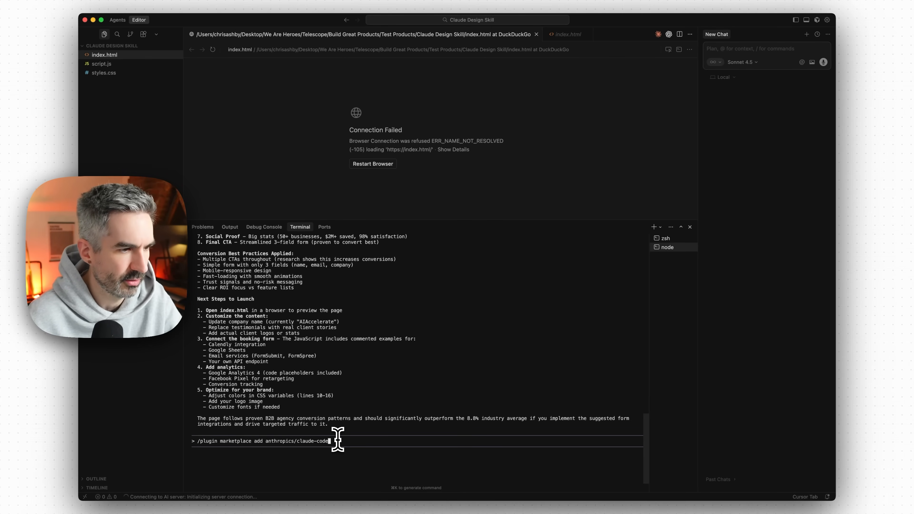
key(Return)
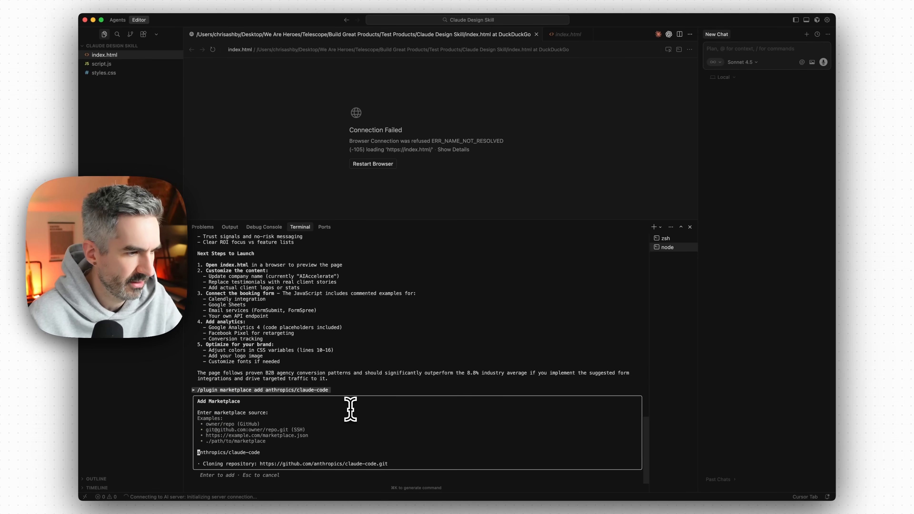
key(Return)
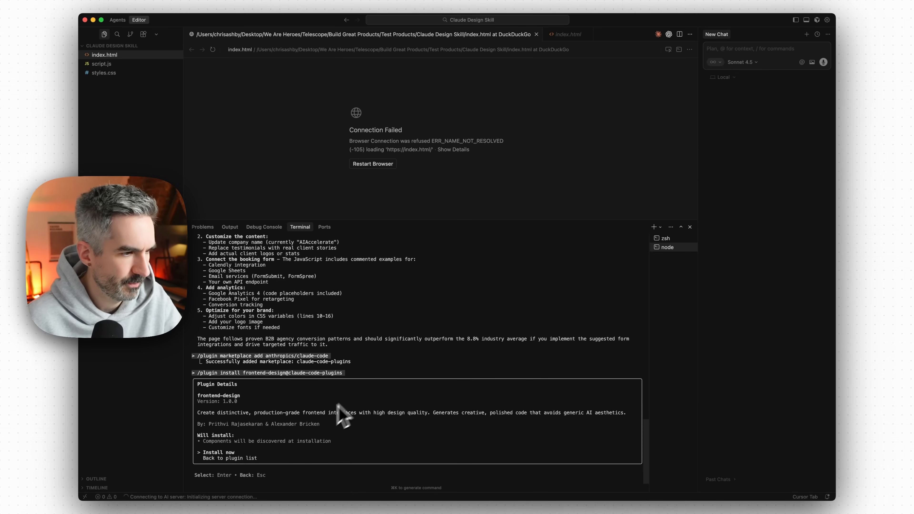
mouse_move(323, 450)
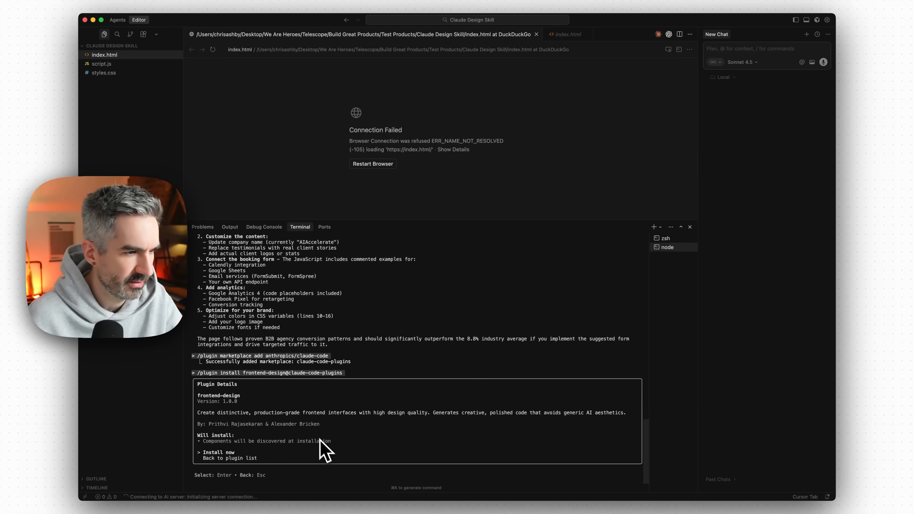
mouse_move(398, 422)
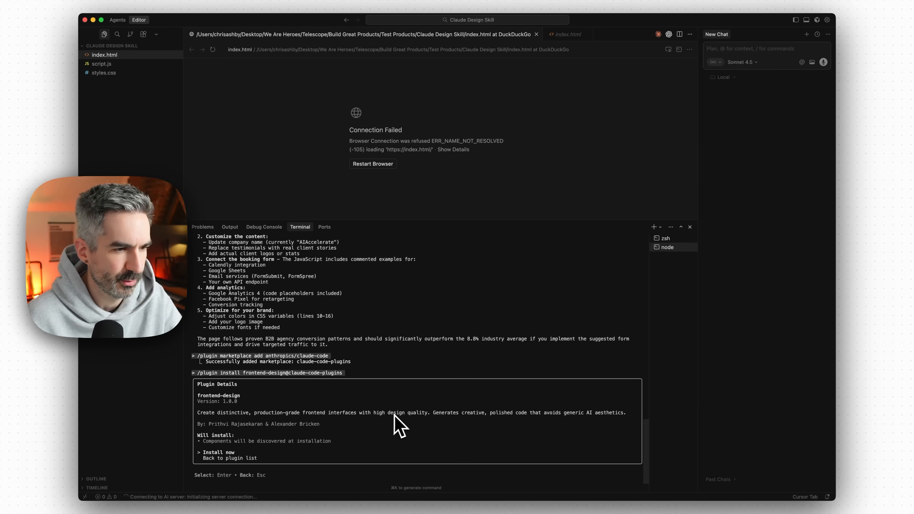
mouse_move(570, 429)
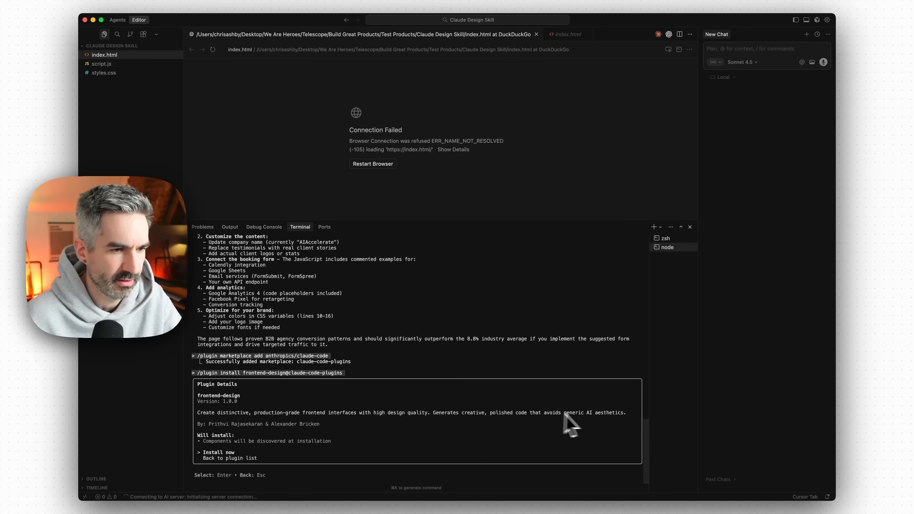
mouse_move(556, 446)
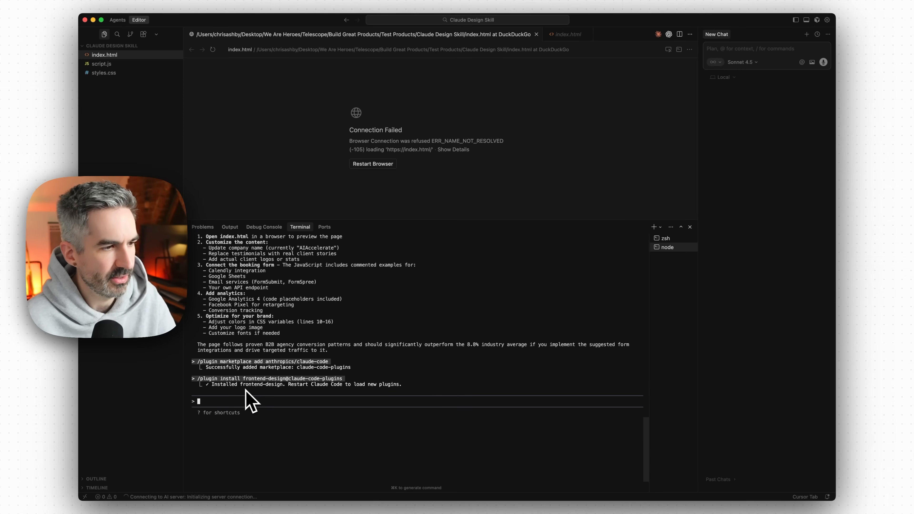
scroll(down, 3)
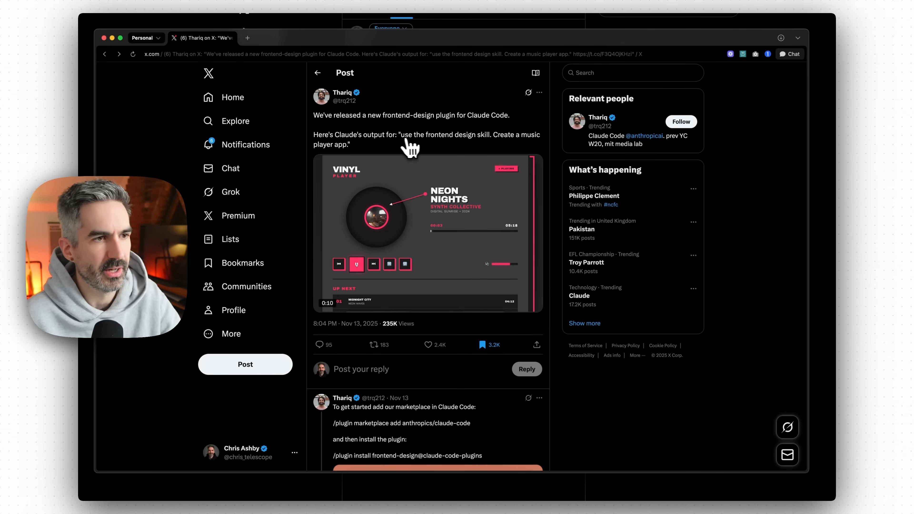
mouse_move(498, 143)
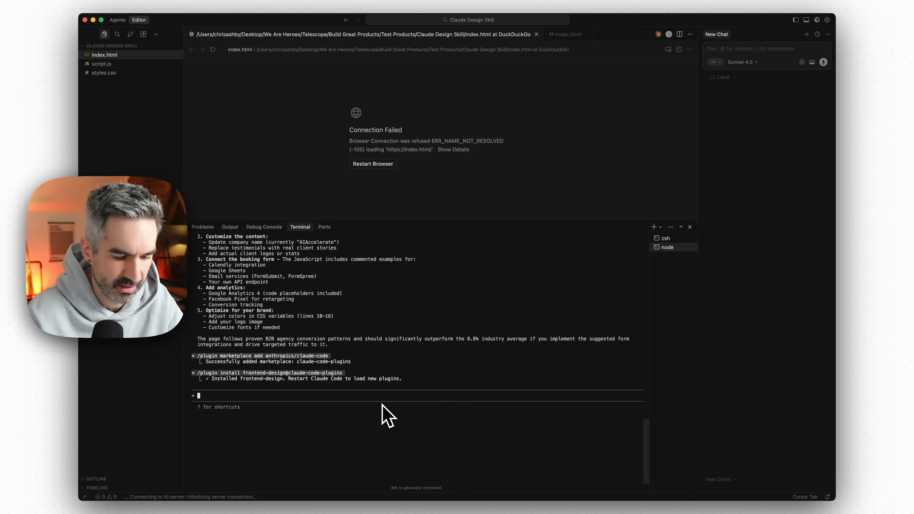
Step: Ask Claude Code to use the frontend-design skill to improve this landing page's design
text(Use the)
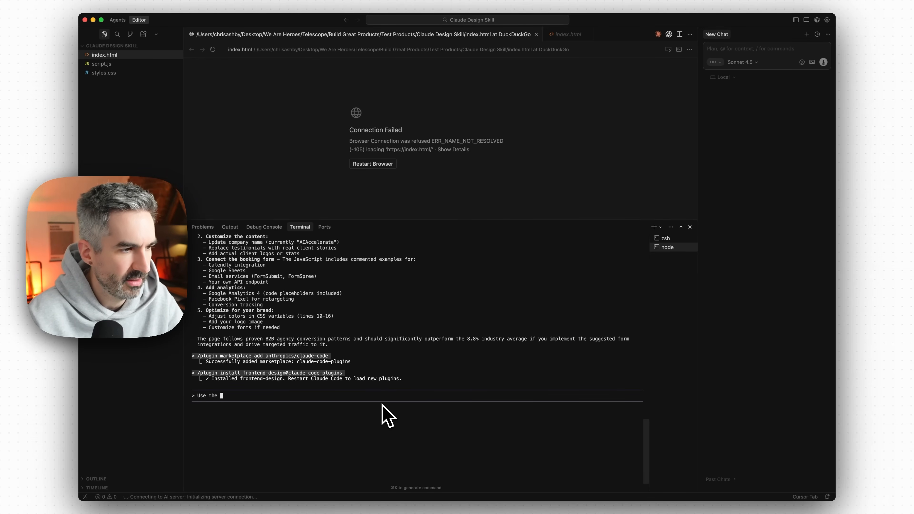
text(frontend design sk)
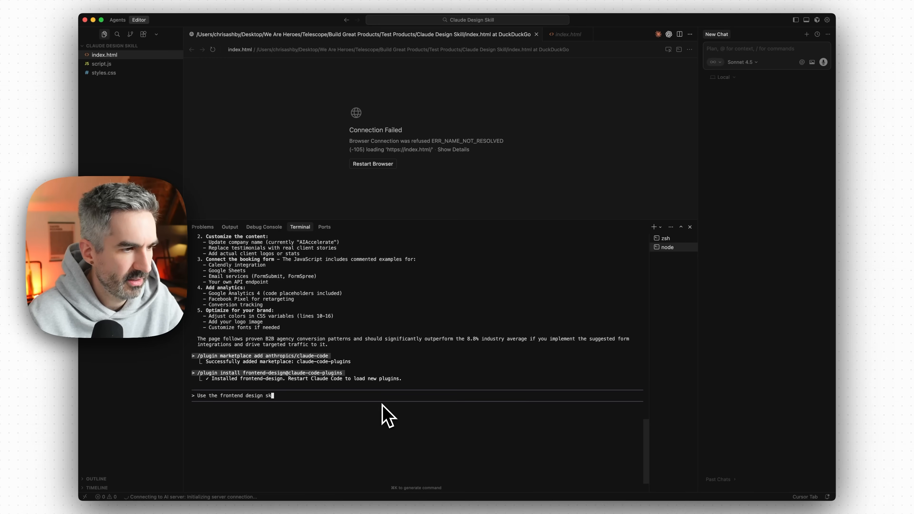
text(ill to improve the)
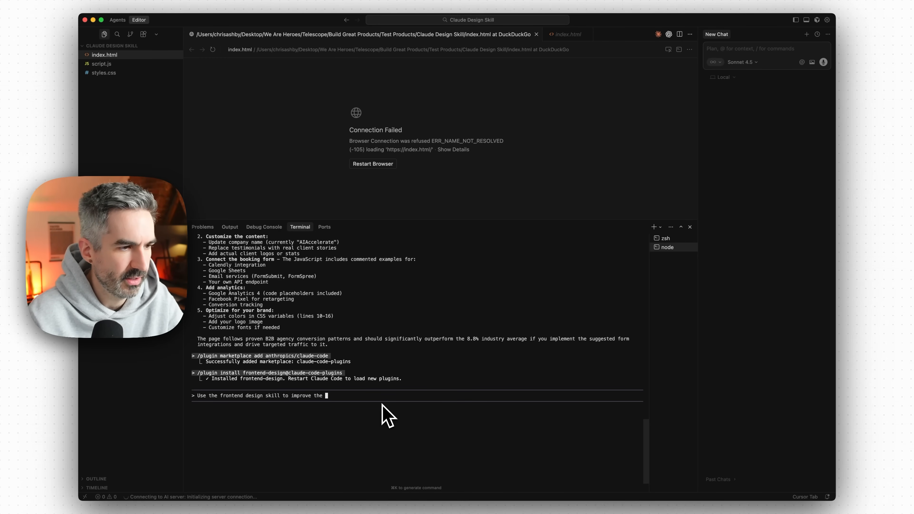
text(design of this)
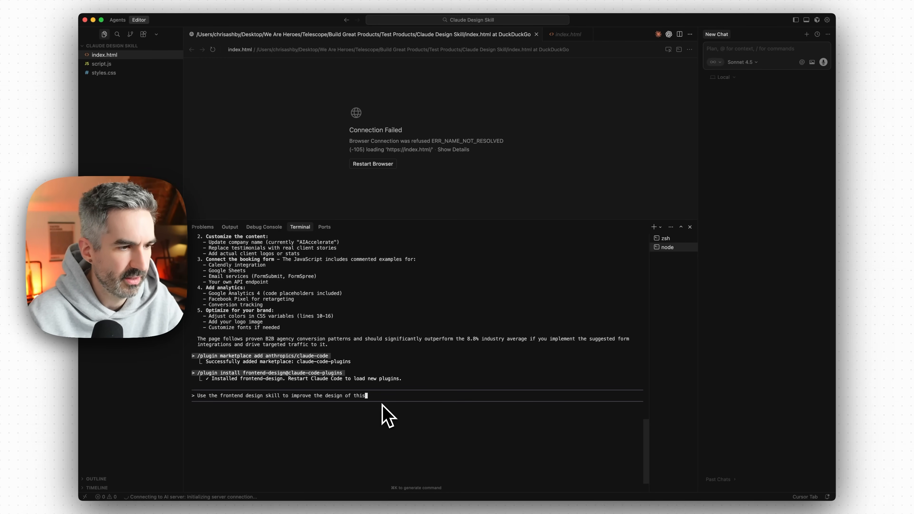
key(Return)
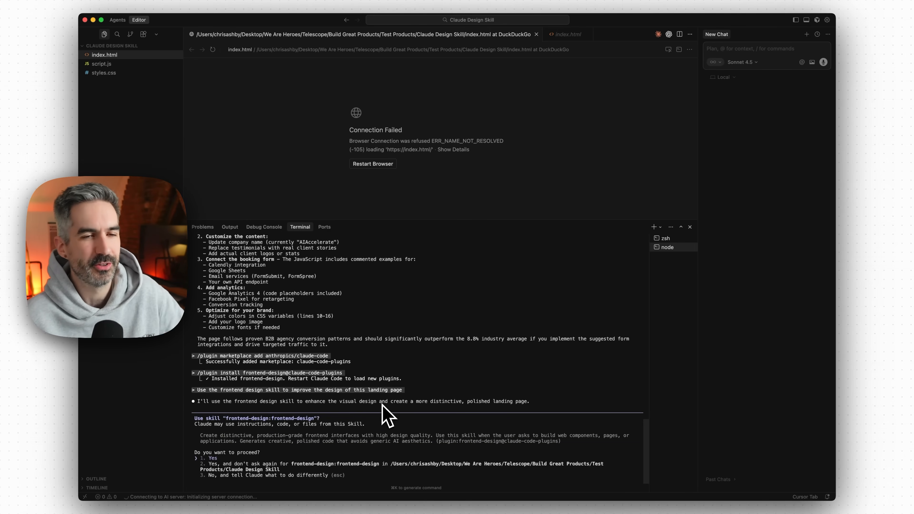
mouse_move(323, 472)
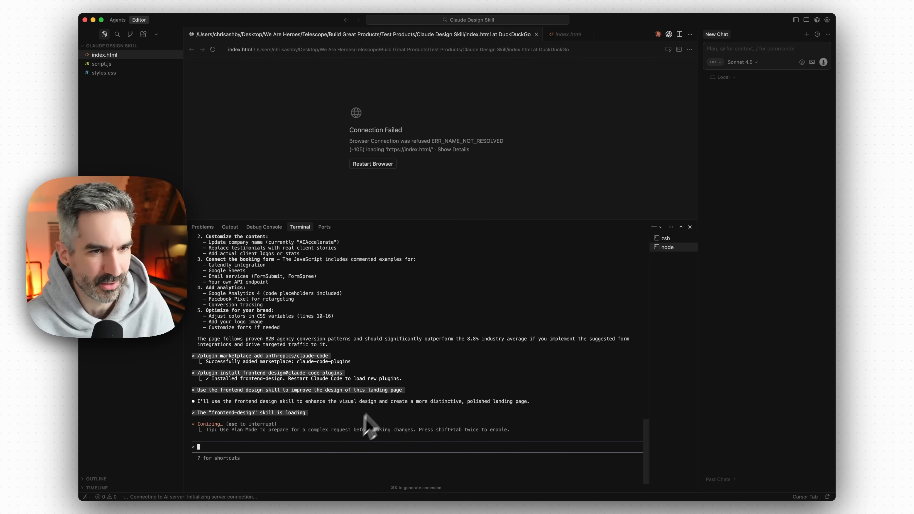
mouse_move(409, 347)
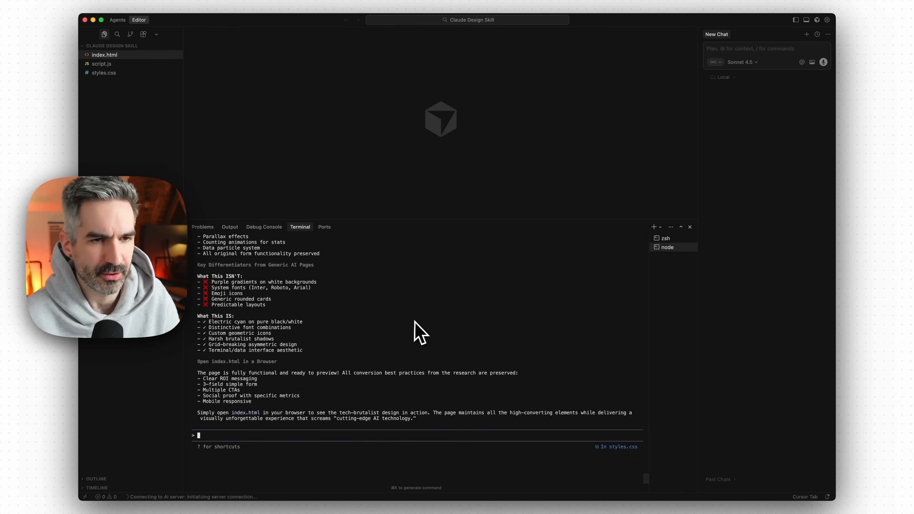
mouse_move(453, 326)
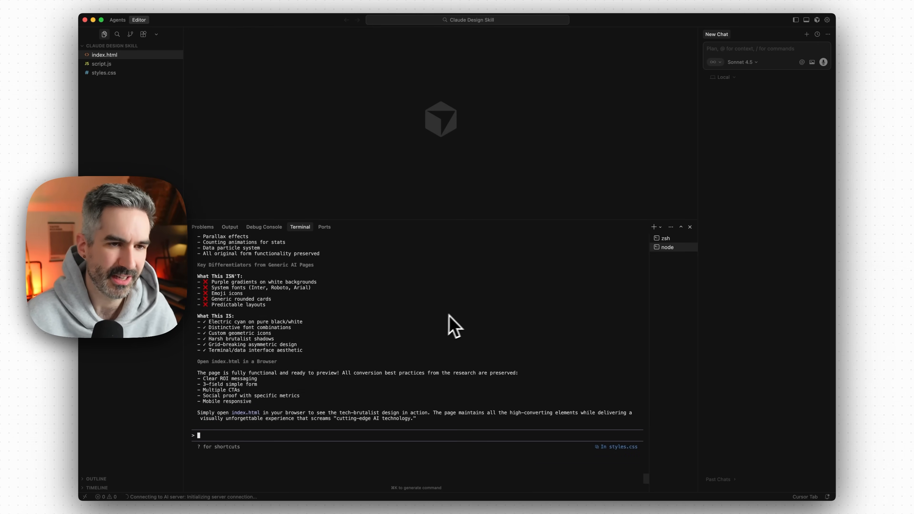
mouse_move(486, 312)
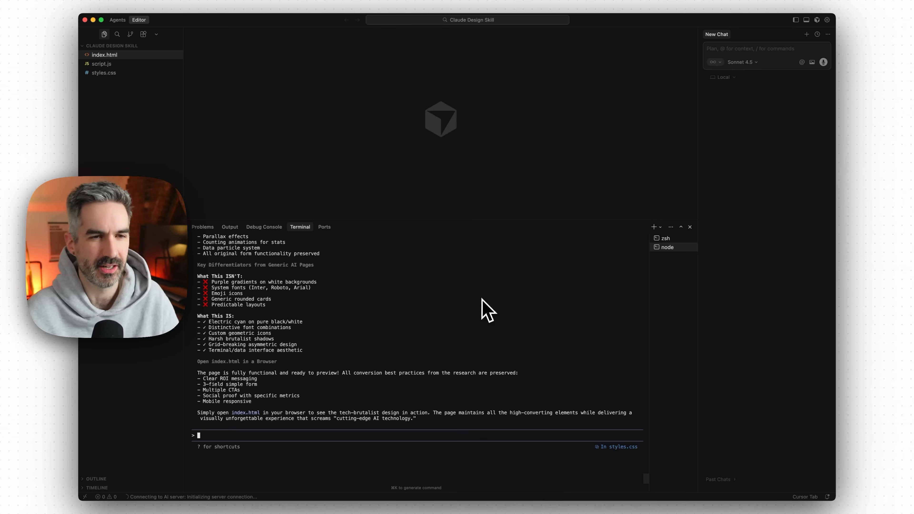
mouse_move(511, 354)
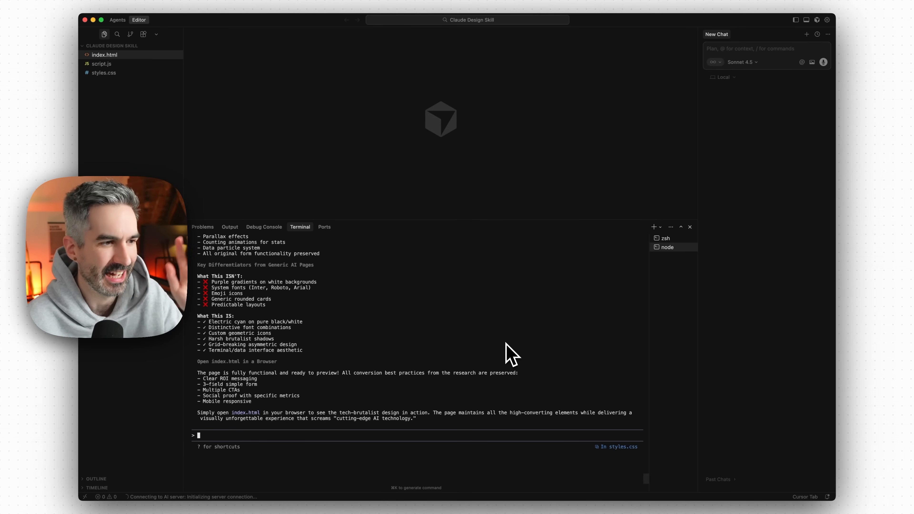
mouse_move(501, 349)
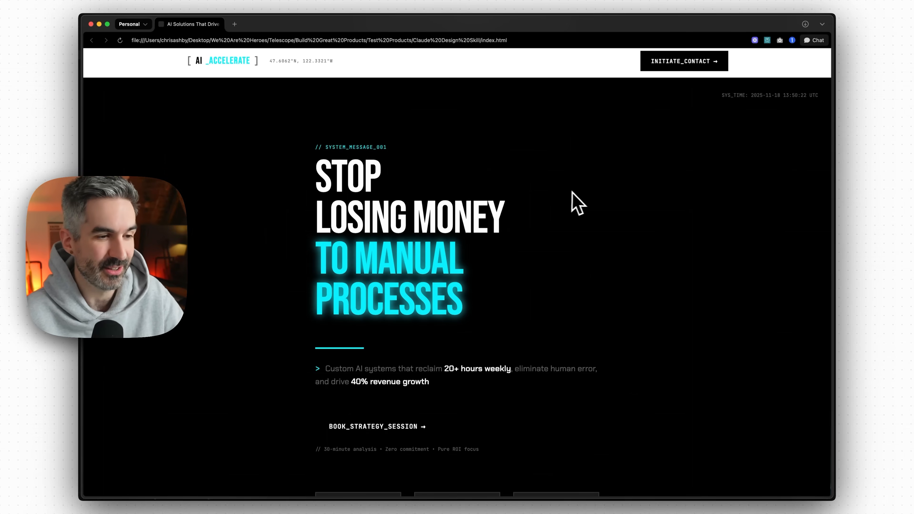
scroll(down, 3)
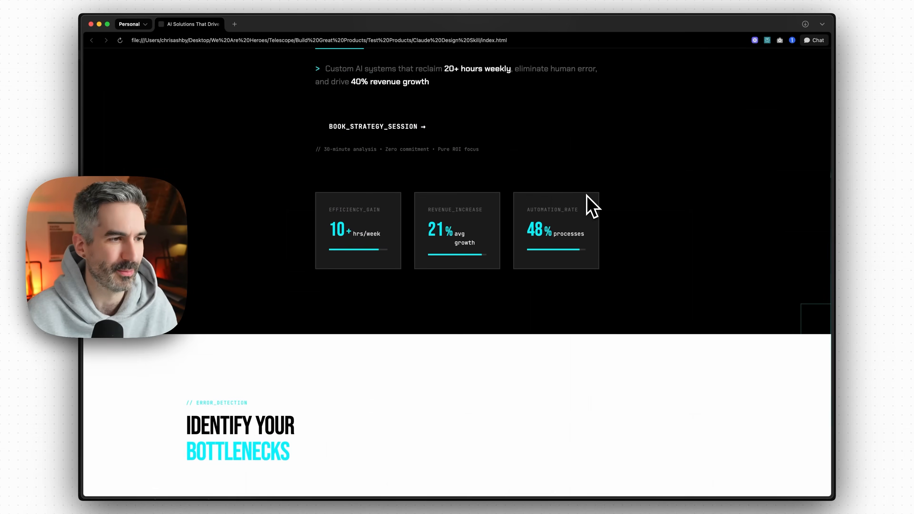
scroll(up, 3)
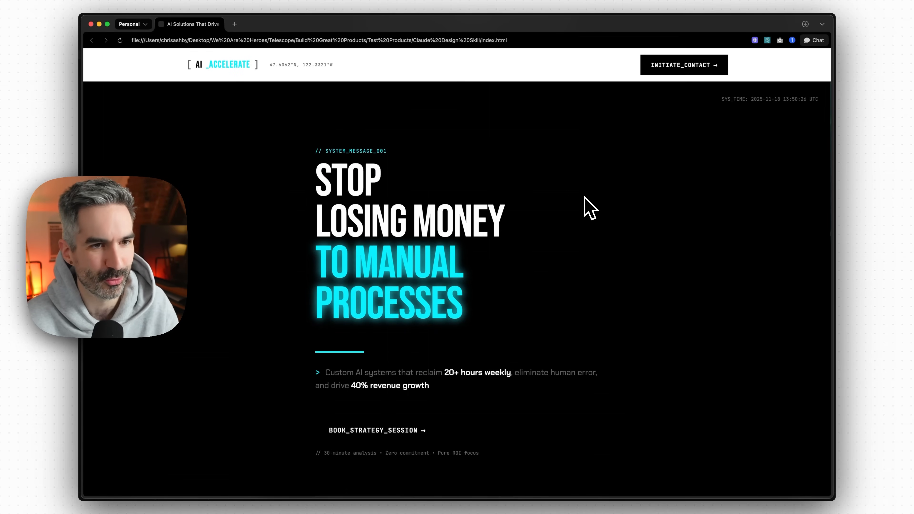
mouse_move(597, 185)
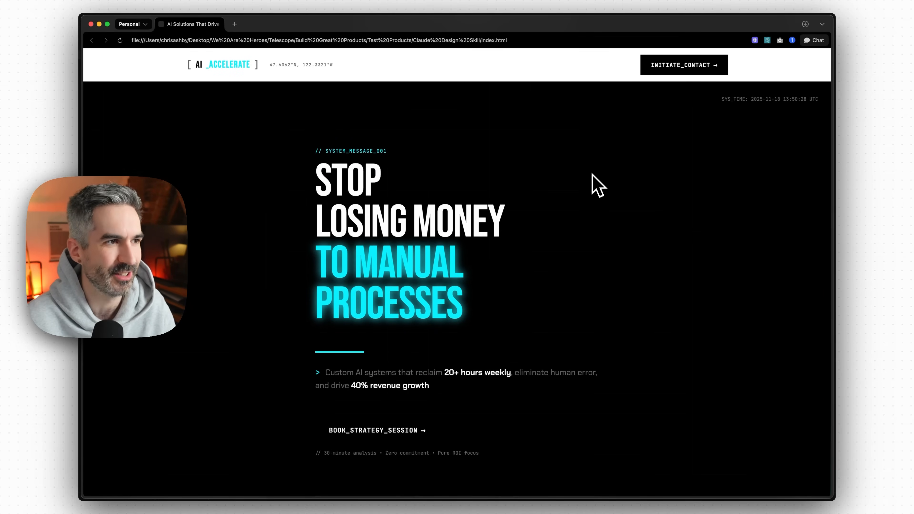
scroll(down, 3)
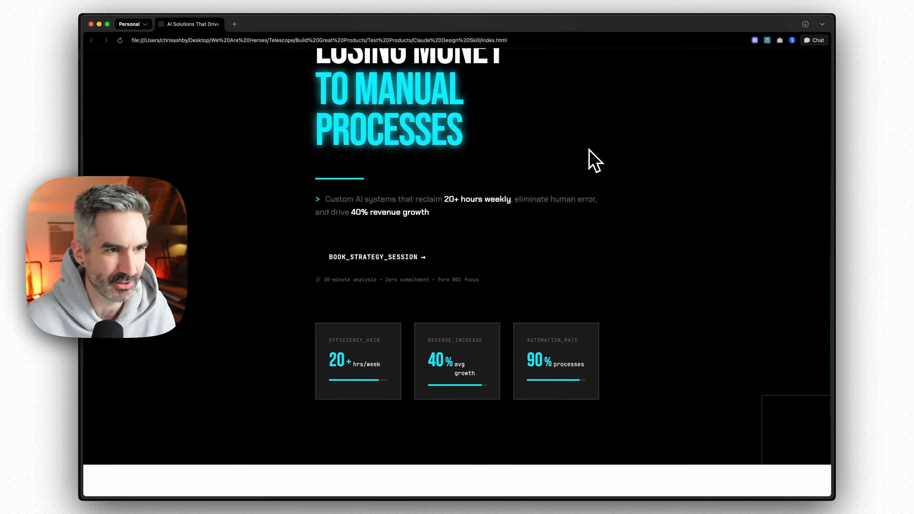
scroll(up, 3)
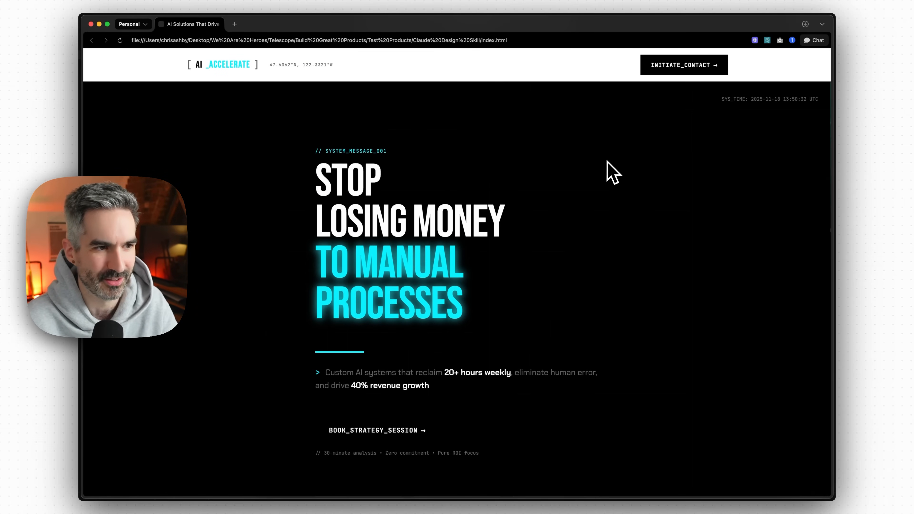
mouse_move(328, 194)
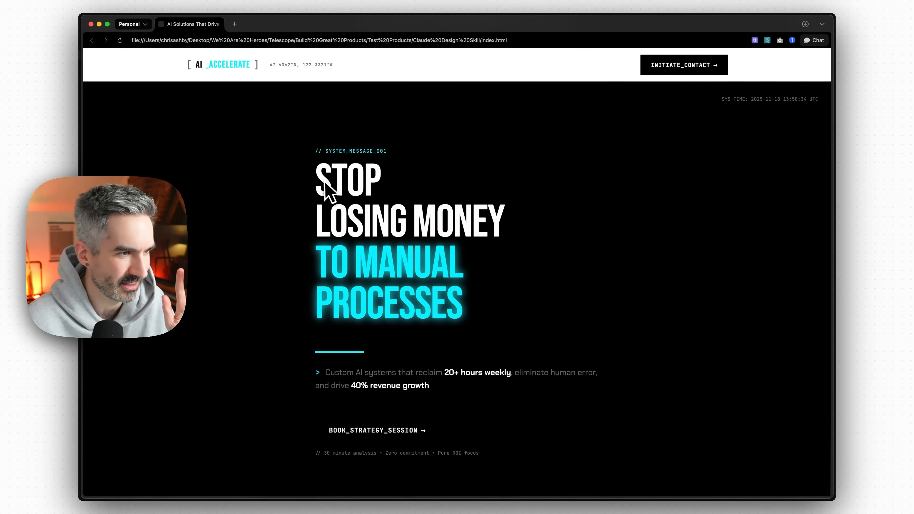
mouse_move(504, 278)
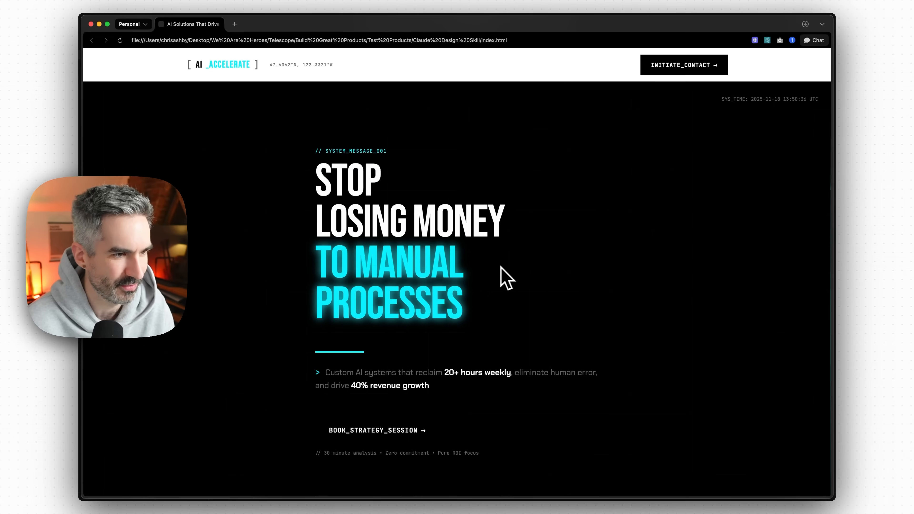
scroll(down, 3)
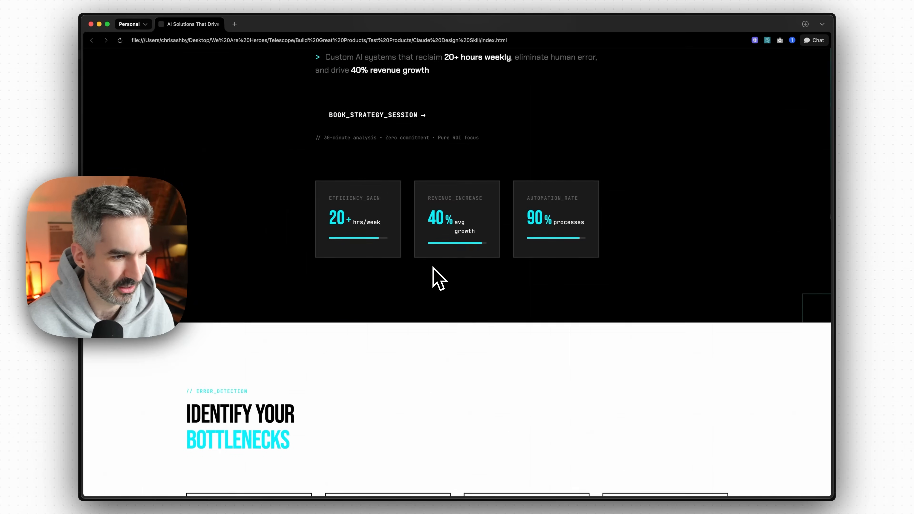
scroll(down, 3)
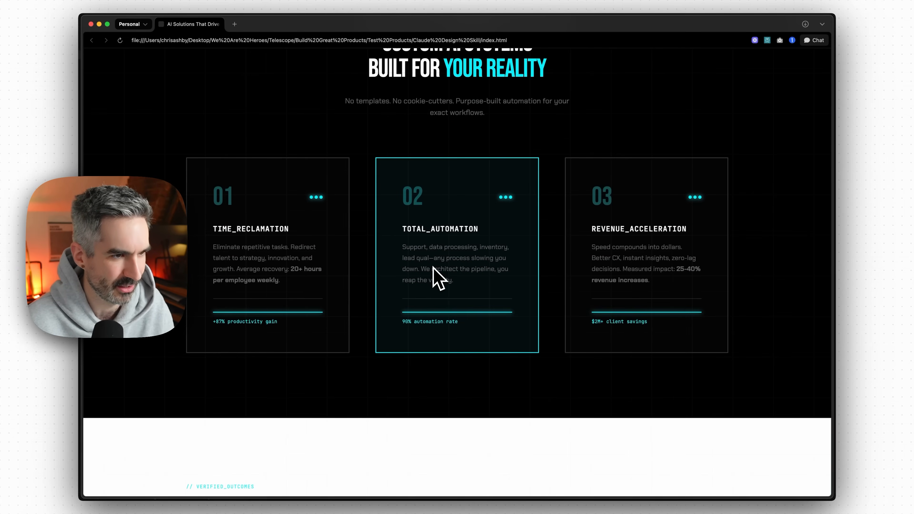
mouse_move(536, 257)
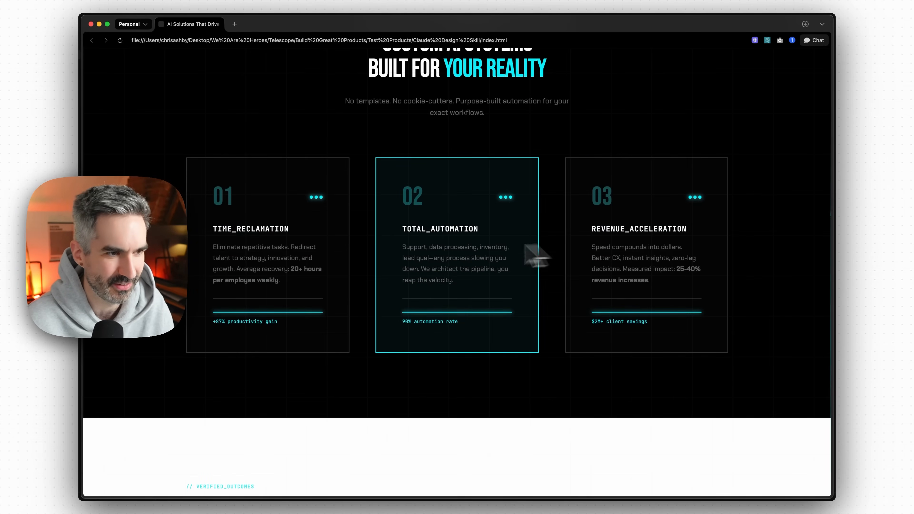
scroll(up, 3)
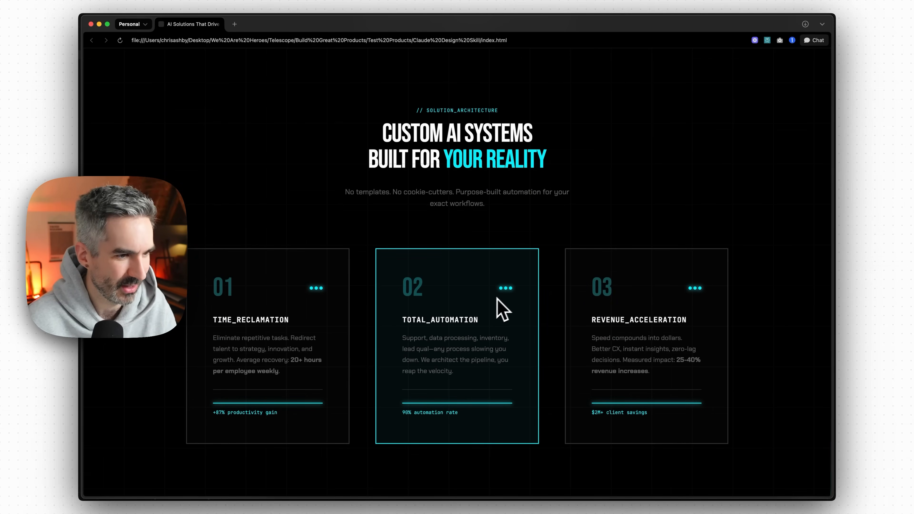
mouse_move(428, 417)
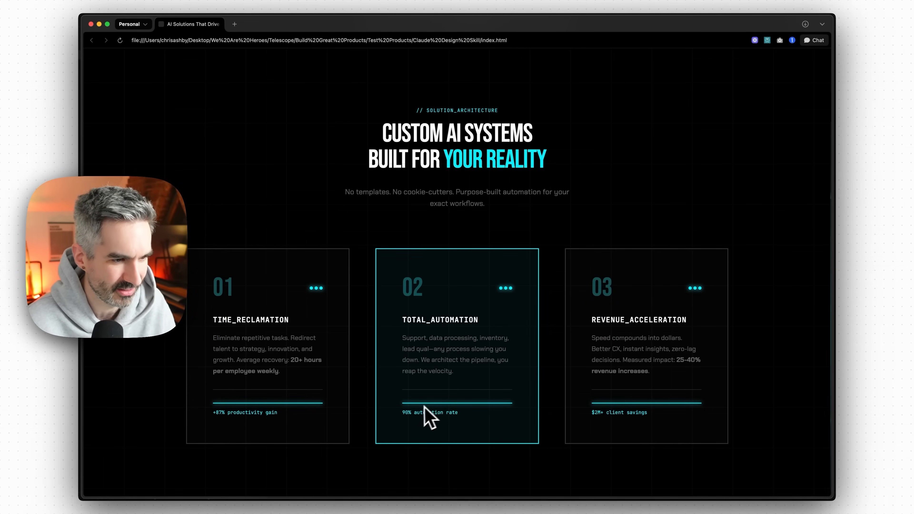
scroll(down, 3)
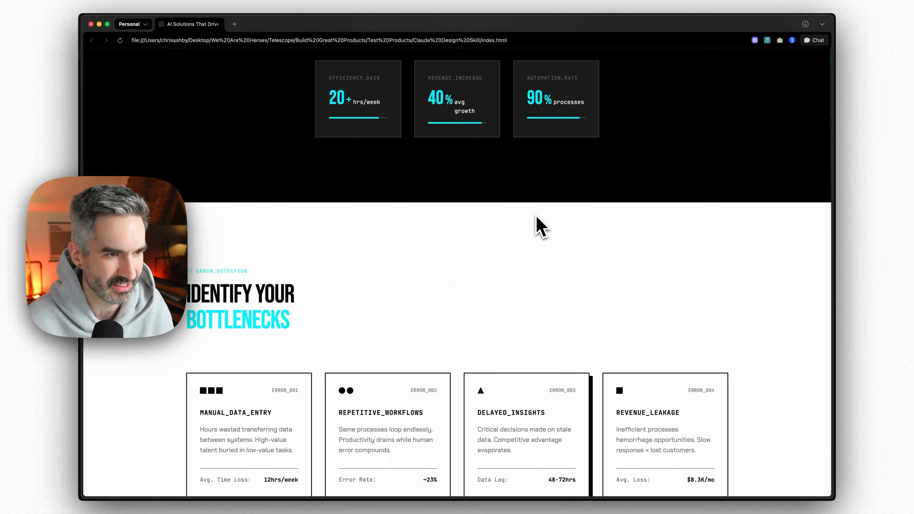
scroll(up, 3)
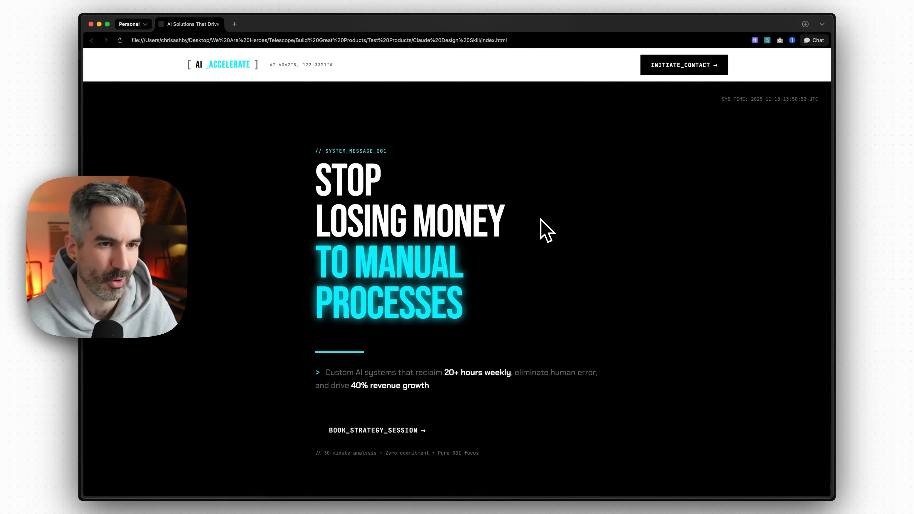
mouse_move(568, 221)
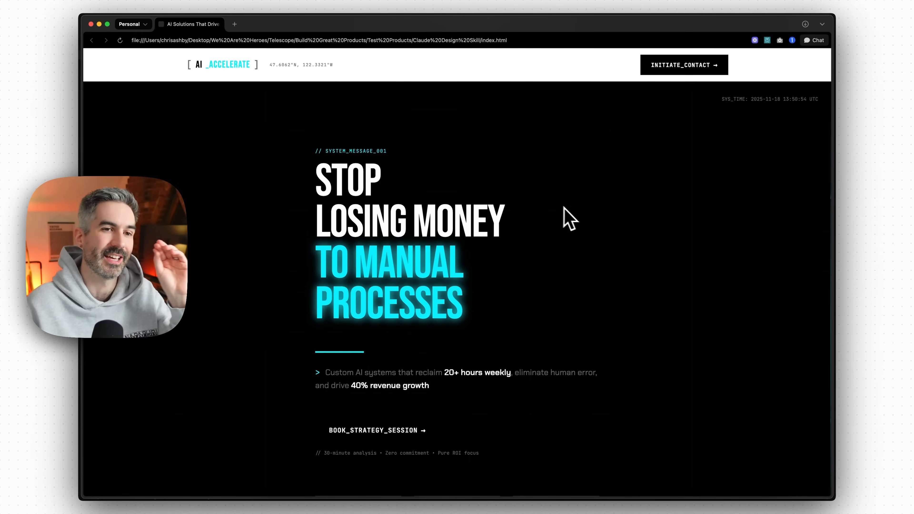
mouse_move(644, 233)
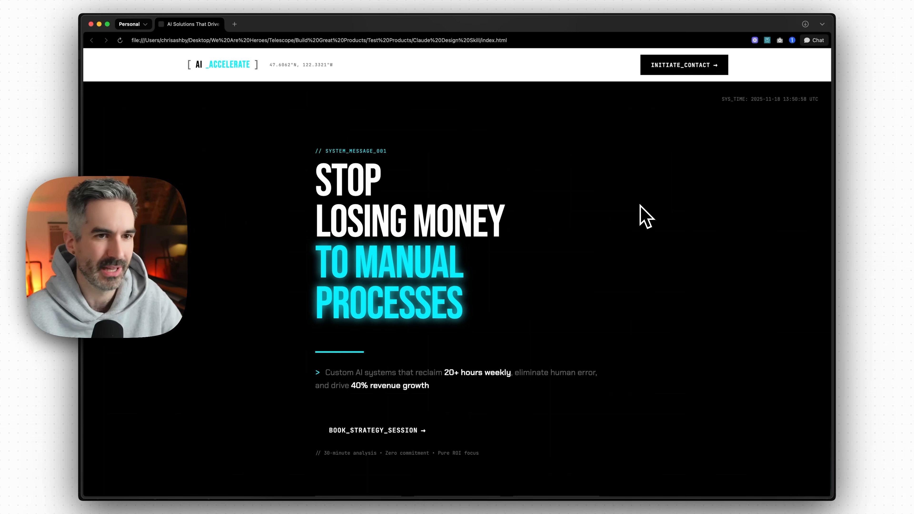
mouse_move(680, 217)
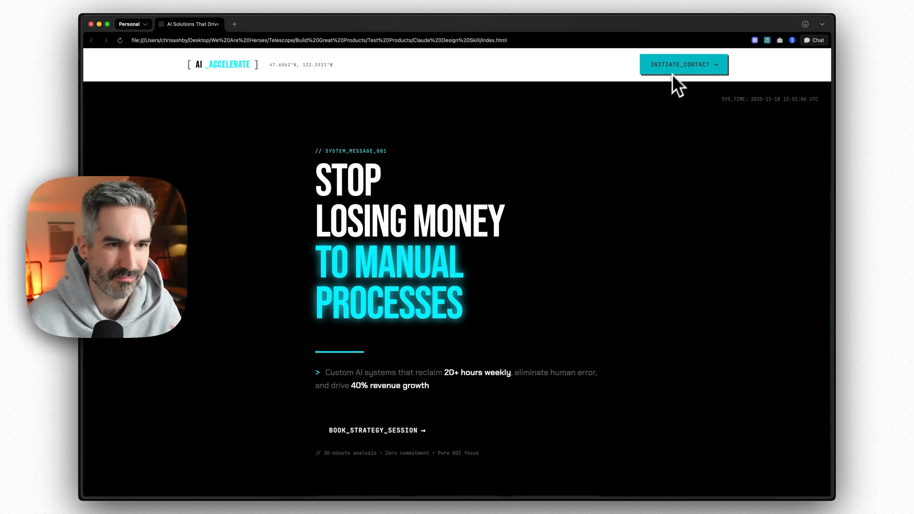
mouse_move(682, 90)
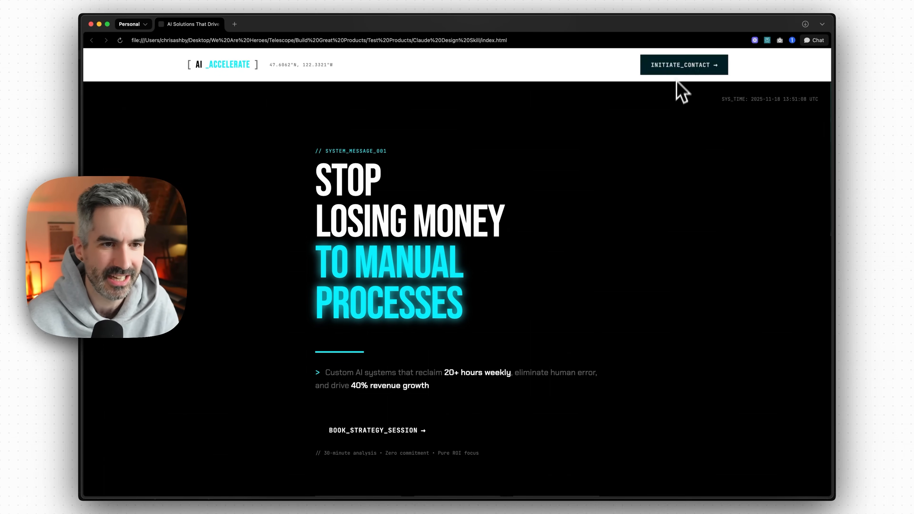
mouse_move(621, 171)
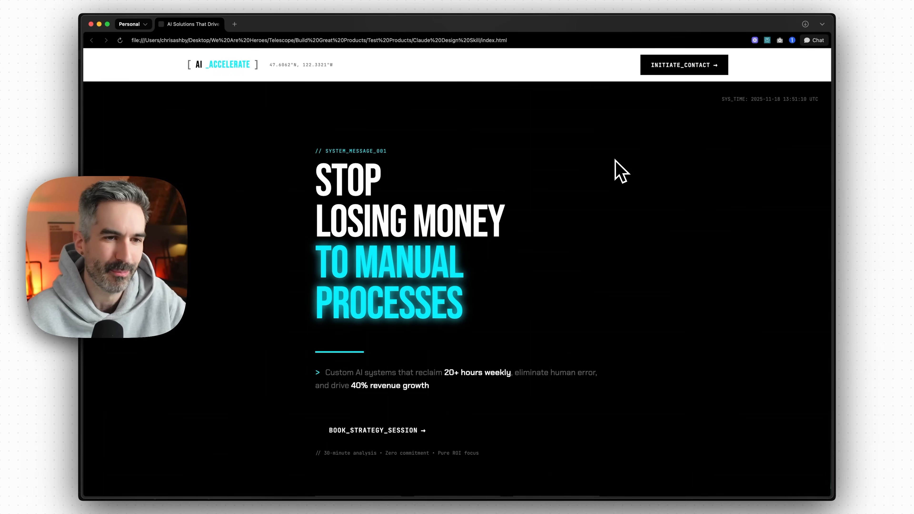
scroll(down, 3)
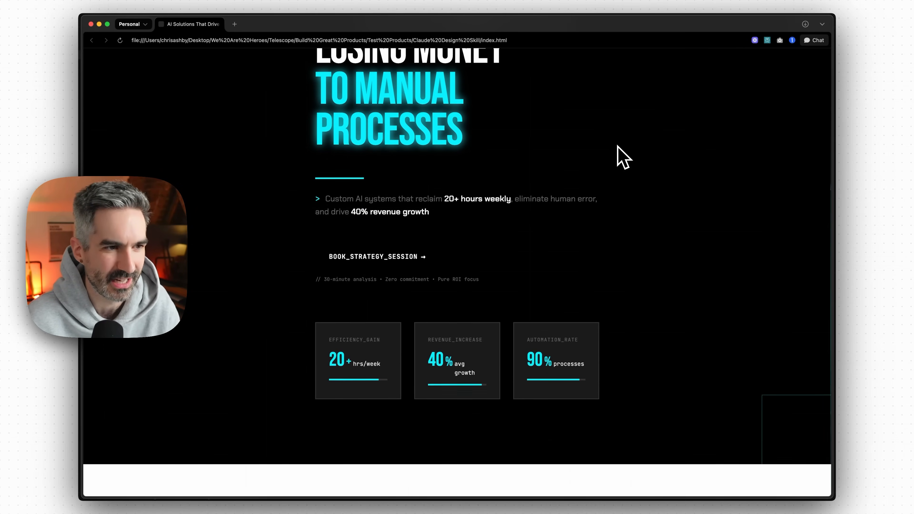
scroll(down, 3)
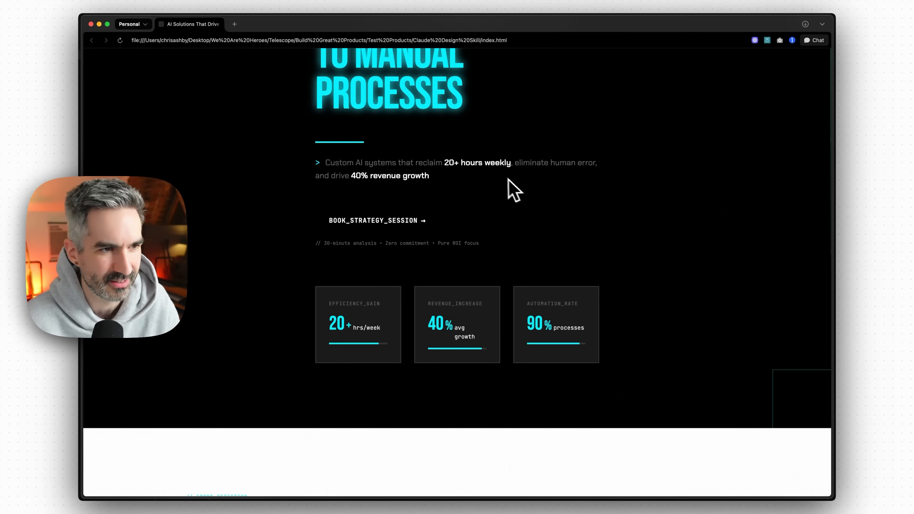
scroll(down, 3)
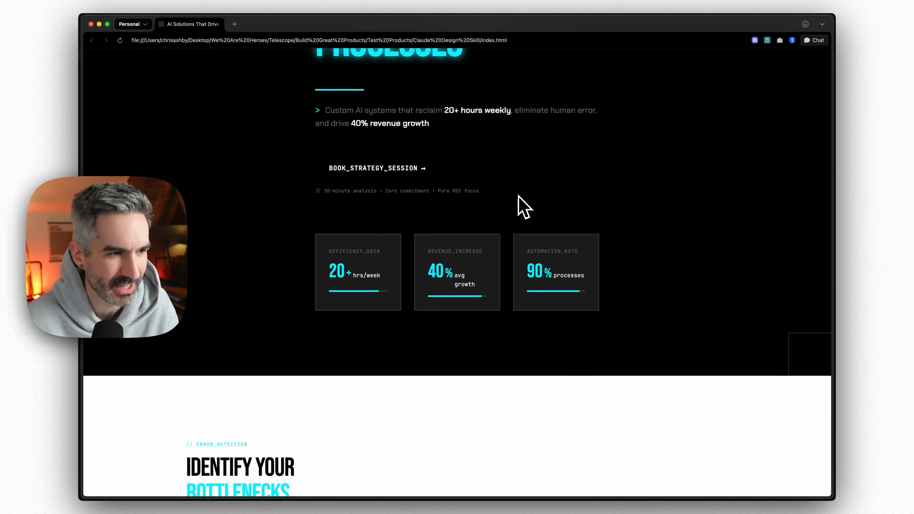
scroll(up, 3)
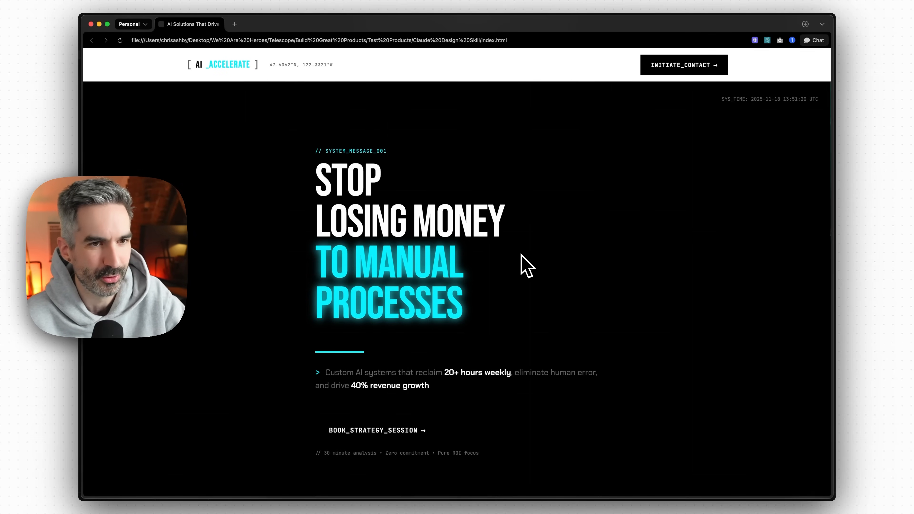
scroll(down, 3)
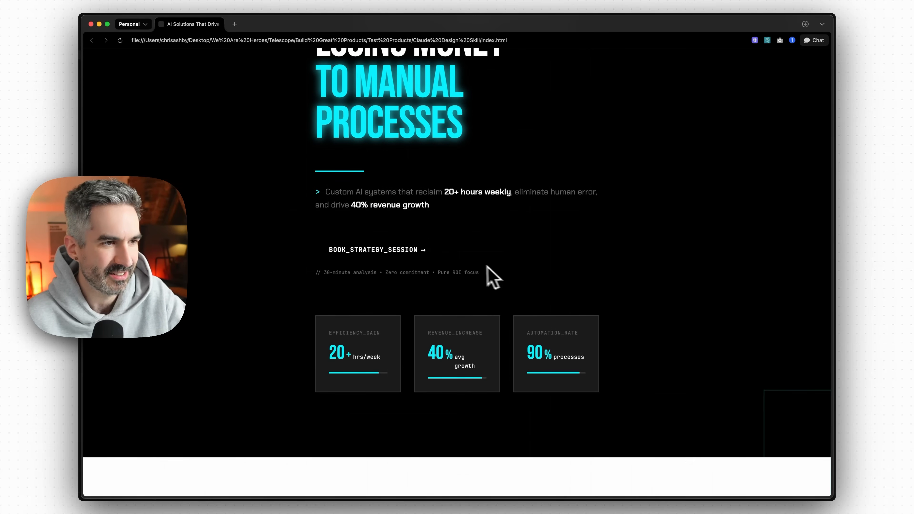
scroll(up, 3)
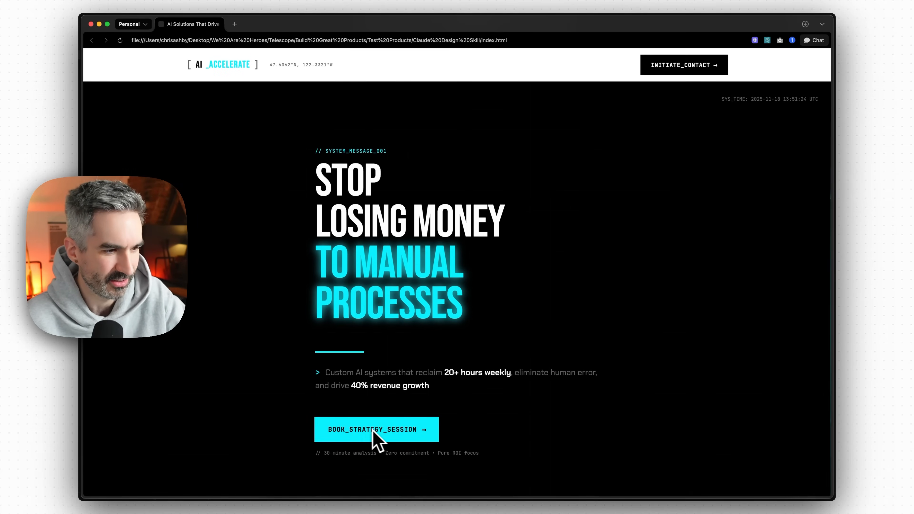
mouse_move(402, 434)
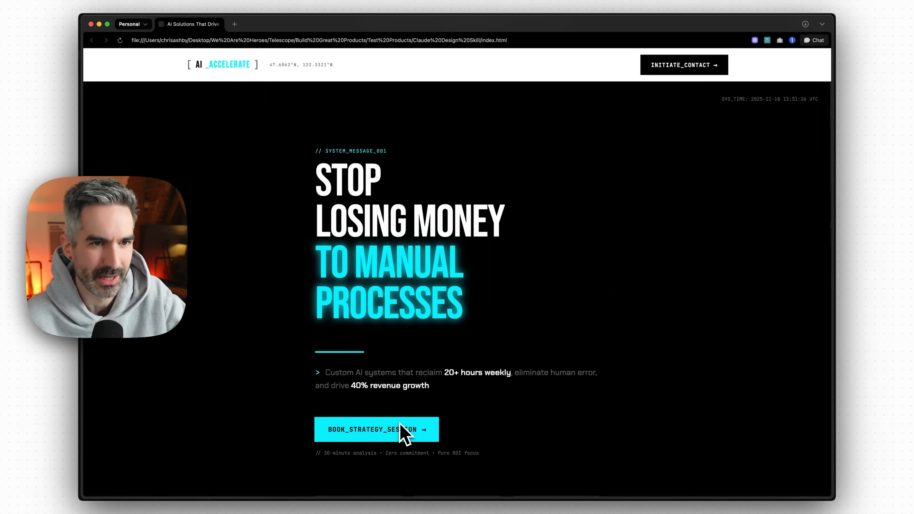
mouse_move(403, 434)
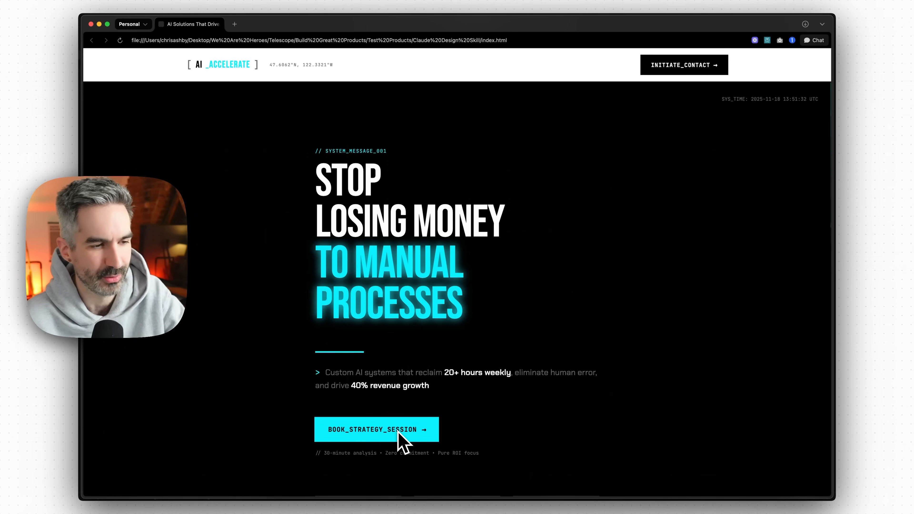
mouse_move(453, 396)
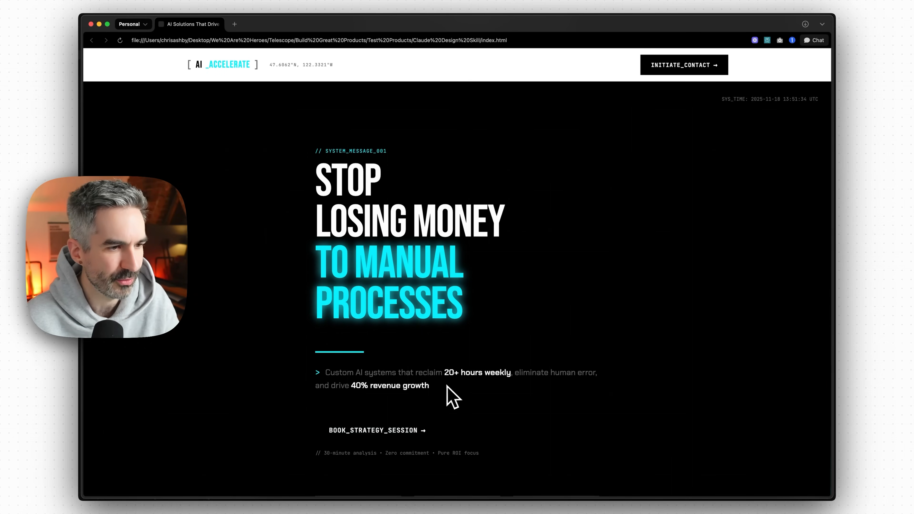
mouse_move(452, 417)
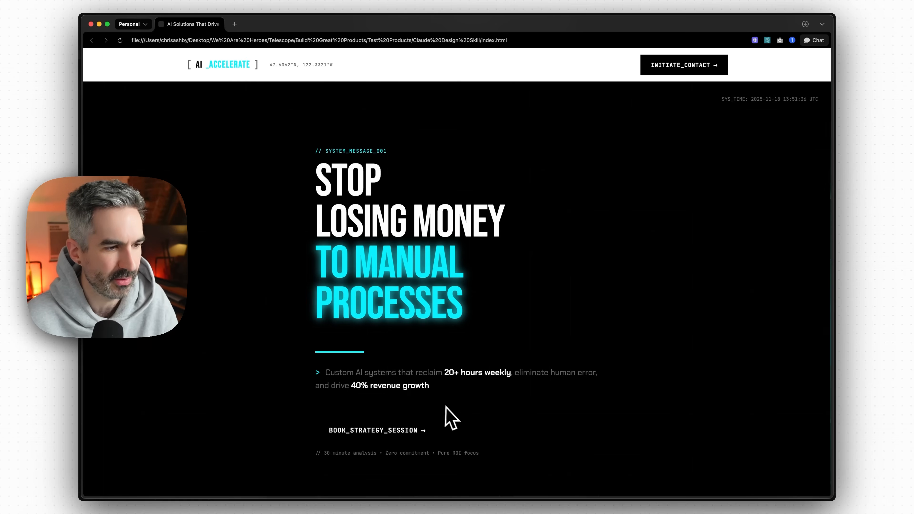
mouse_move(494, 466)
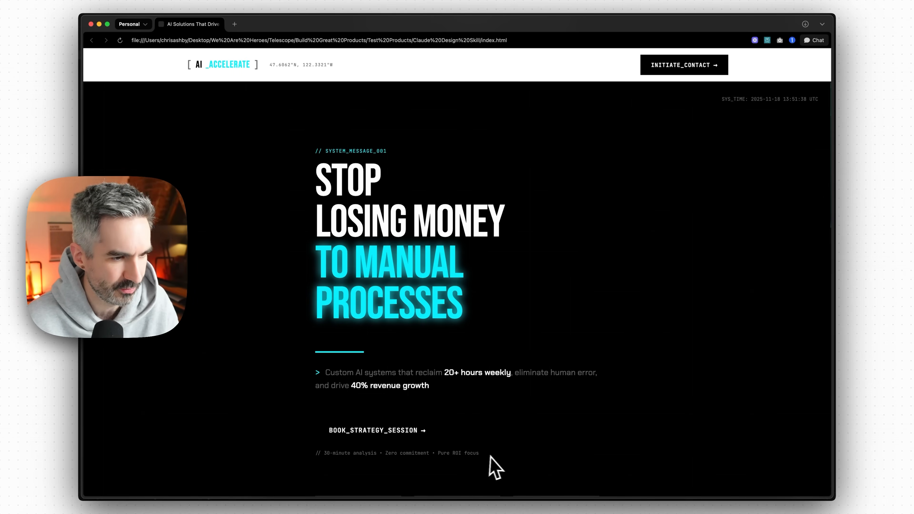
scroll(down, 3)
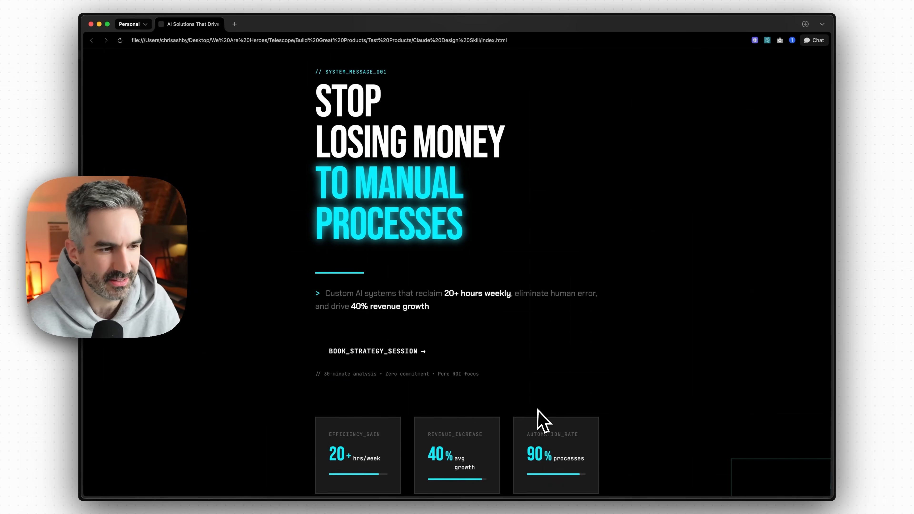
scroll(down, 3)
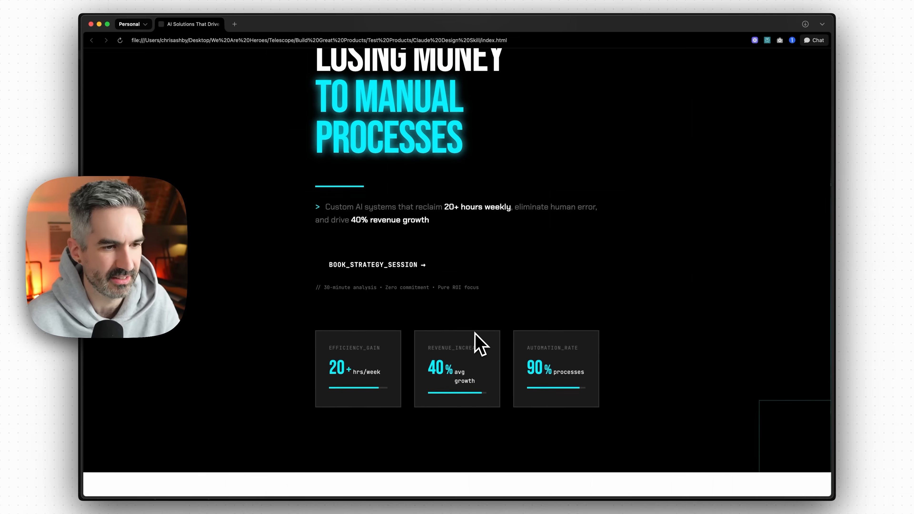
scroll(up, 3)
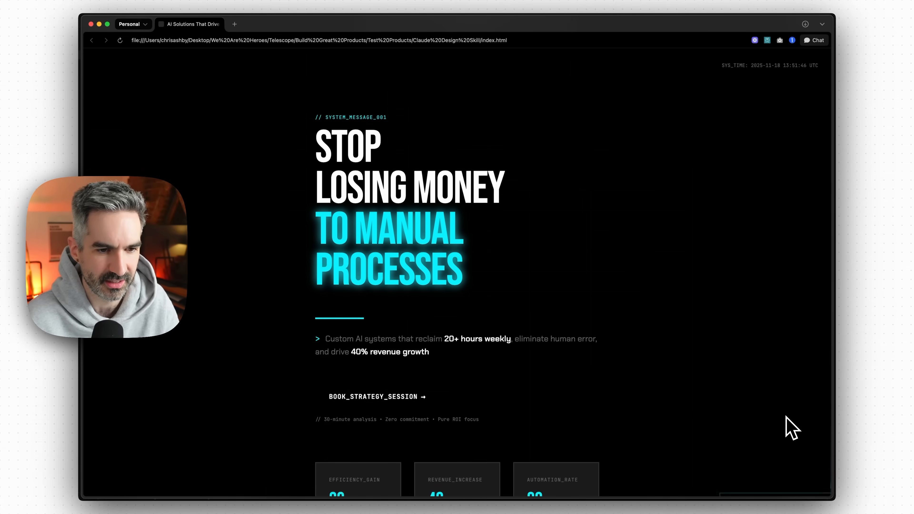
scroll(down, 3)
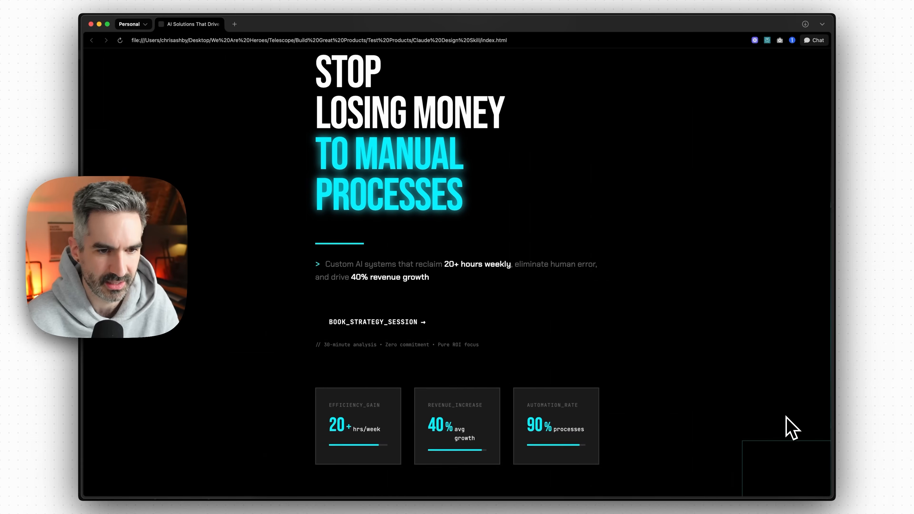
scroll(down, 3)
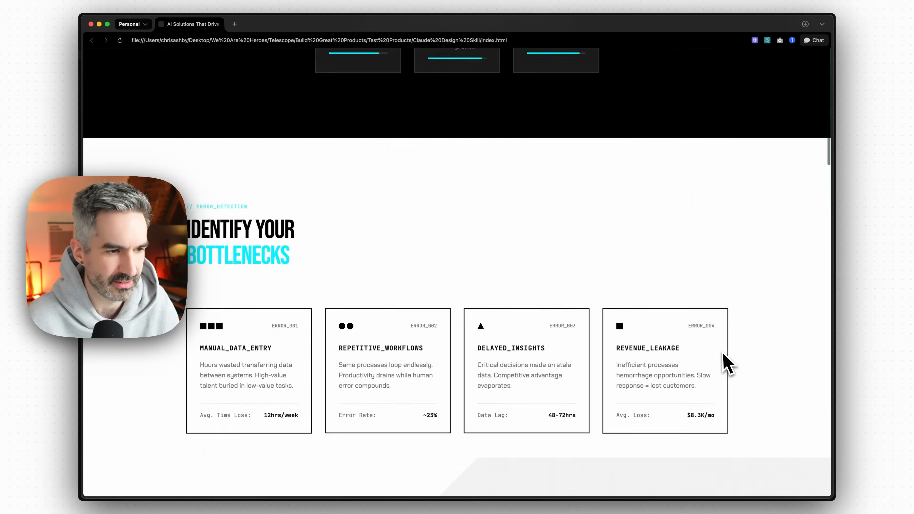
scroll(down, 3)
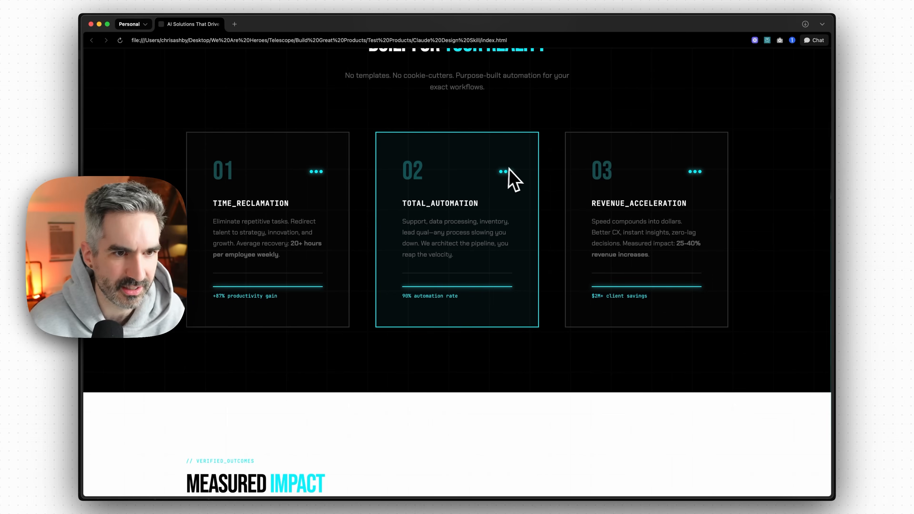
mouse_move(291, 177)
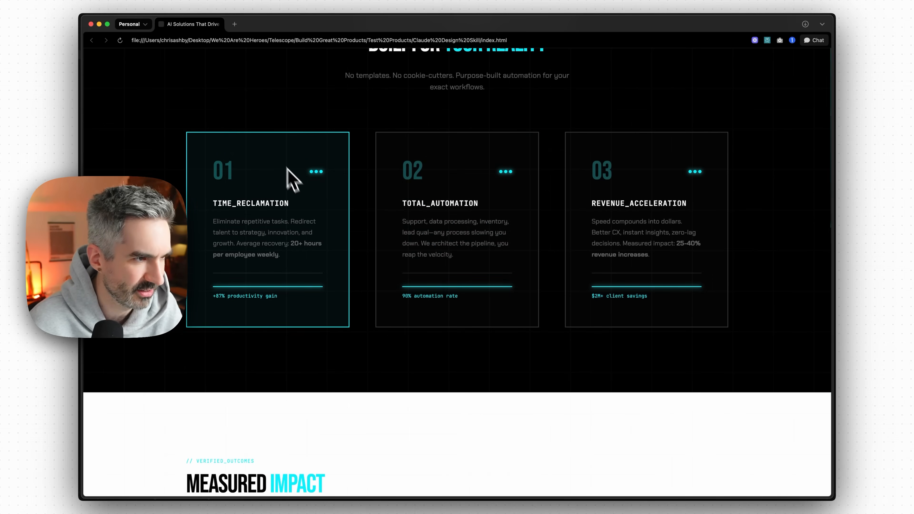
scroll(down, 3)
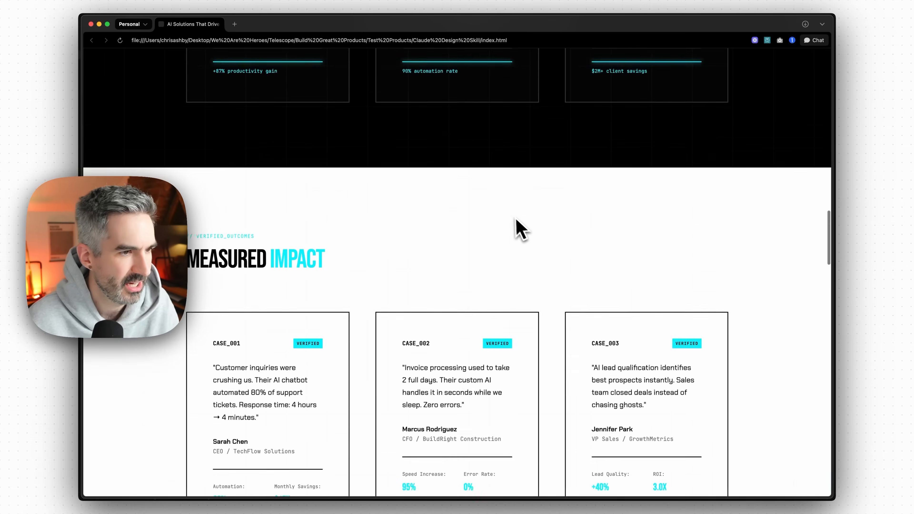
scroll(down, 3)
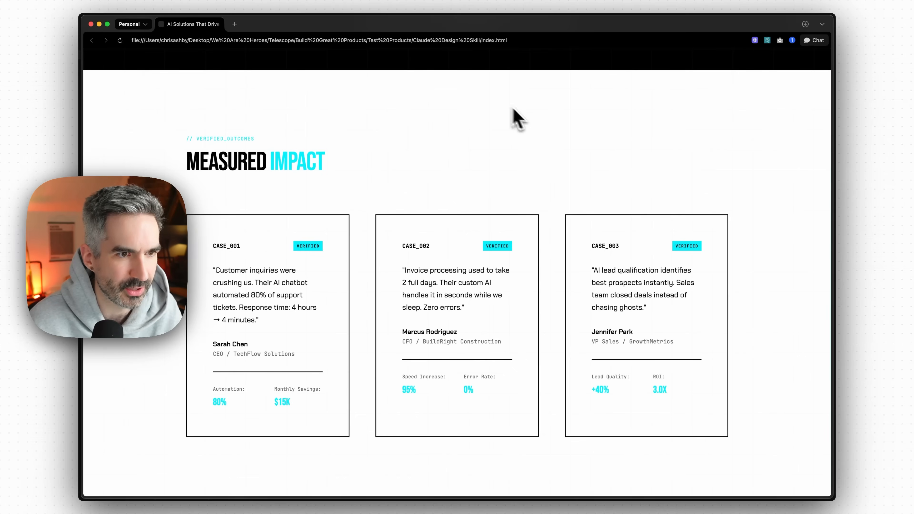
mouse_move(444, 172)
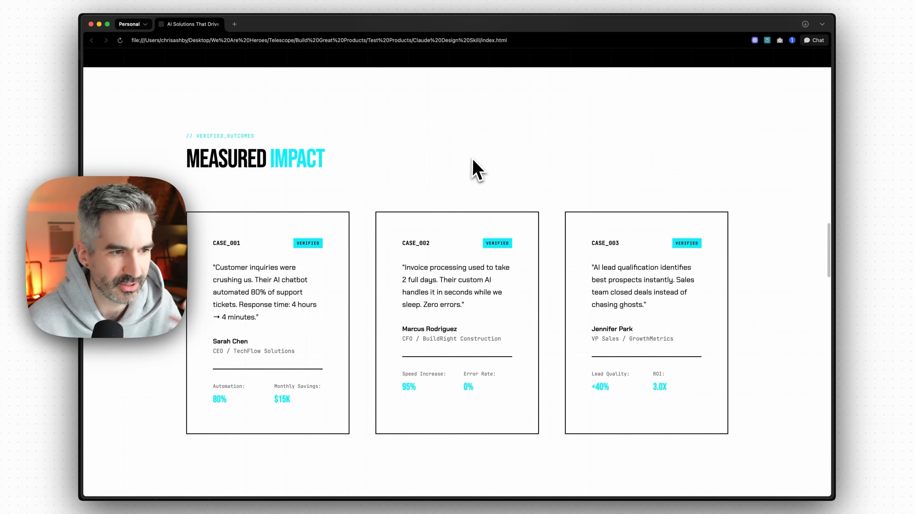
scroll(down, 3)
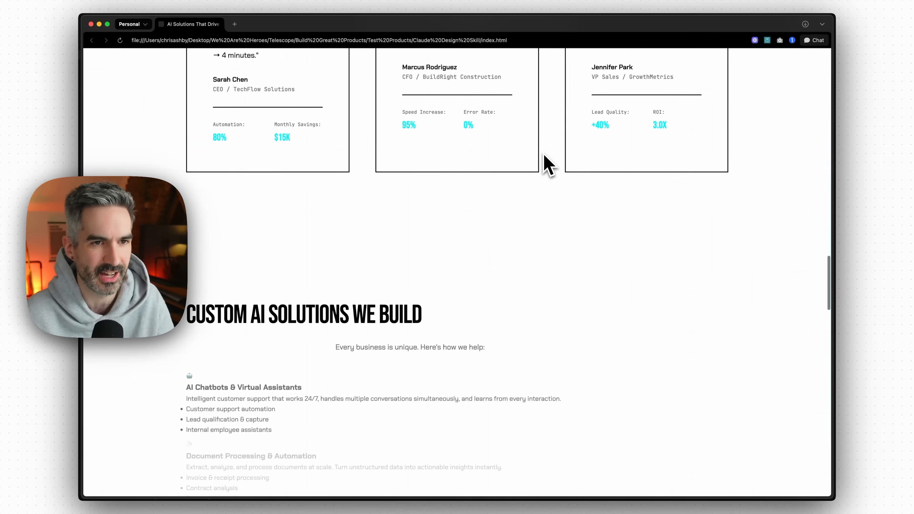
scroll(down, 3)
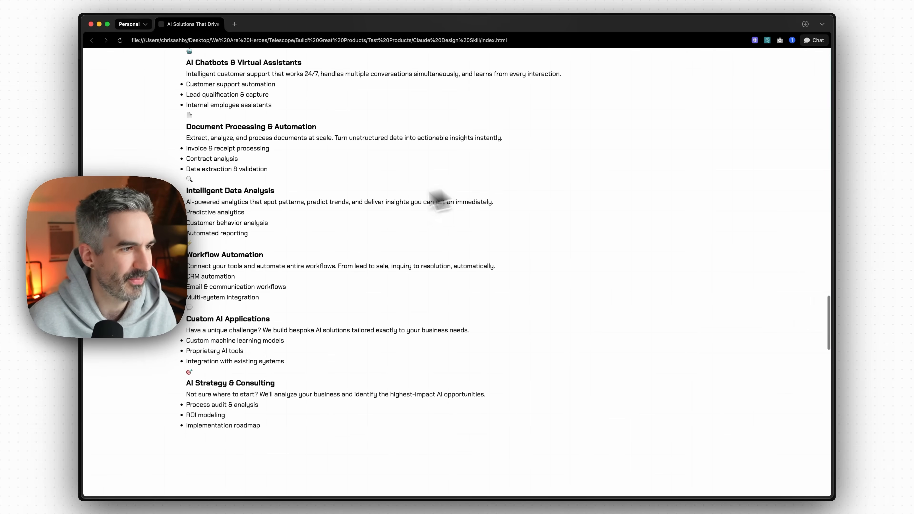
scroll(up, 3)
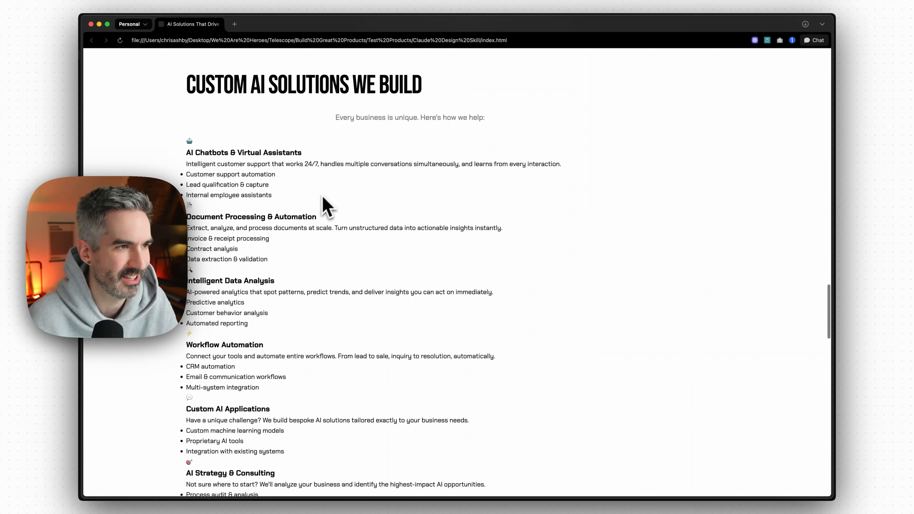
scroll(down, 3)
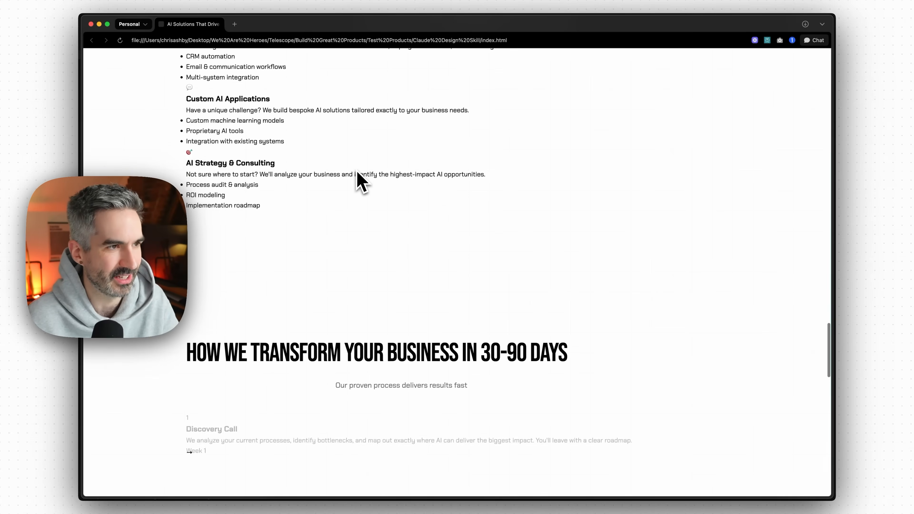
scroll(up, 3)
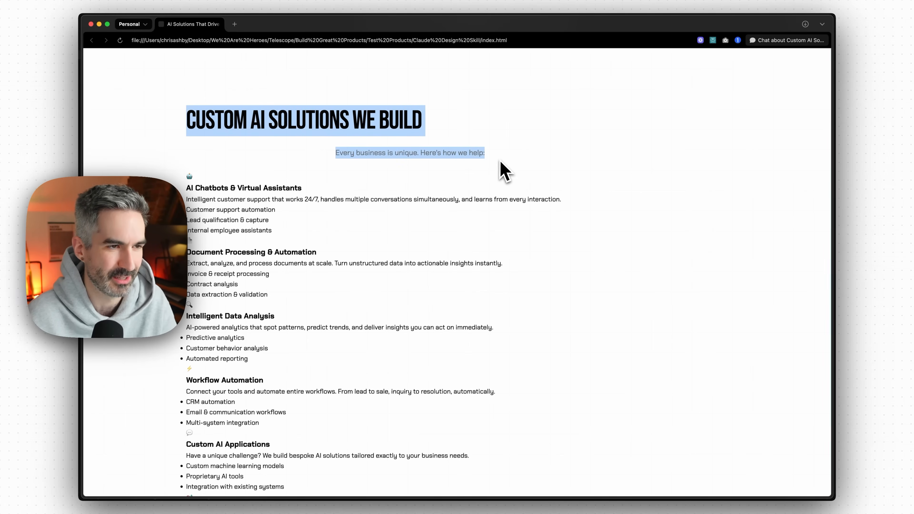
scroll(down, 3)
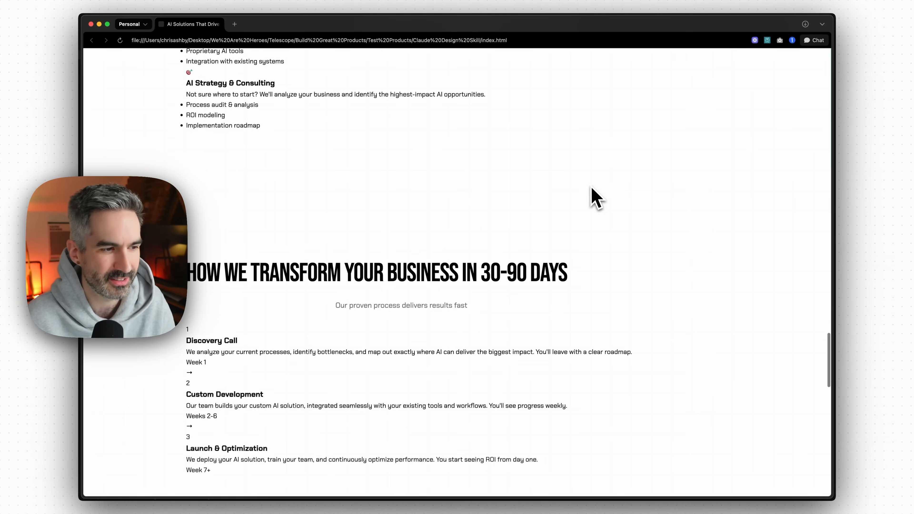
scroll(down, 3)
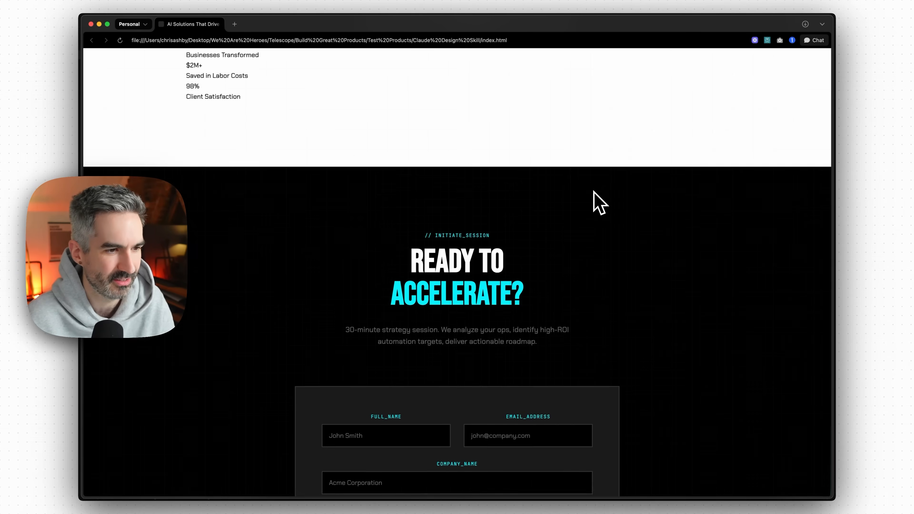
scroll(down, 3)
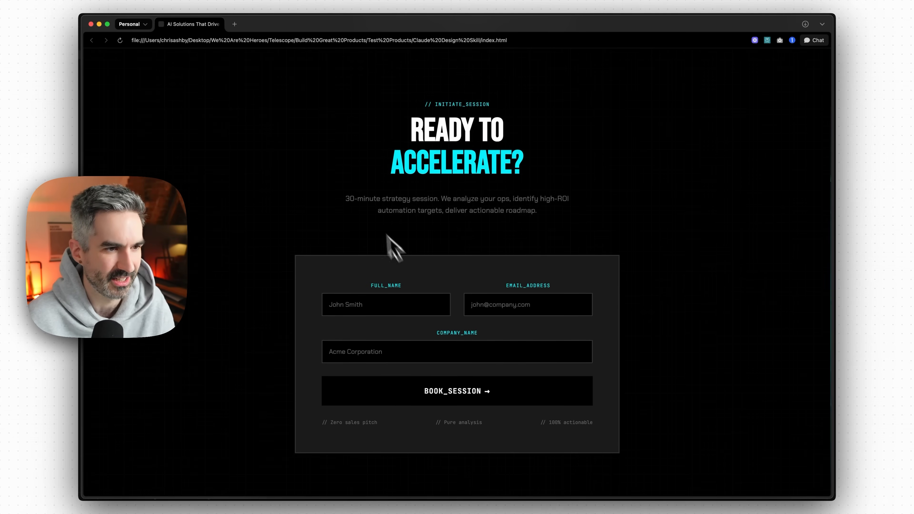
scroll(up, 3)
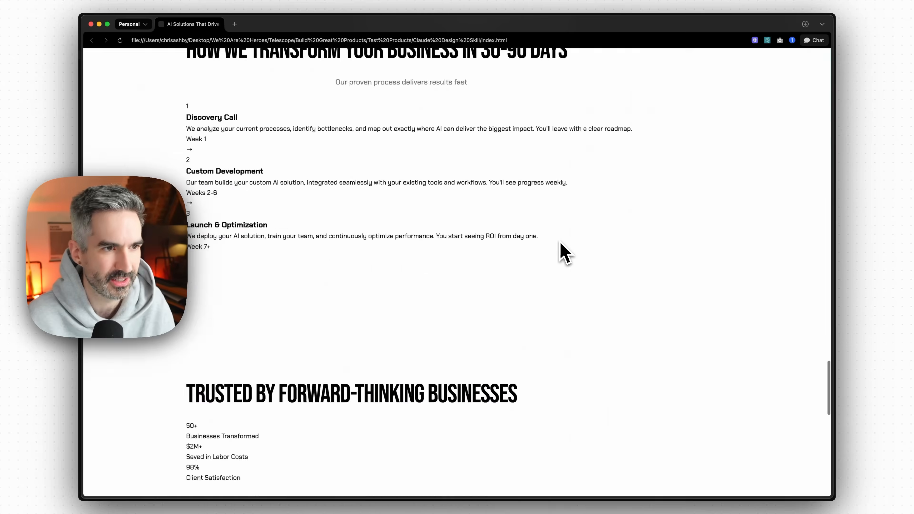
scroll(down, 3)
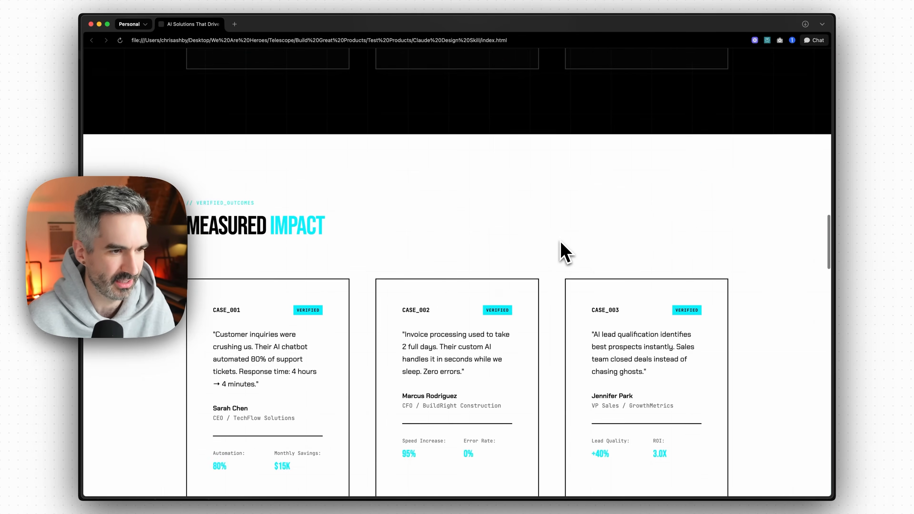
scroll(up, 3)
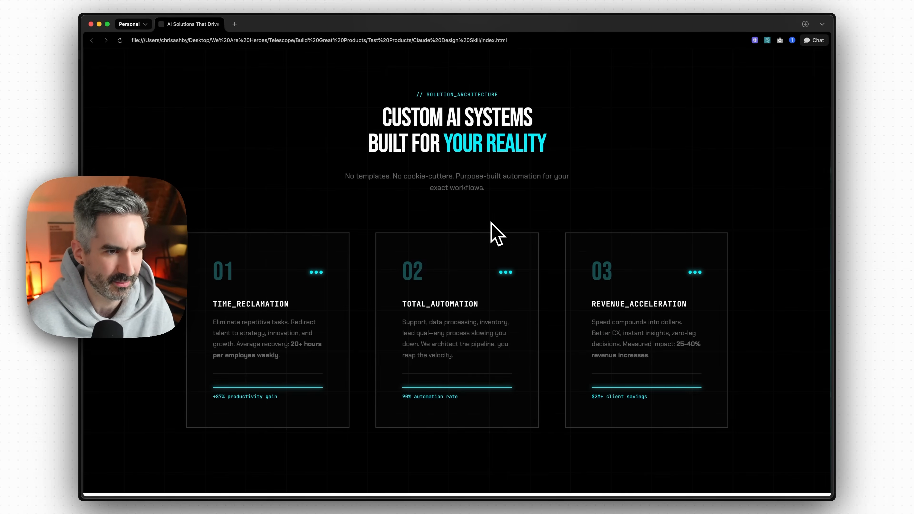
scroll(down, 3)
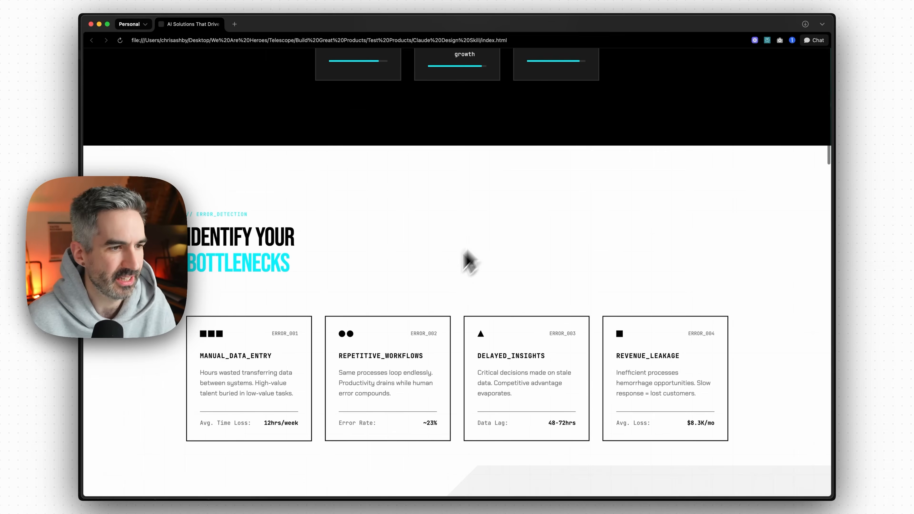
mouse_move(652, 390)
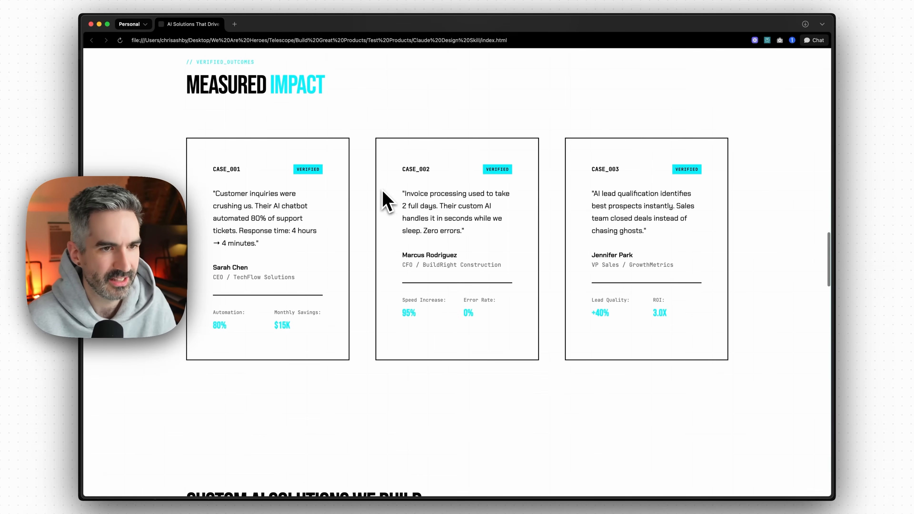
scroll(down, 3)
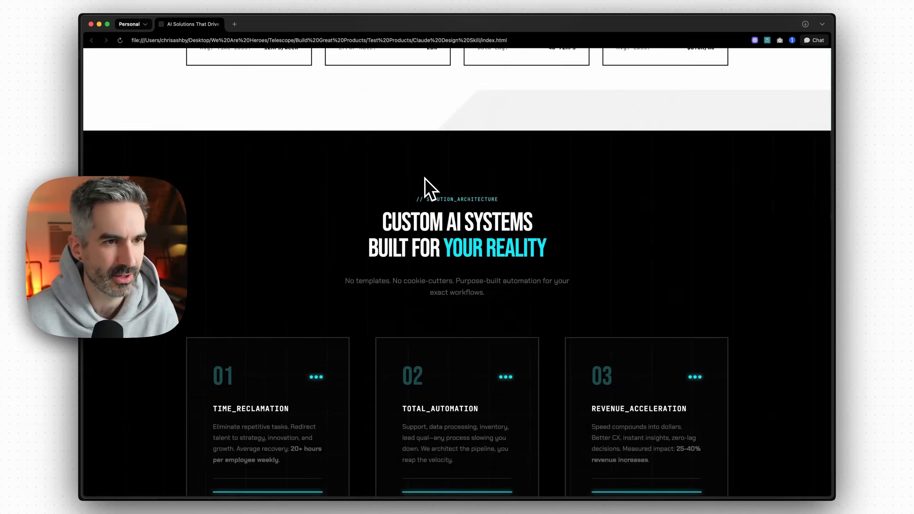
scroll(up, 3)
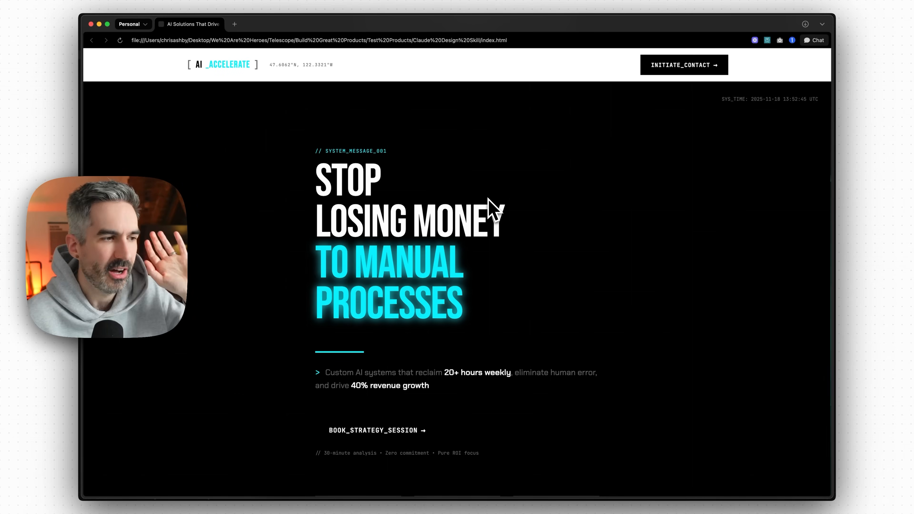
mouse_move(529, 200)
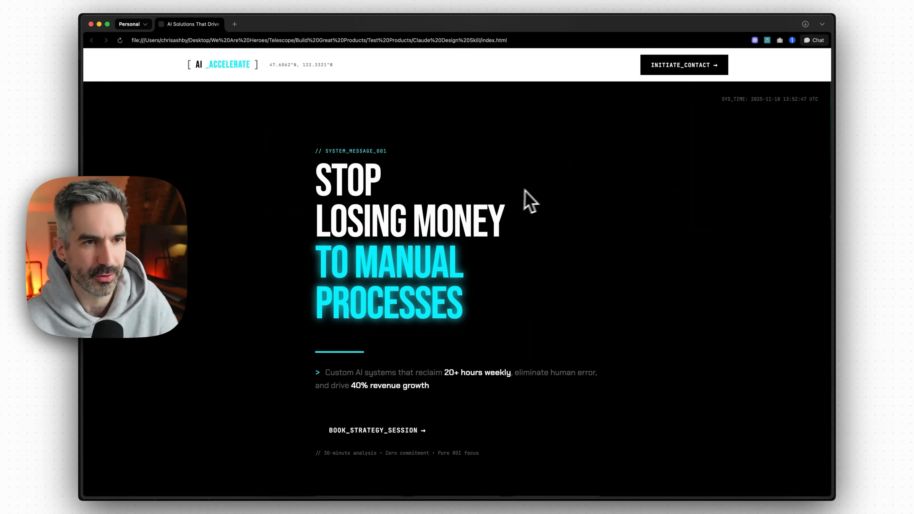
mouse_move(563, 221)
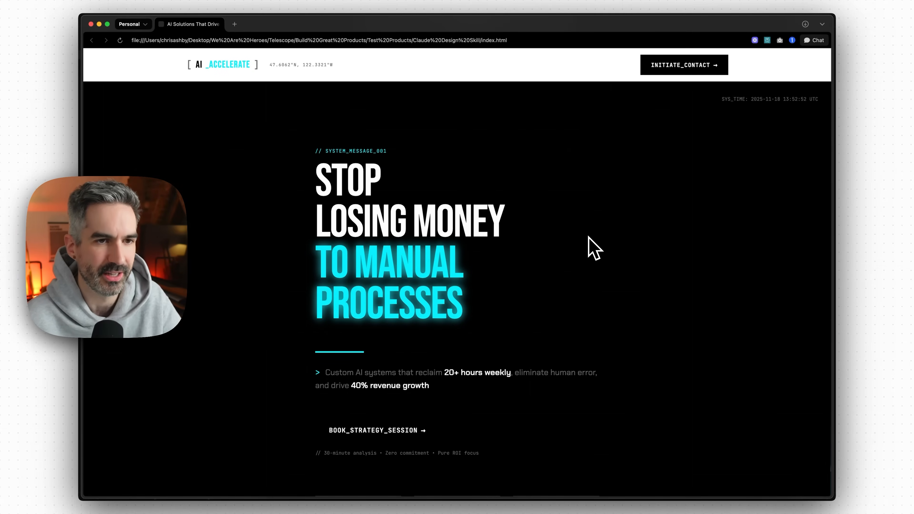
mouse_move(622, 135)
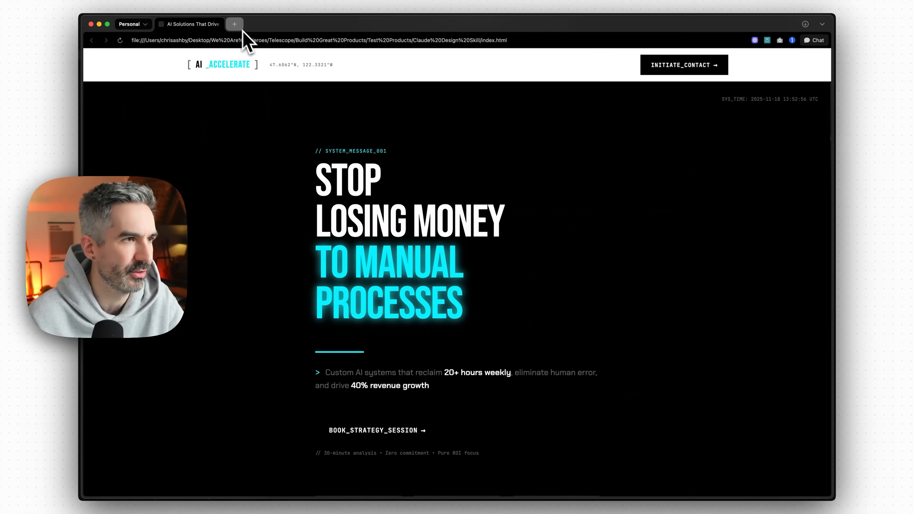
Step: Open dribbble.com in a new tab and search for 'ai website design'
click(234, 24)
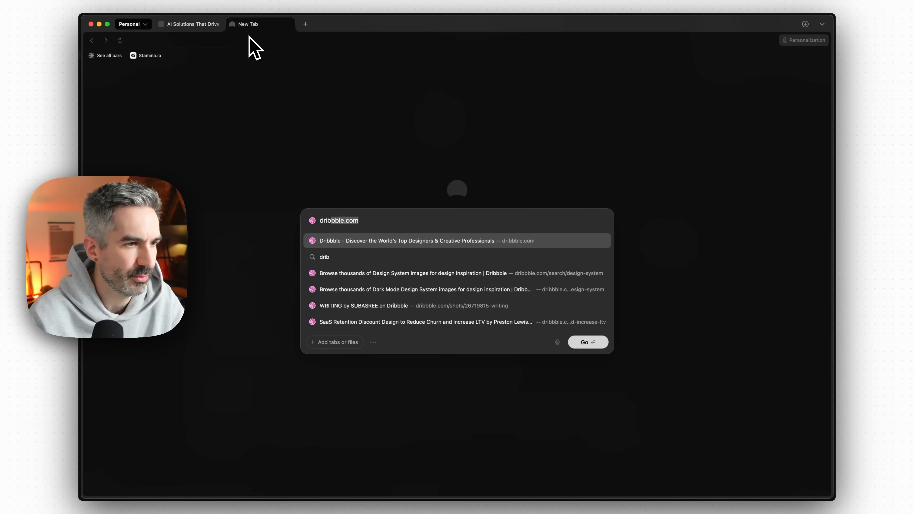
click(406, 241)
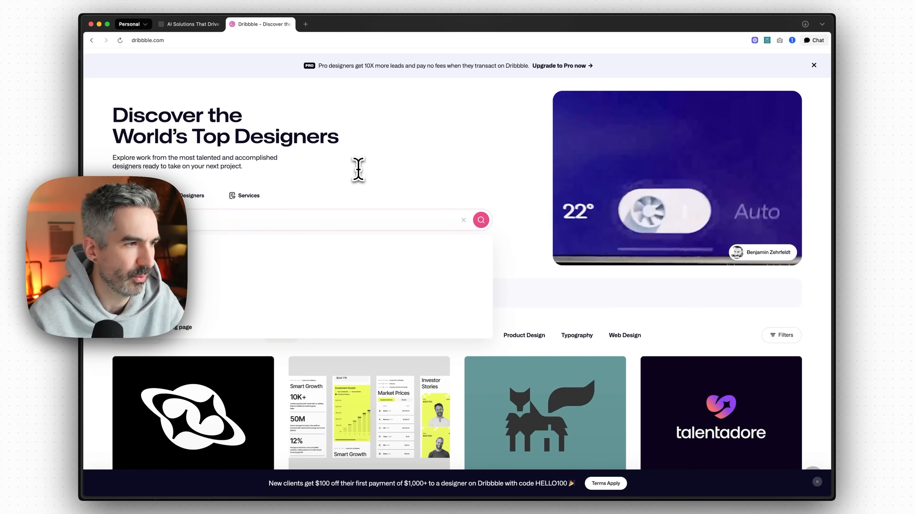
click(480, 220)
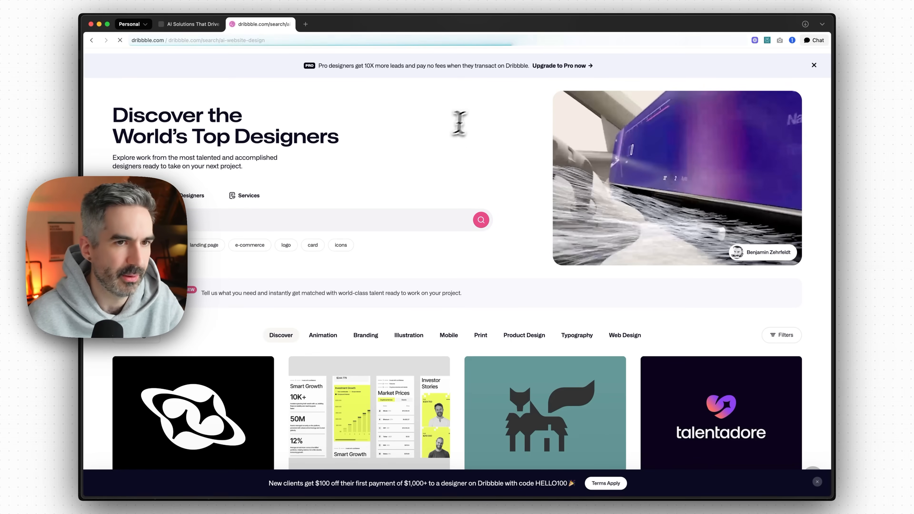
Step: Browse the AI website design results down to the AI Startups - Landing Page Design shot
click(481, 220)
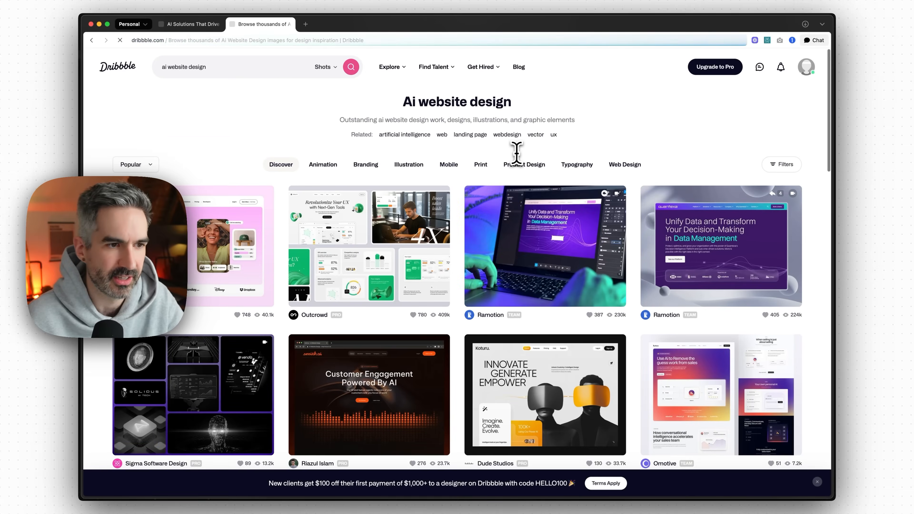
scroll(down, 3)
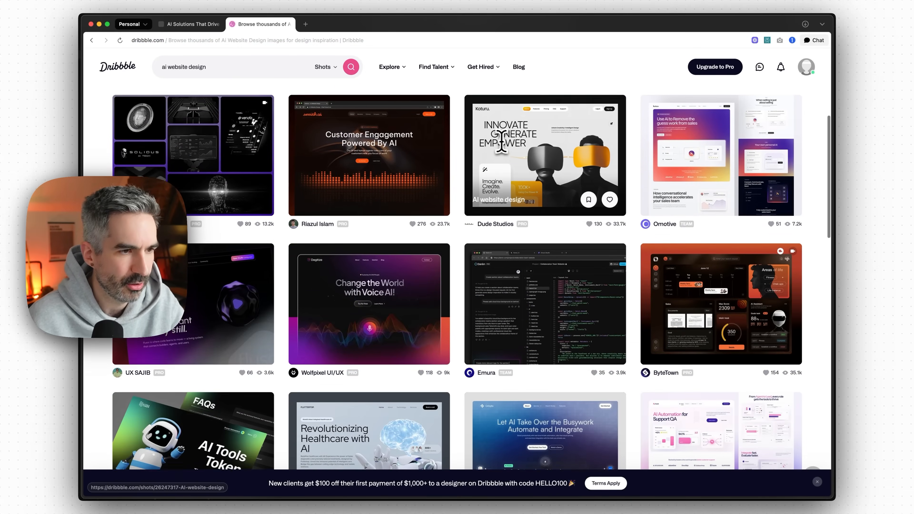
scroll(down, 3)
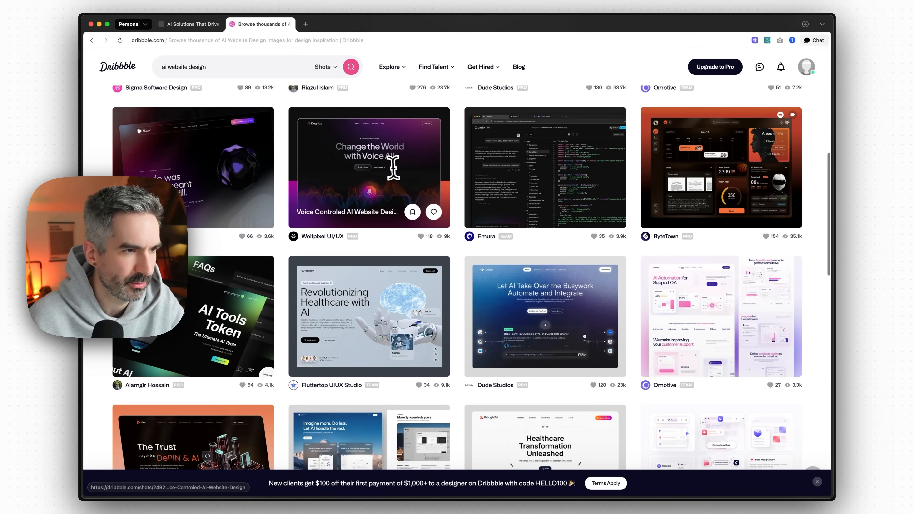
scroll(down, 3)
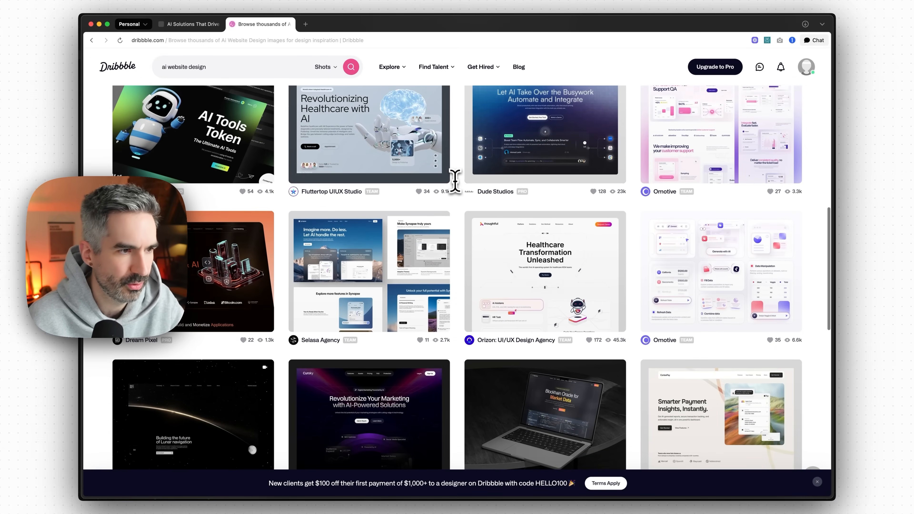
scroll(down, 3)
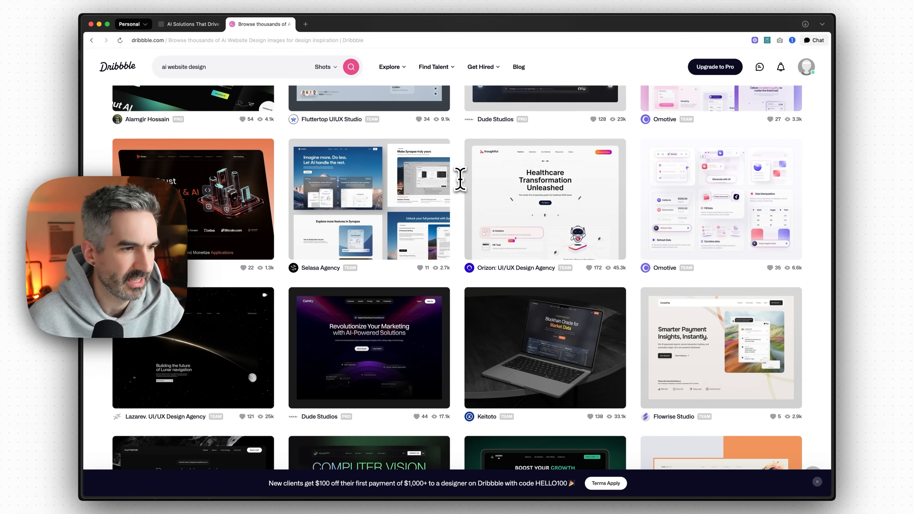
scroll(down, 3)
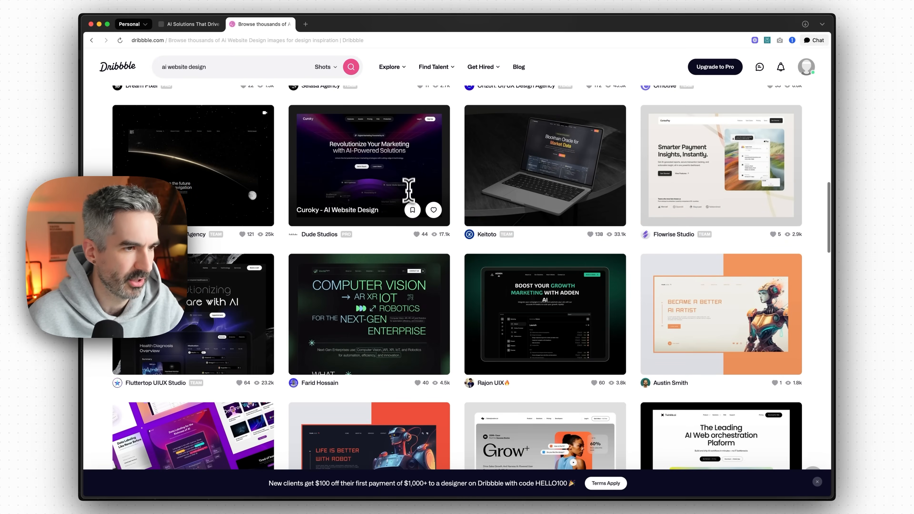
scroll(down, 3)
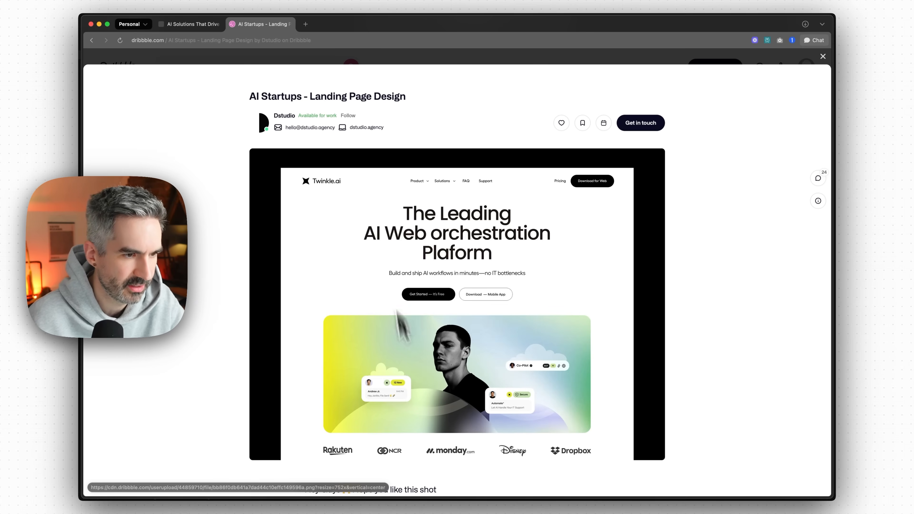
mouse_move(566, 236)
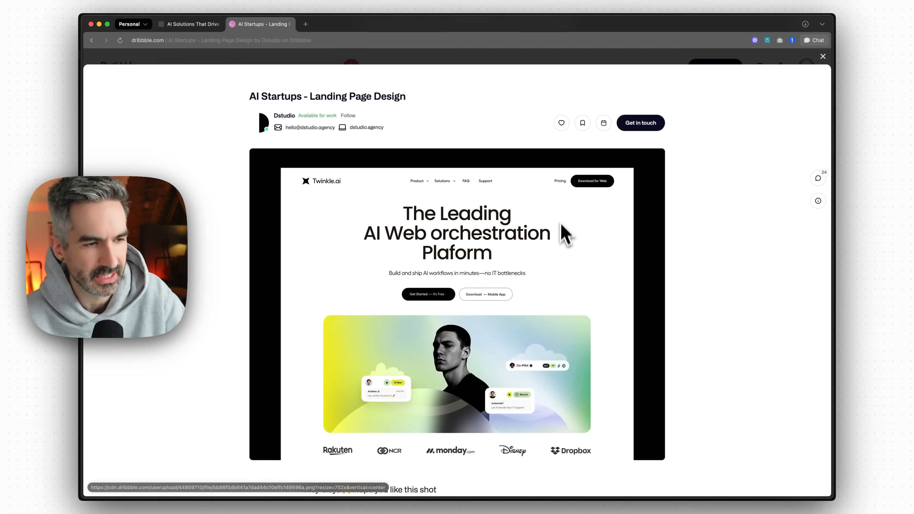
mouse_move(553, 370)
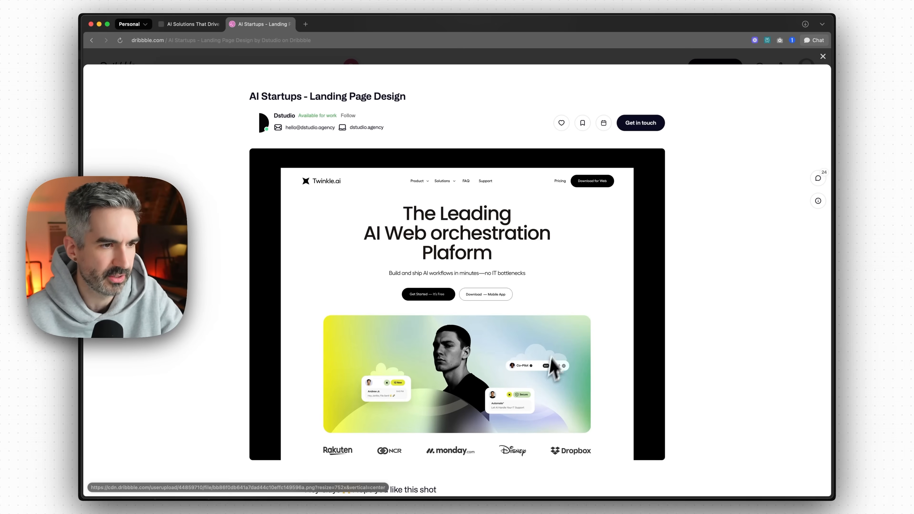
mouse_move(484, 218)
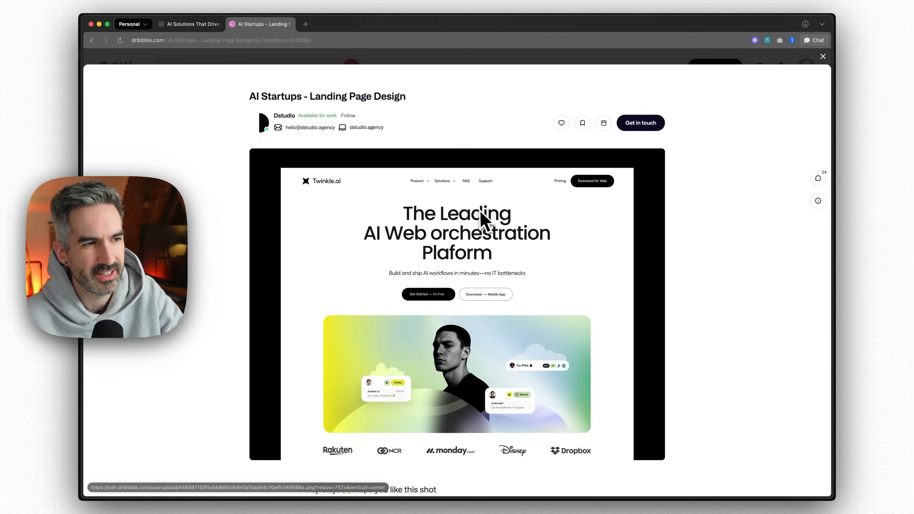
mouse_move(484, 224)
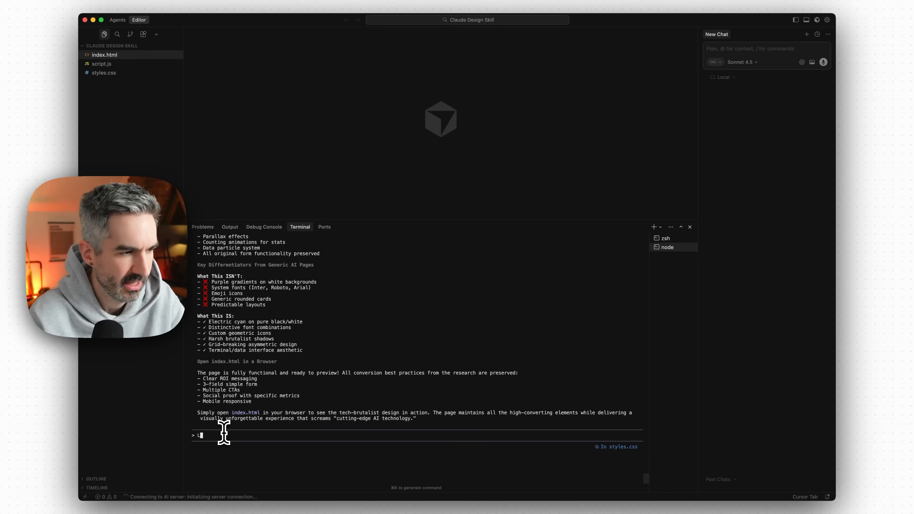
Step: Ask Claude to improve the landing page with the frontend design skill following attached [Image #1]
text(Let's use the front)
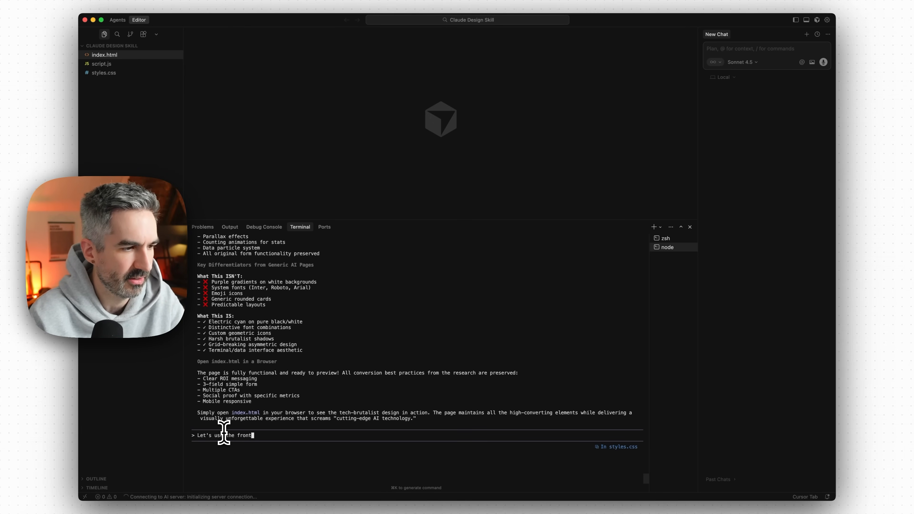
text(end design)
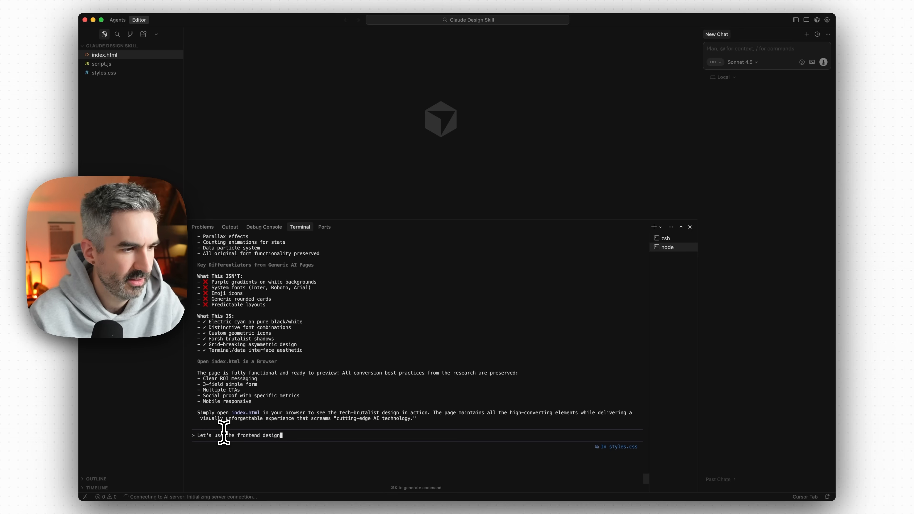
text(skill to r)
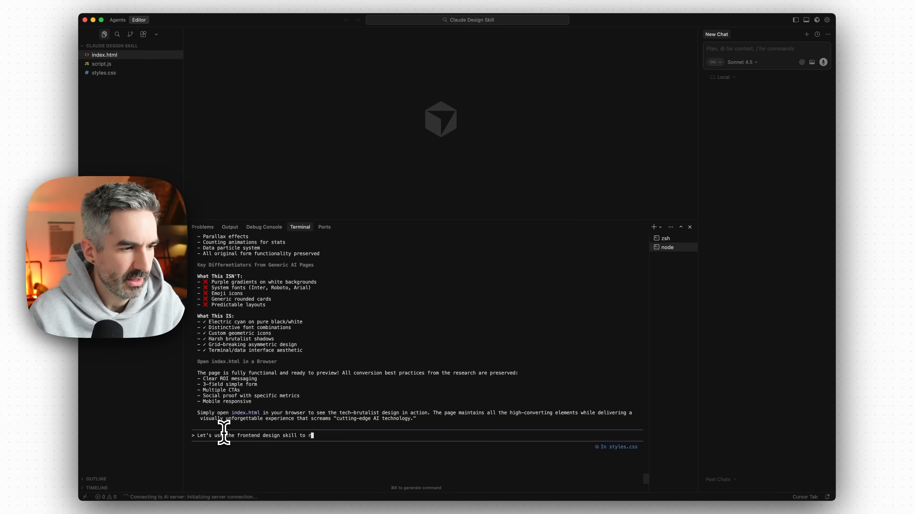
text(improve the design)
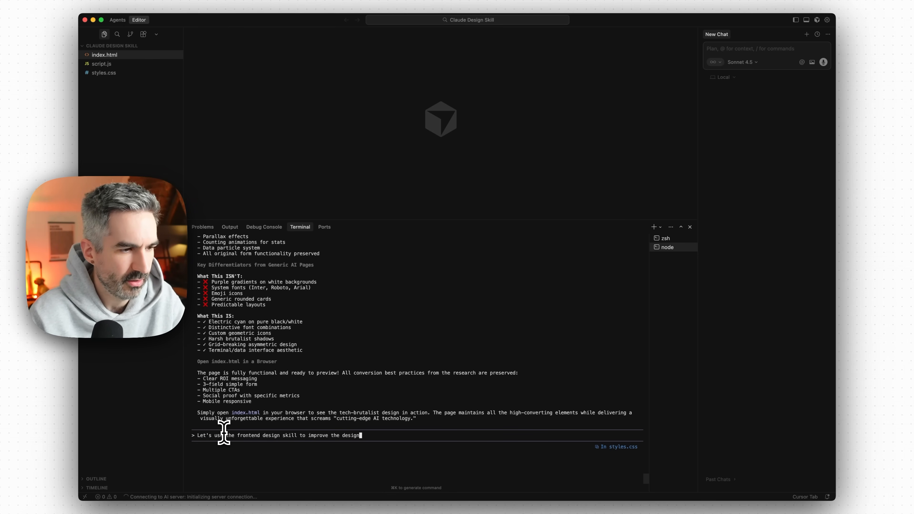
text(of this landing page)
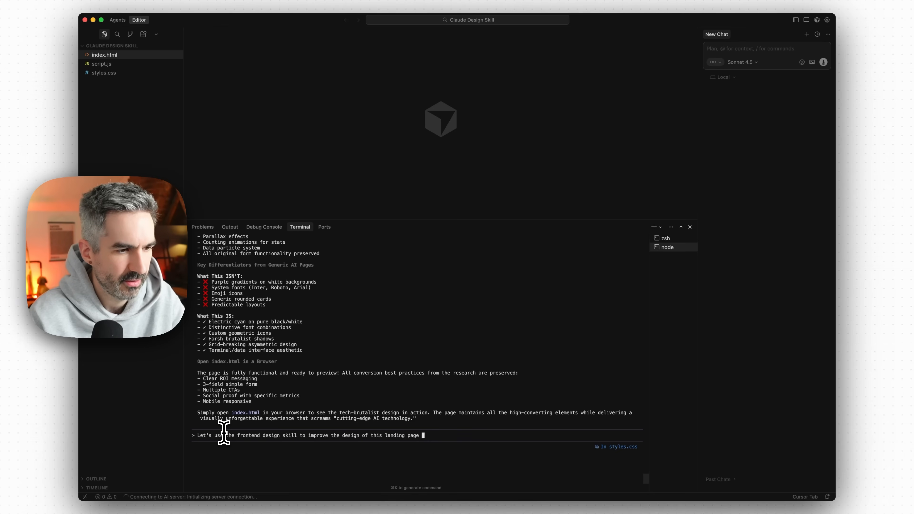
text(following the attached screenshot)
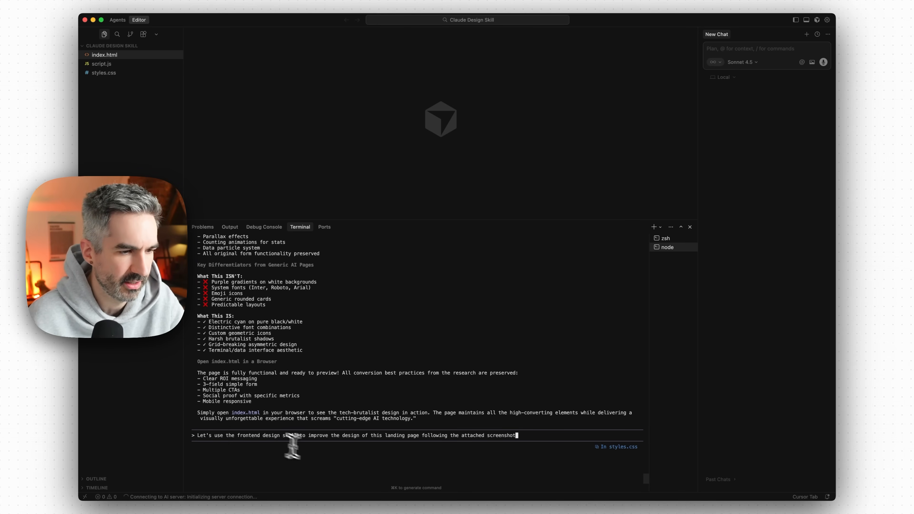
text([Image #1])
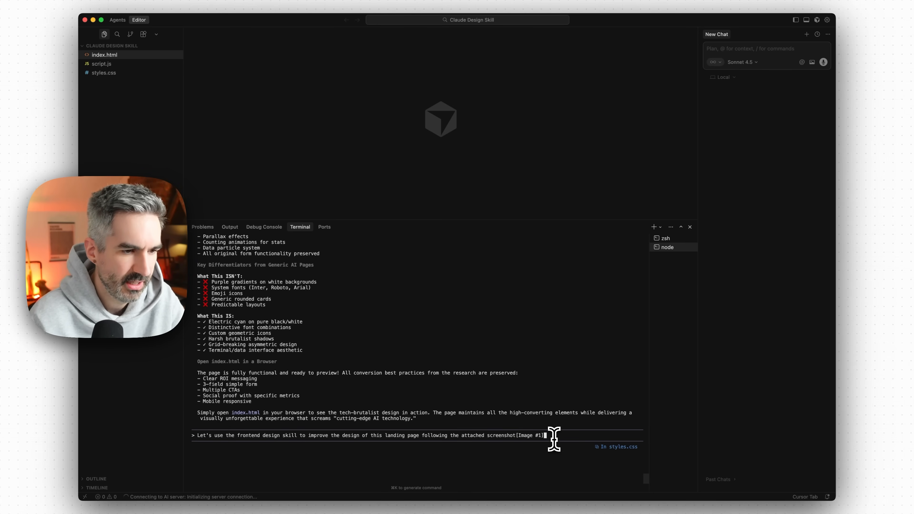
key(Return)
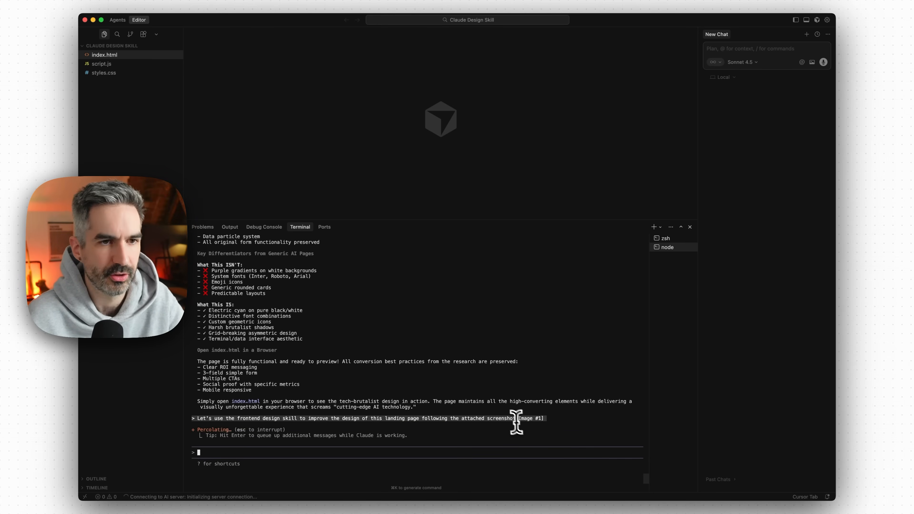
mouse_move(500, 406)
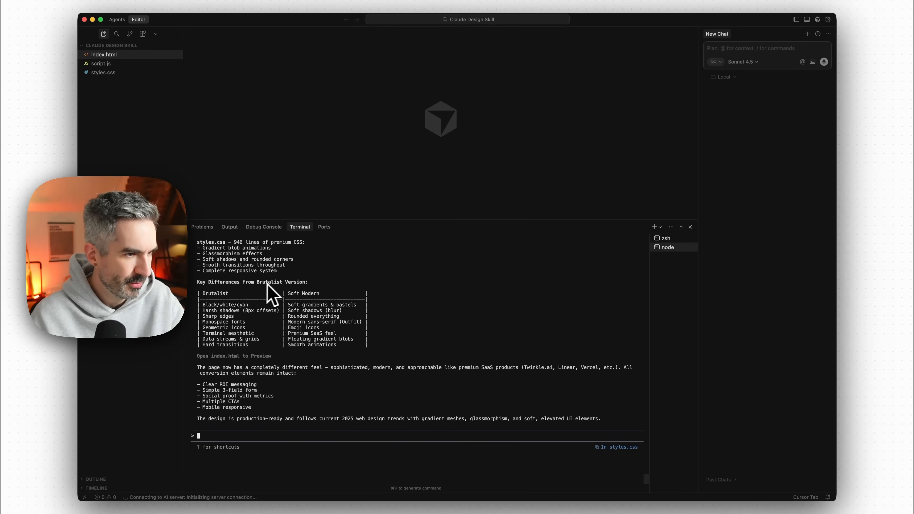
mouse_move(312, 306)
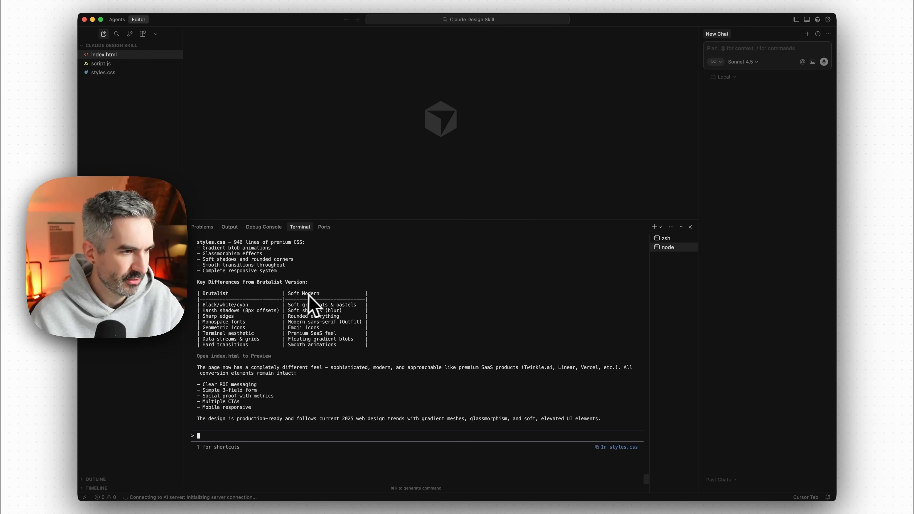
mouse_move(332, 337)
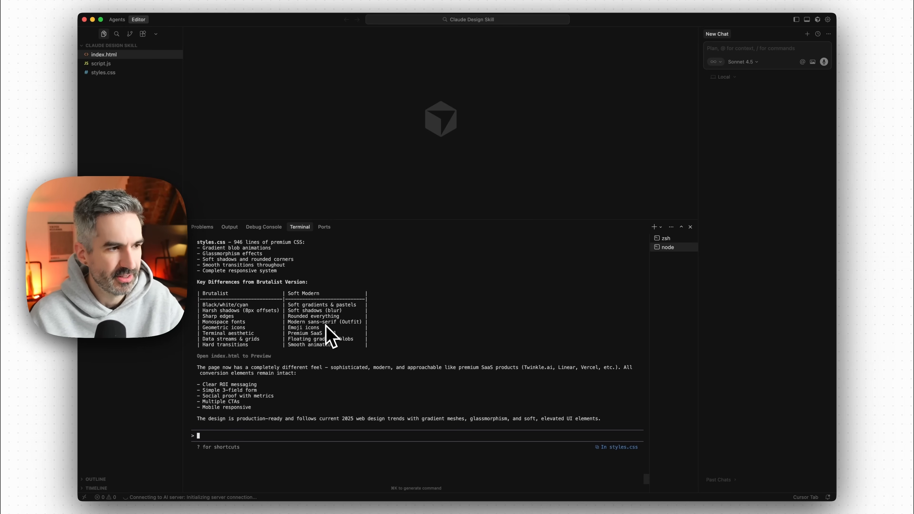
mouse_move(317, 324)
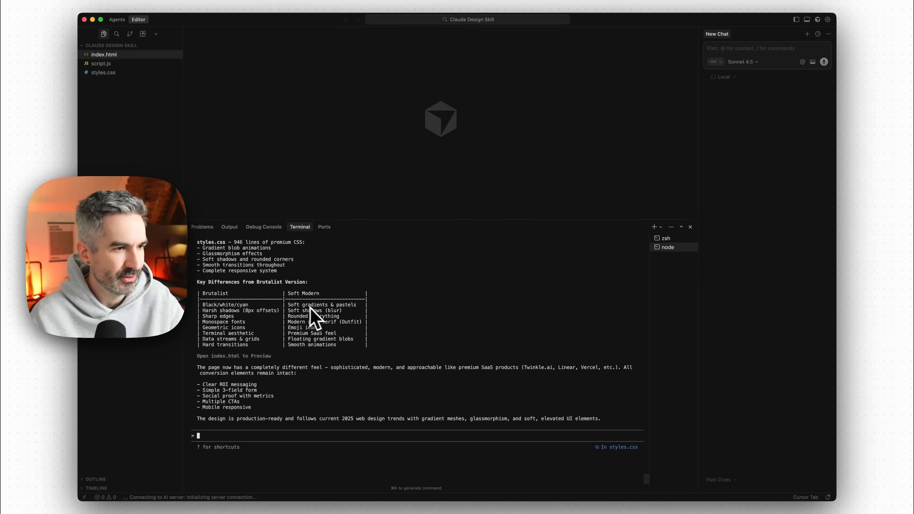
mouse_move(326, 324)
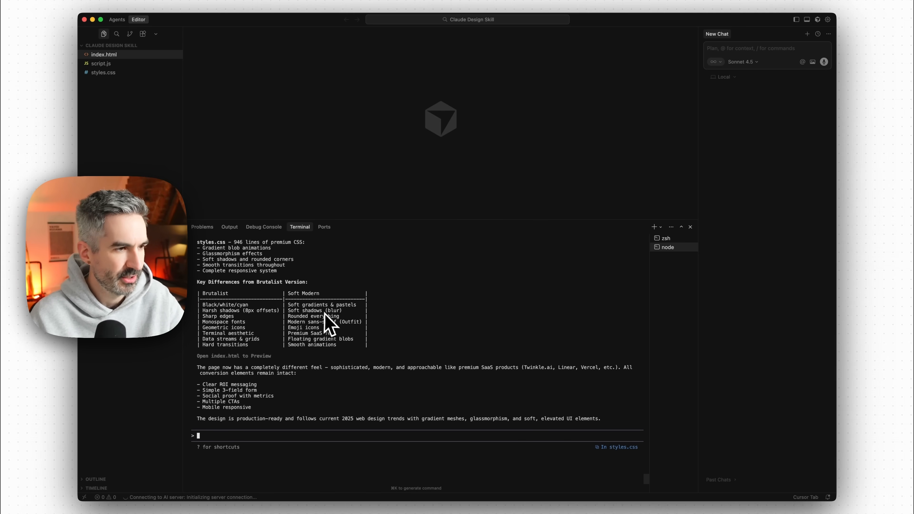
mouse_move(227, 327)
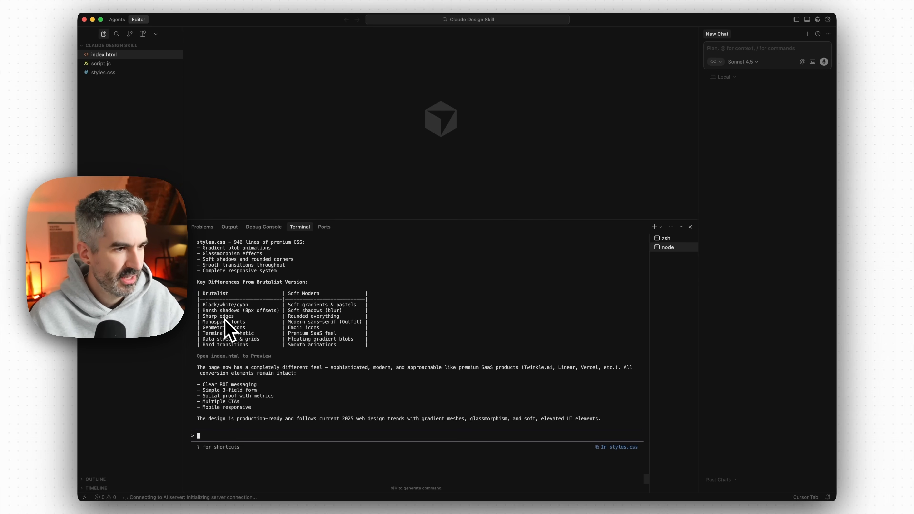
mouse_move(280, 337)
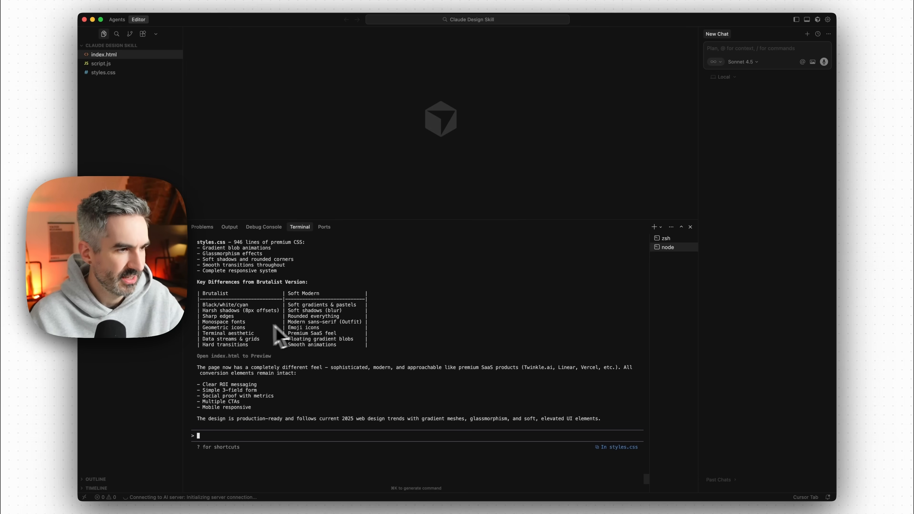
mouse_move(350, 338)
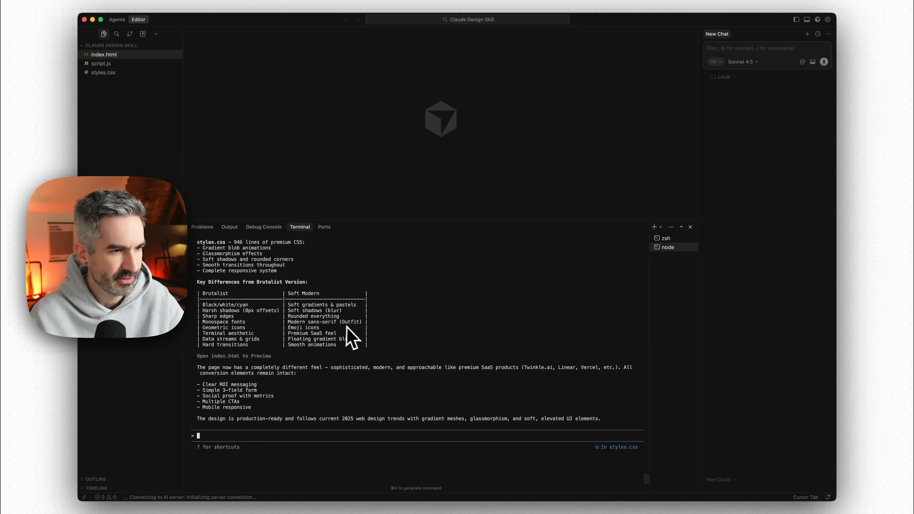
mouse_move(364, 332)
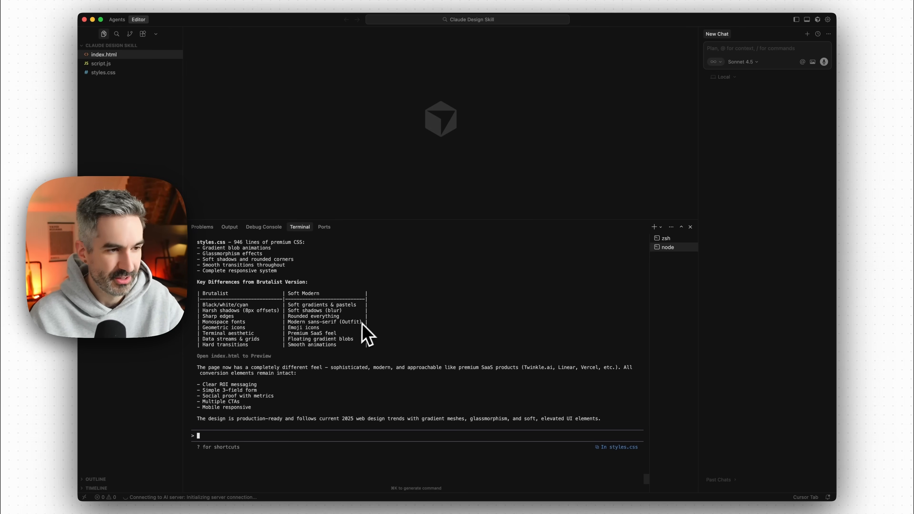
mouse_move(239, 337)
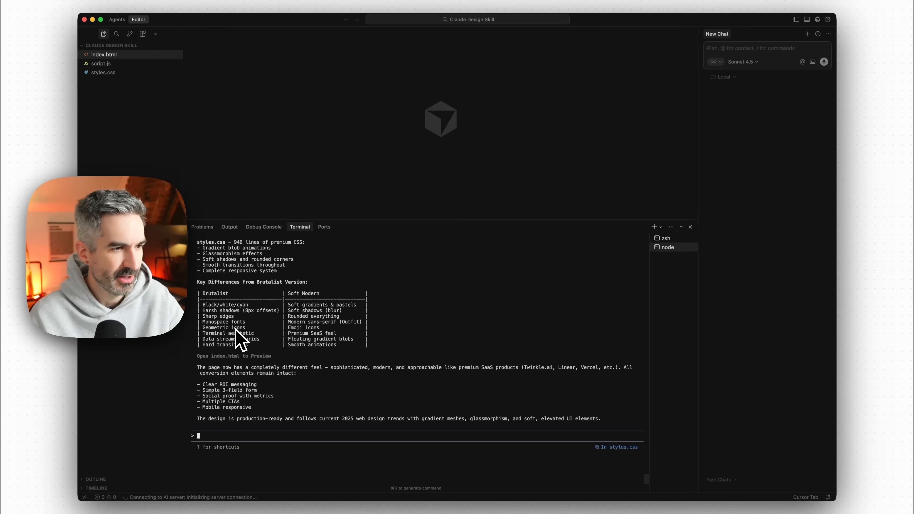
mouse_move(294, 349)
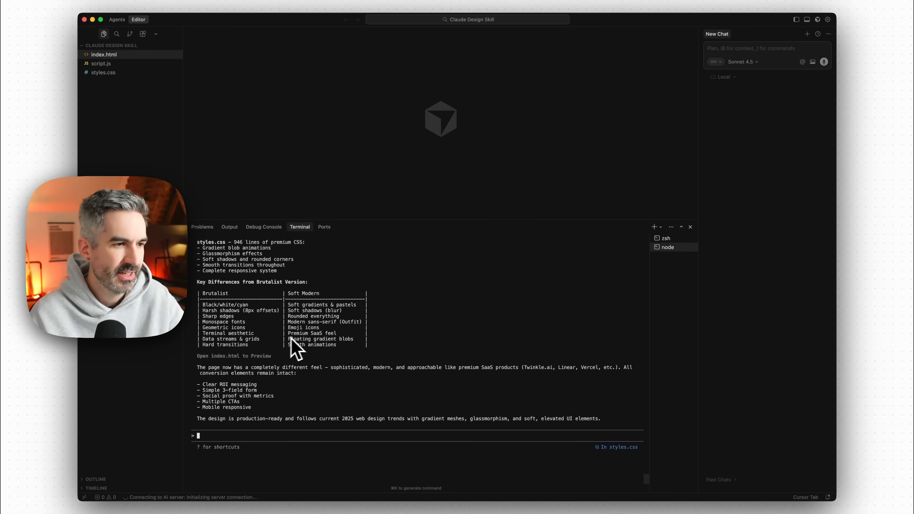
mouse_move(324, 335)
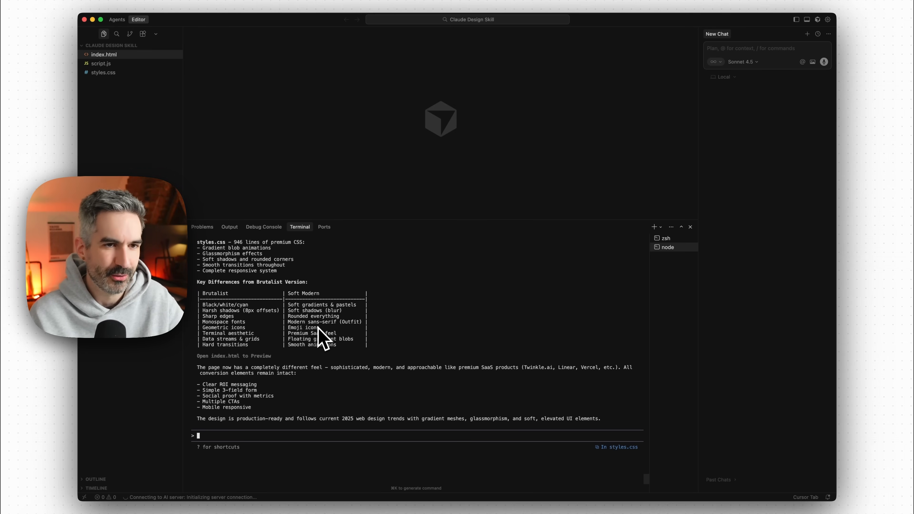
mouse_move(224, 320)
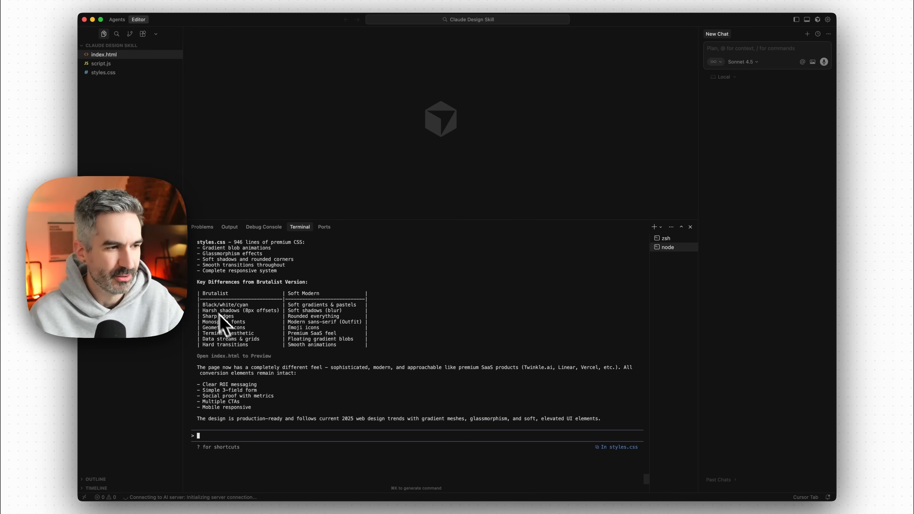
mouse_move(274, 347)
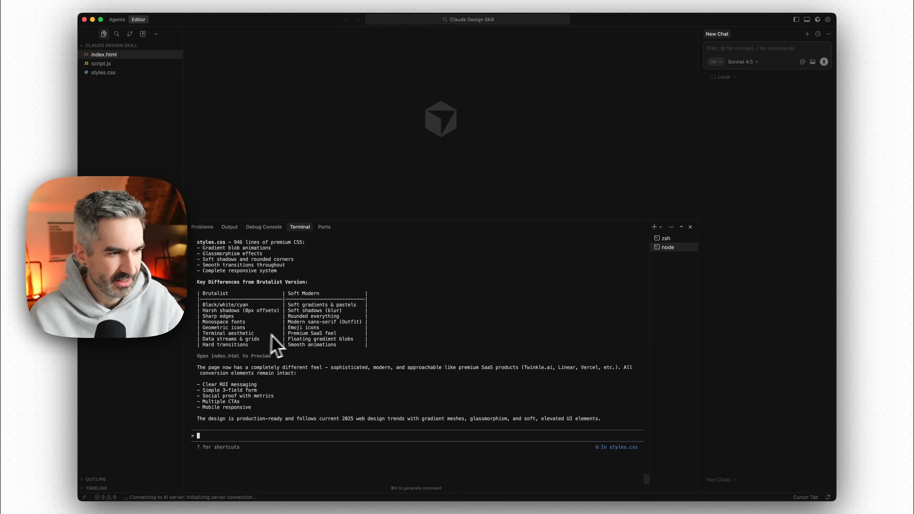
mouse_move(229, 349)
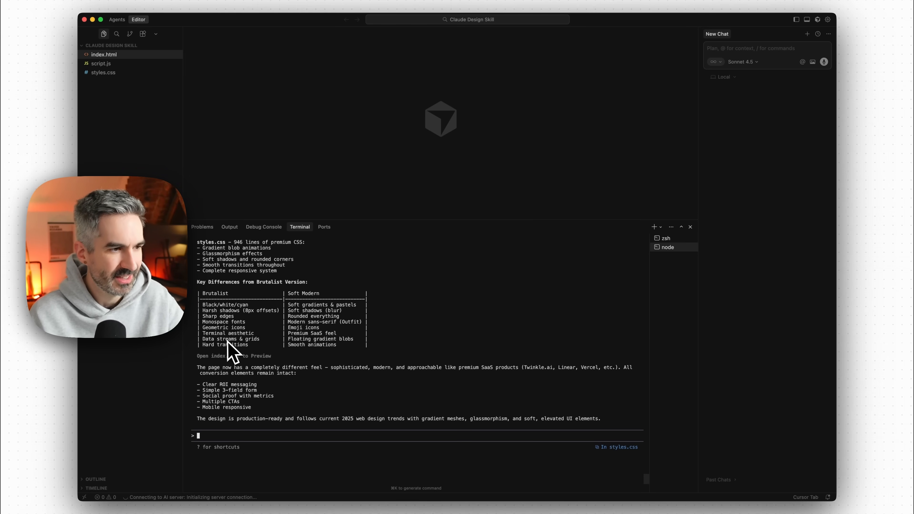
mouse_move(350, 355)
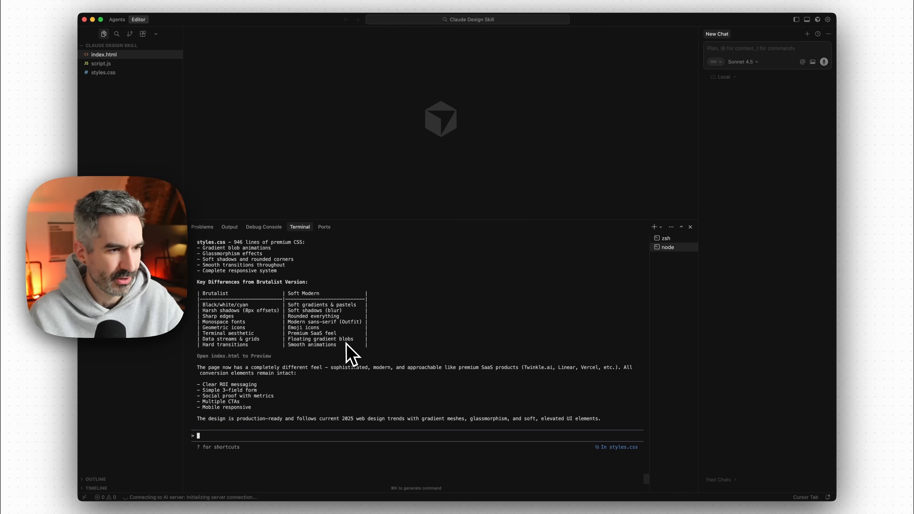
mouse_move(319, 357)
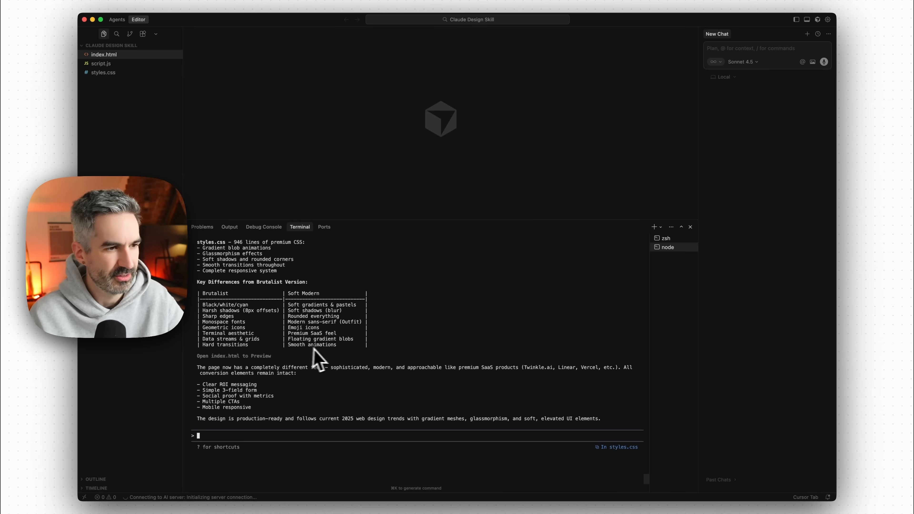
mouse_move(373, 347)
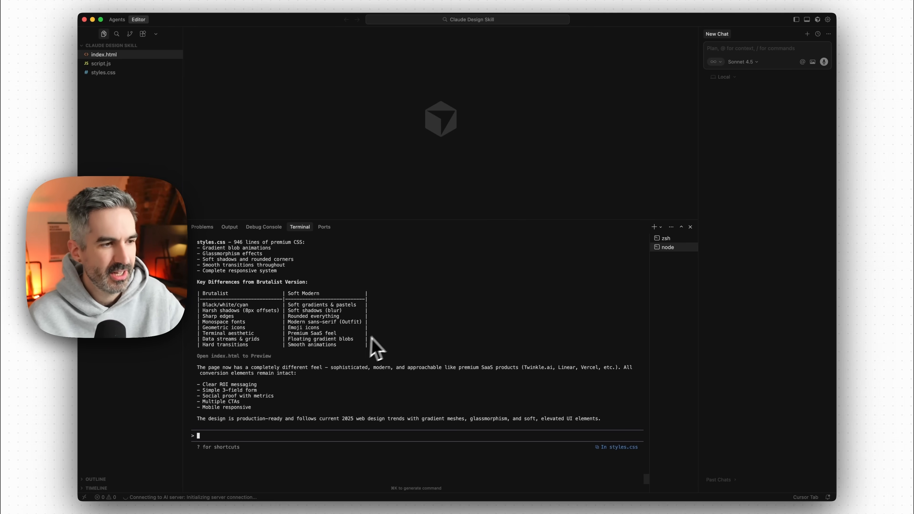
mouse_move(704, 470)
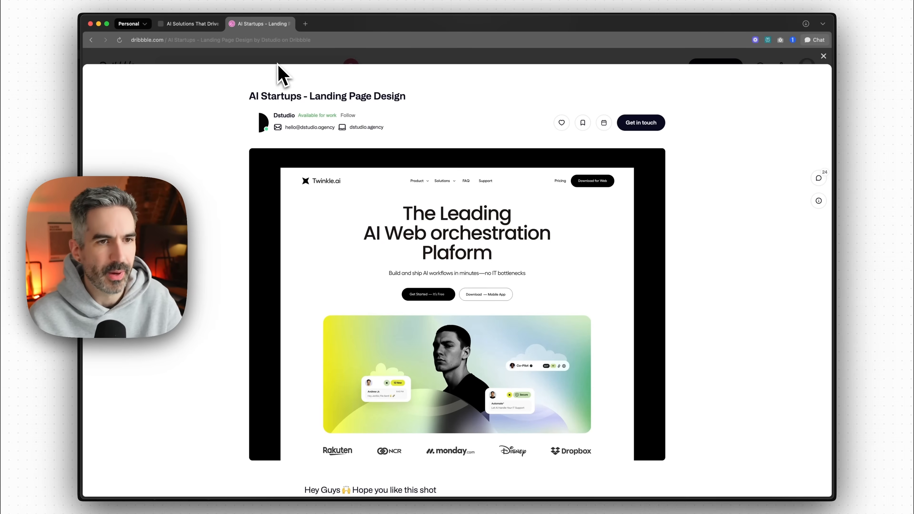
mouse_move(489, 277)
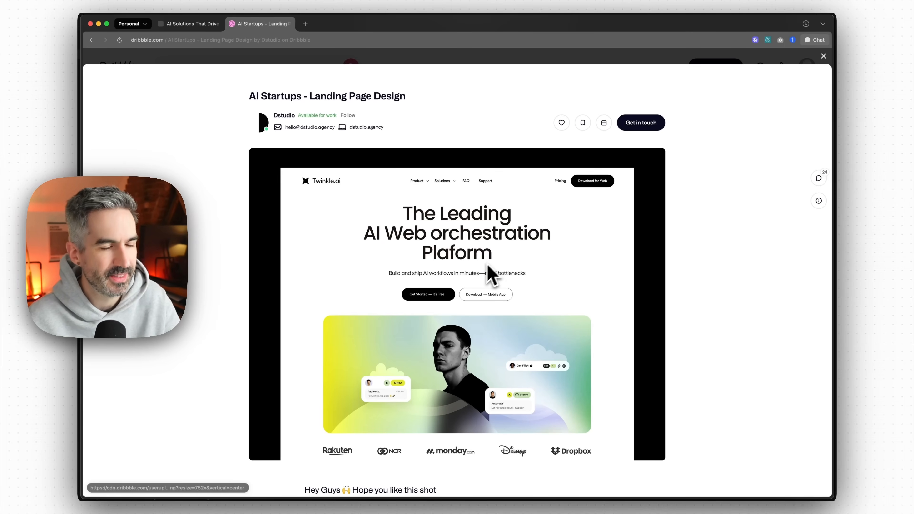
mouse_move(478, 182)
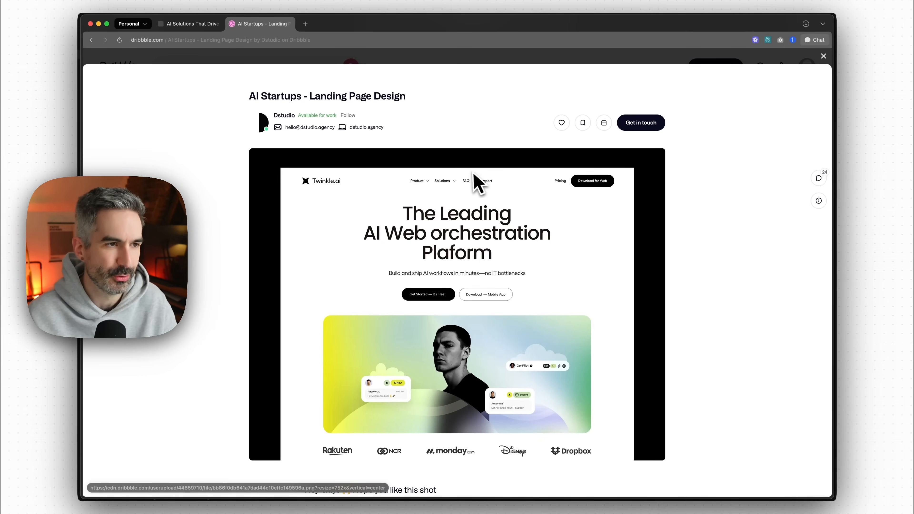
Step: Reload the local index.html preview and scroll through the pastel gradient redesign
click(187, 24)
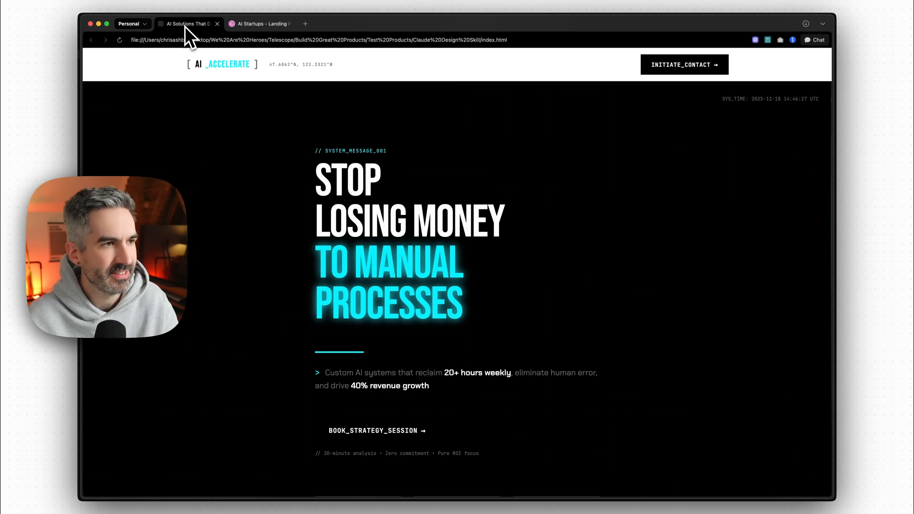
mouse_move(597, 184)
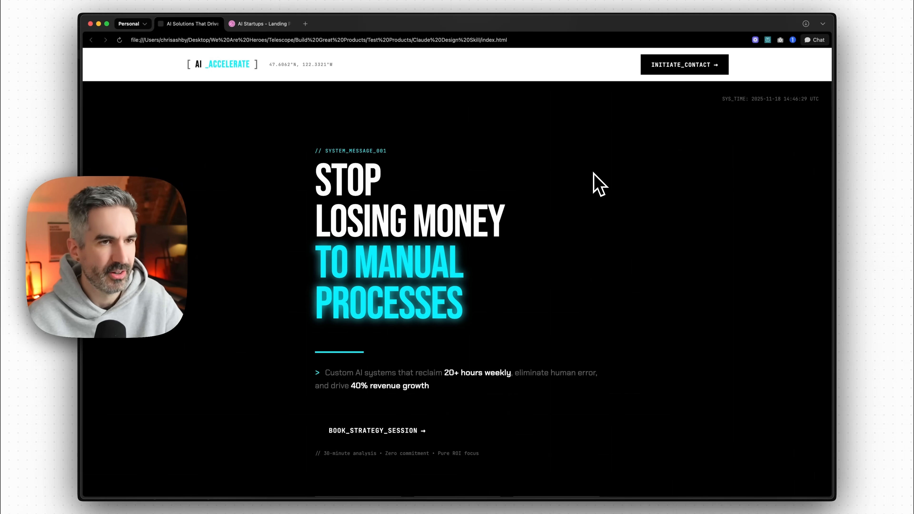
mouse_move(120, 40)
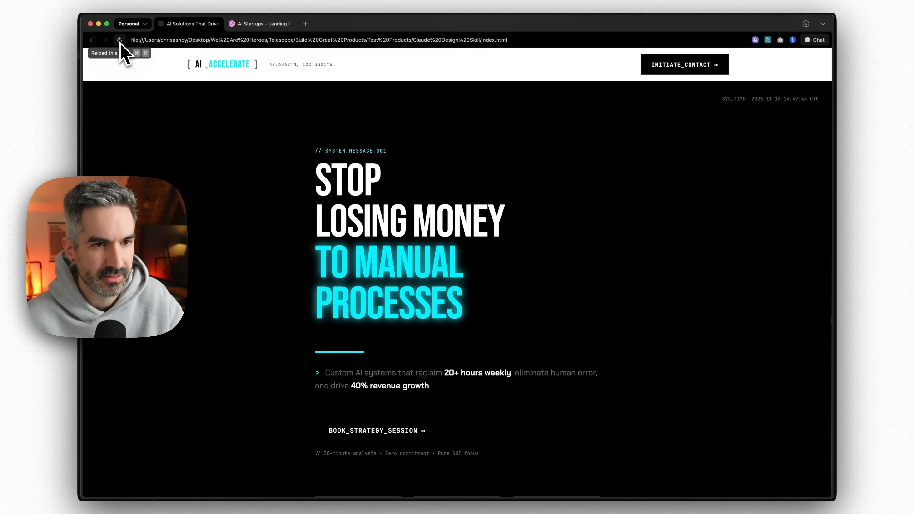
click(120, 39)
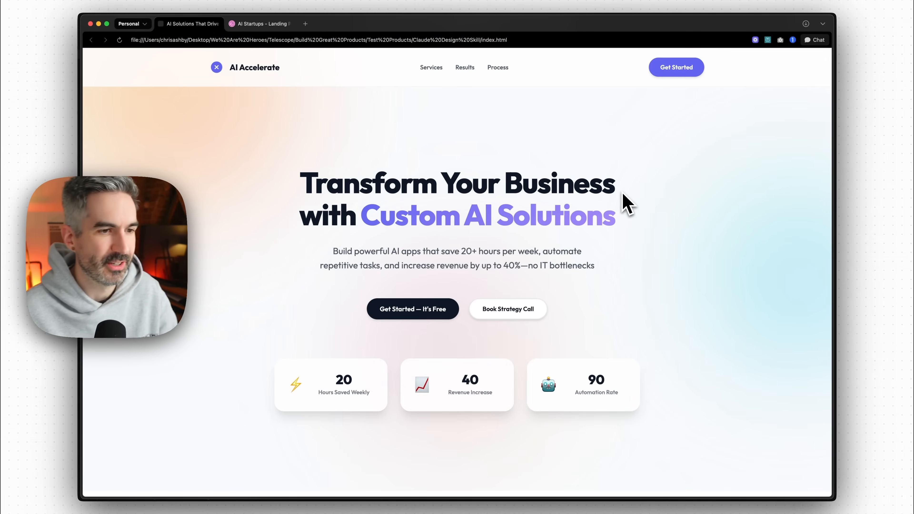
scroll(down, 3)
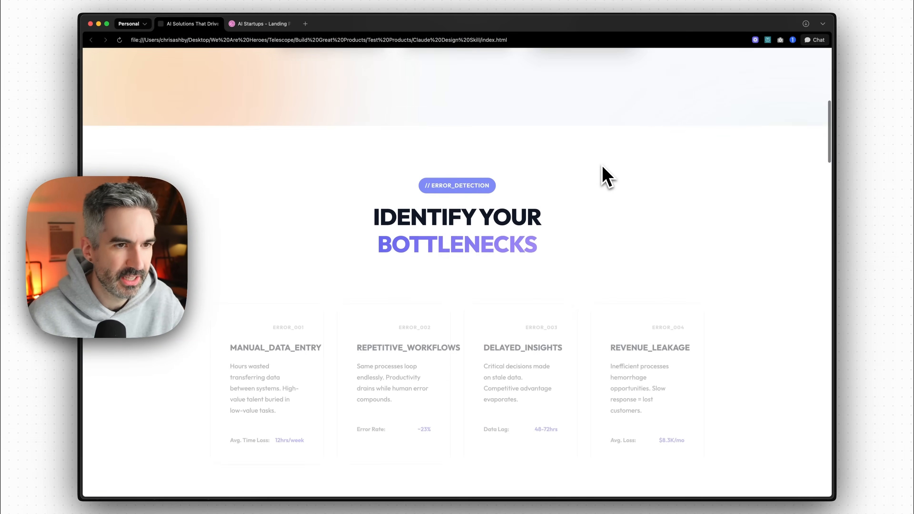
scroll(down, 3)
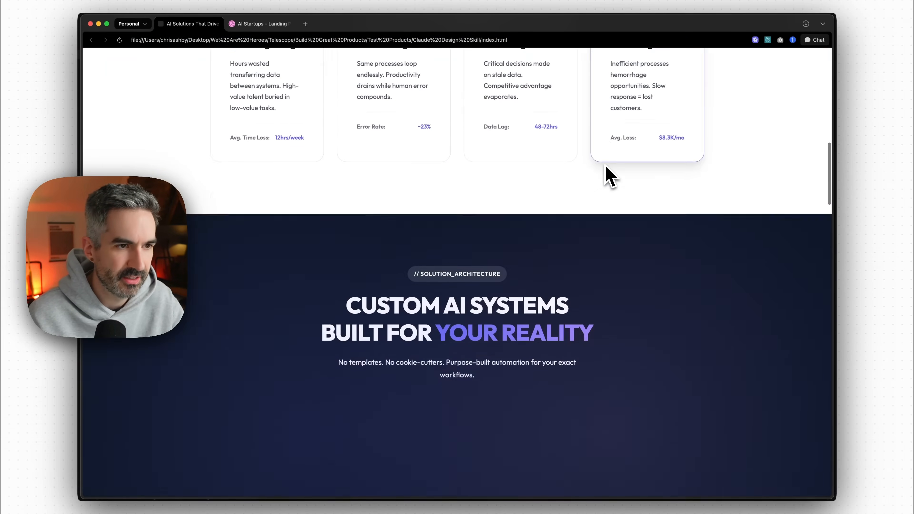
scroll(up, 3)
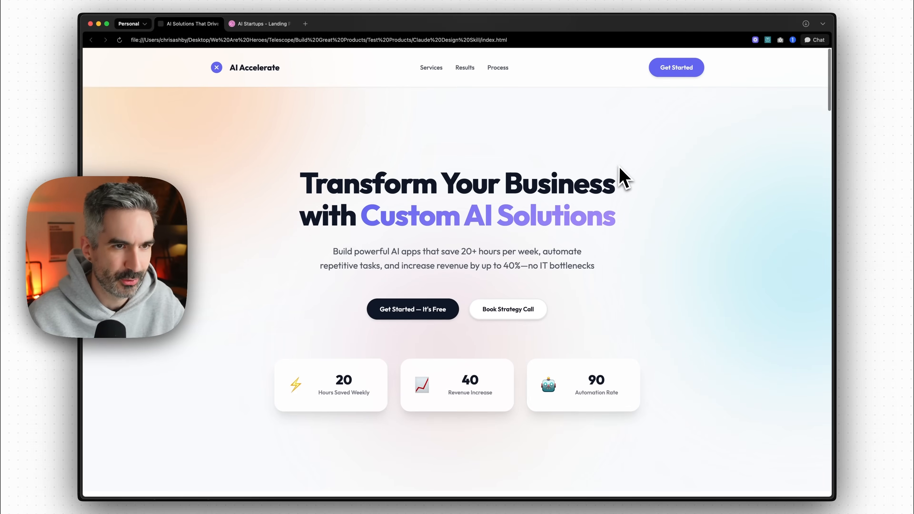
mouse_move(612, 165)
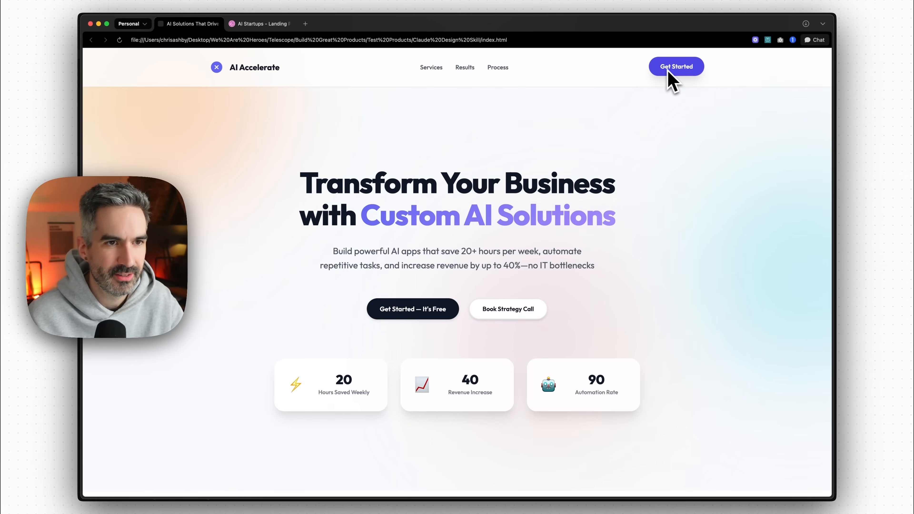
mouse_move(691, 93)
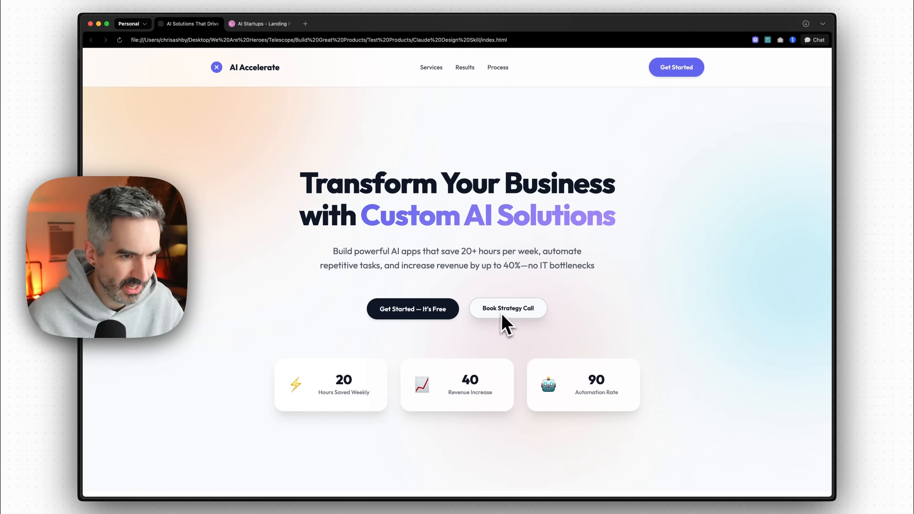
scroll(down, 3)
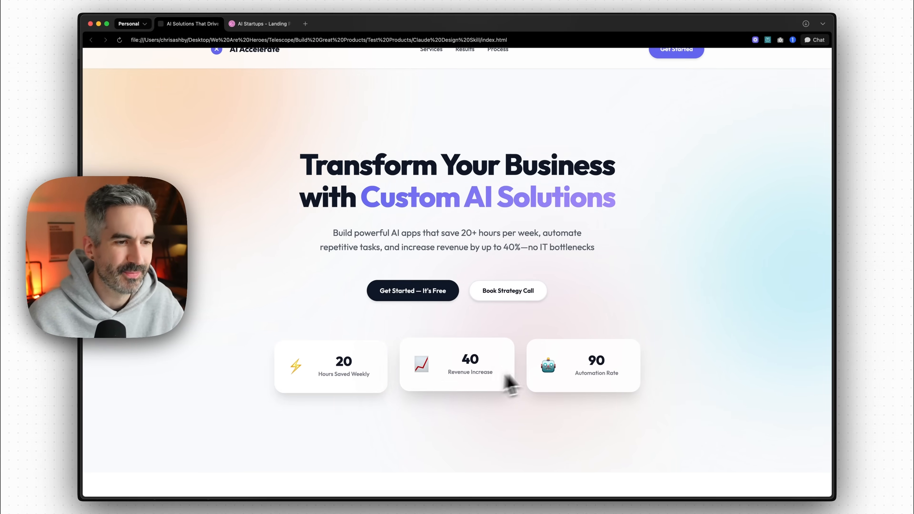
scroll(down, 3)
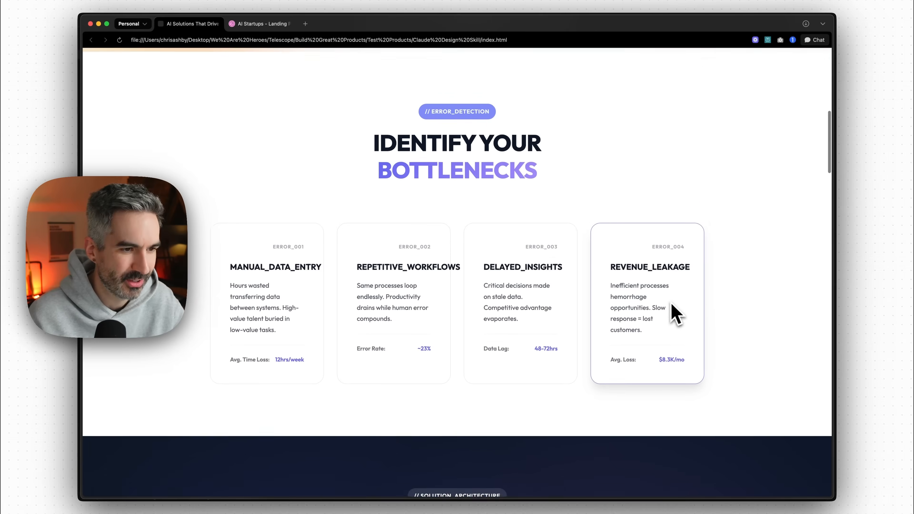
scroll(down, 3)
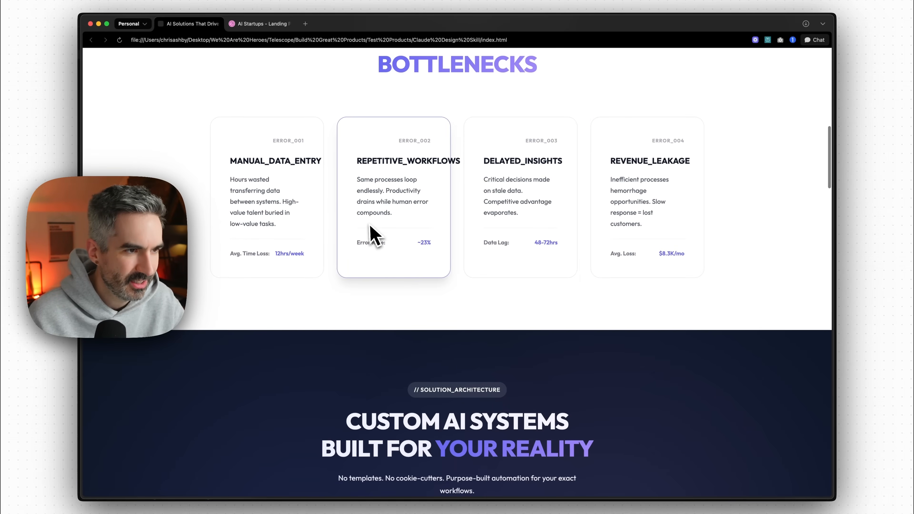
mouse_move(407, 161)
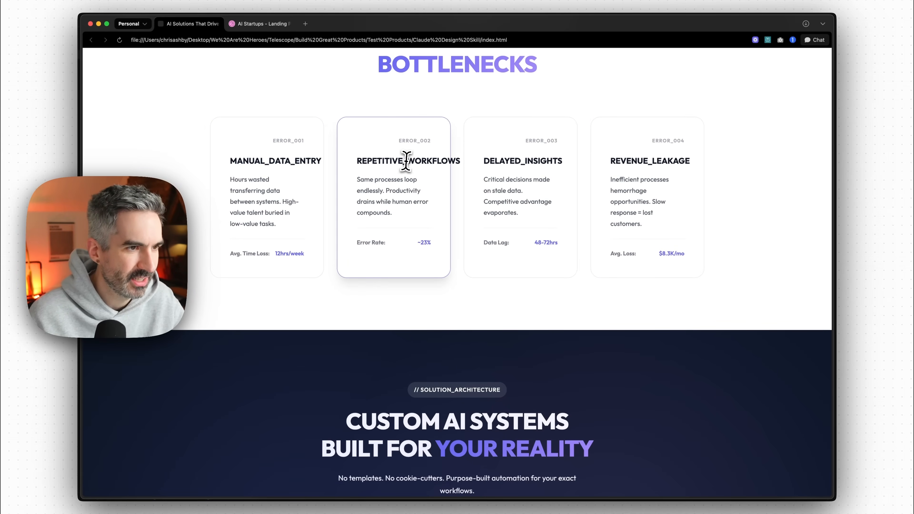
mouse_move(665, 148)
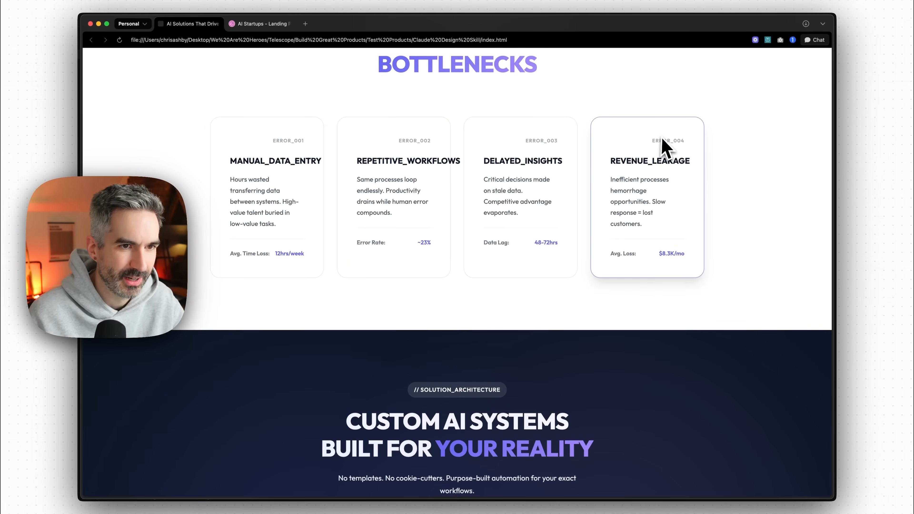
scroll(up, 3)
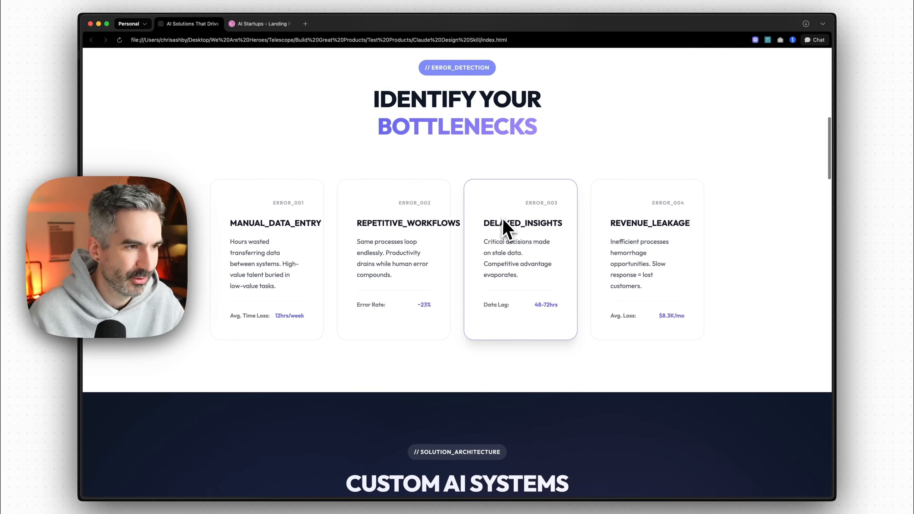
scroll(down, 3)
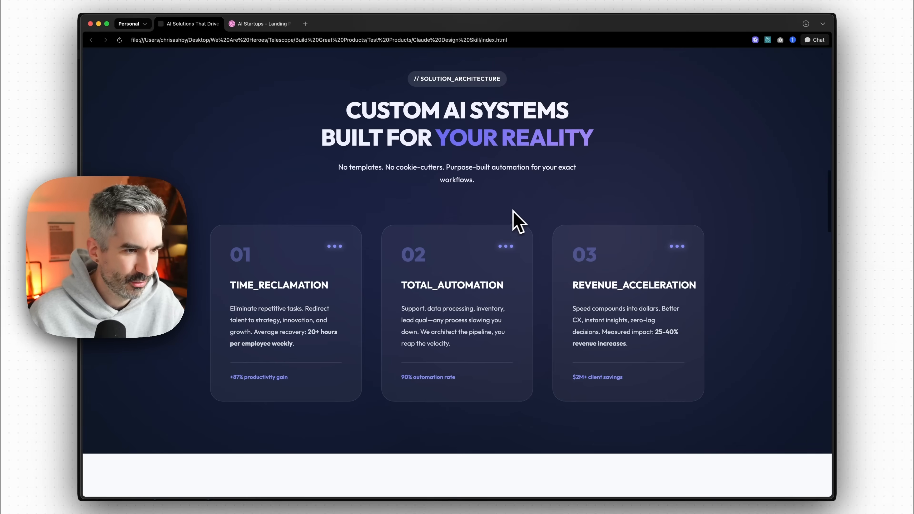
scroll(down, 3)
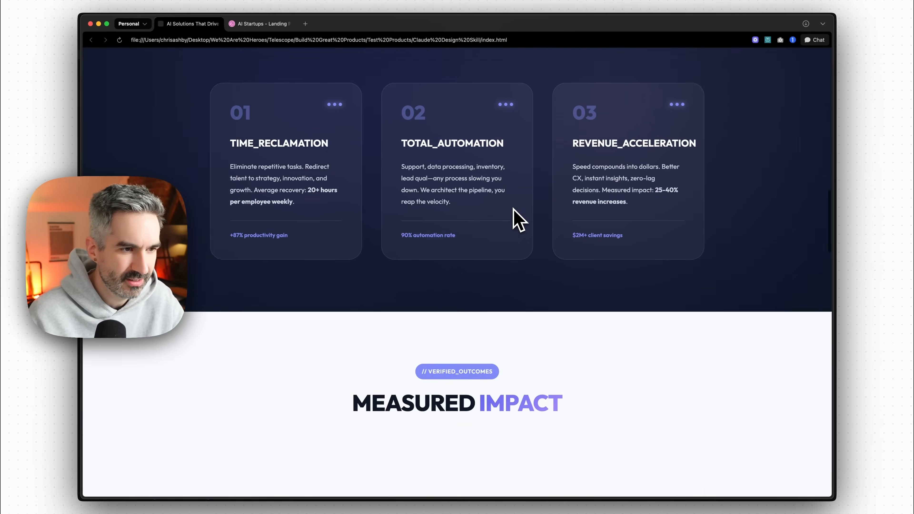
scroll(down, 3)
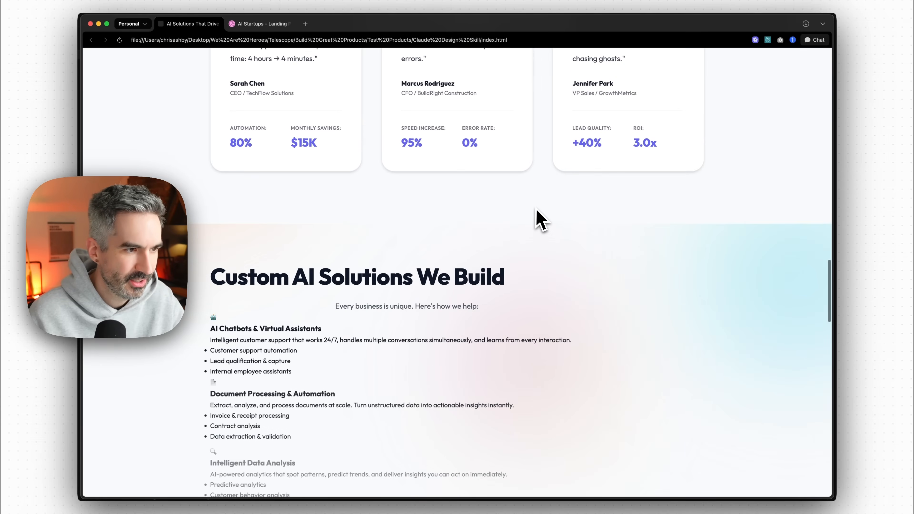
scroll(down, 3)
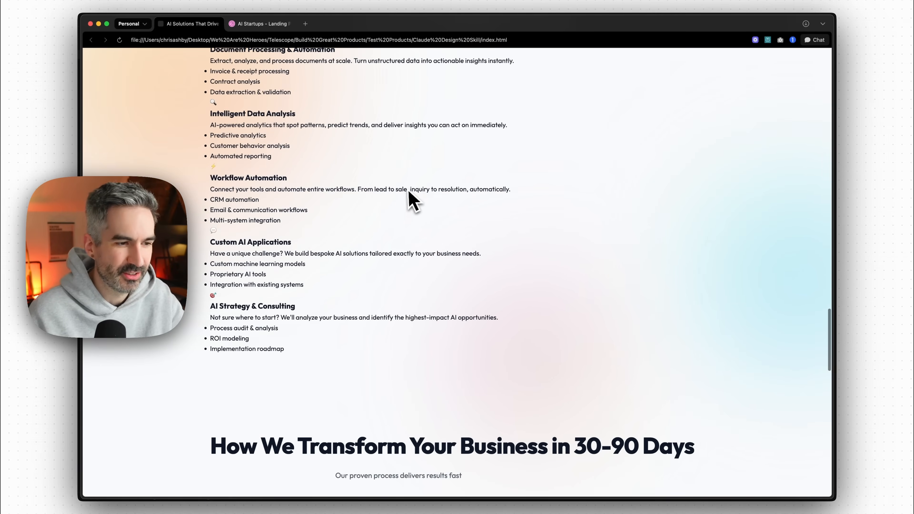
scroll(down, 3)
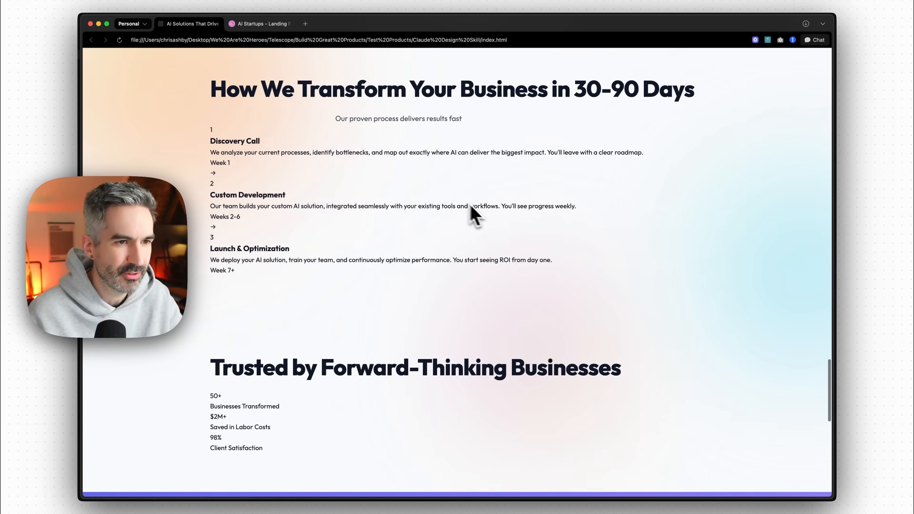
scroll(up, 3)
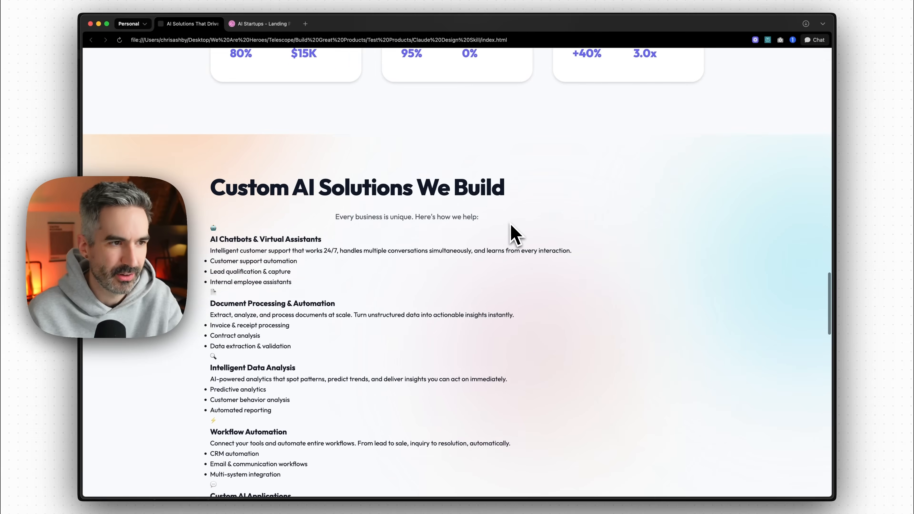
scroll(down, 3)
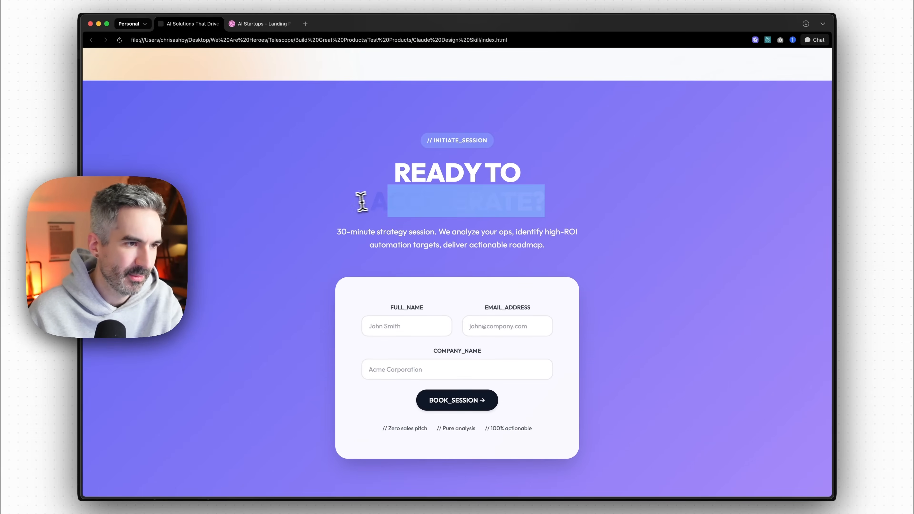
scroll(up, 3)
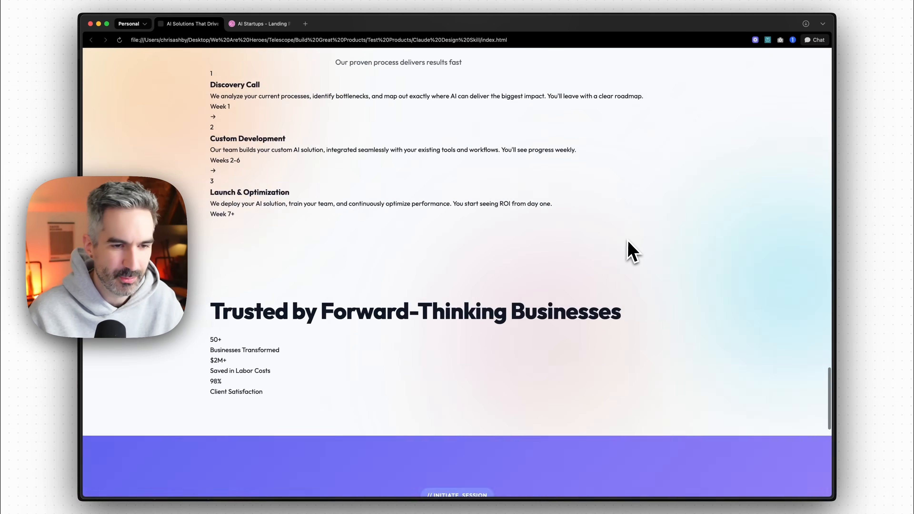
scroll(up, 3)
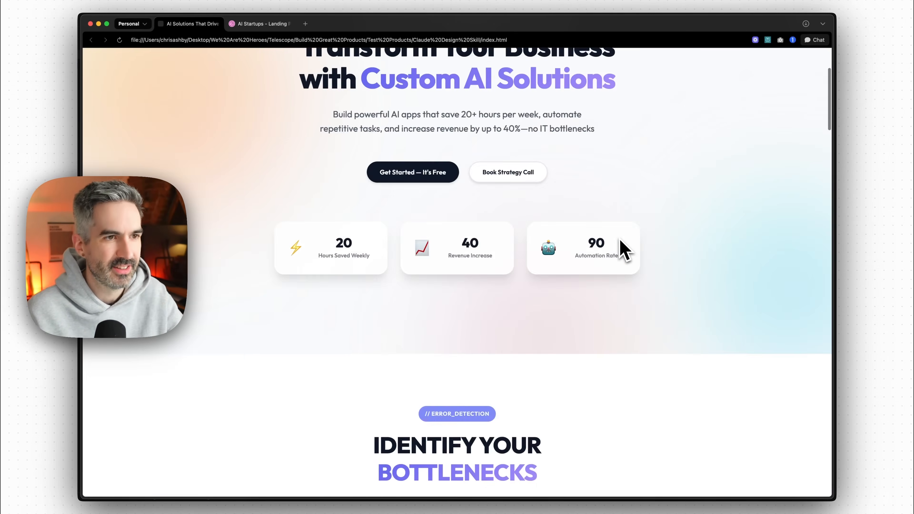
scroll(up, 3)
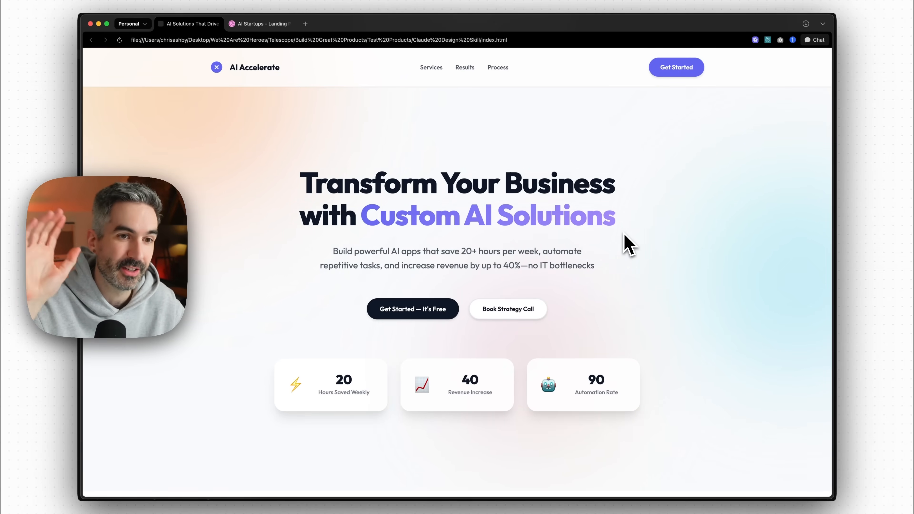
mouse_move(679, 265)
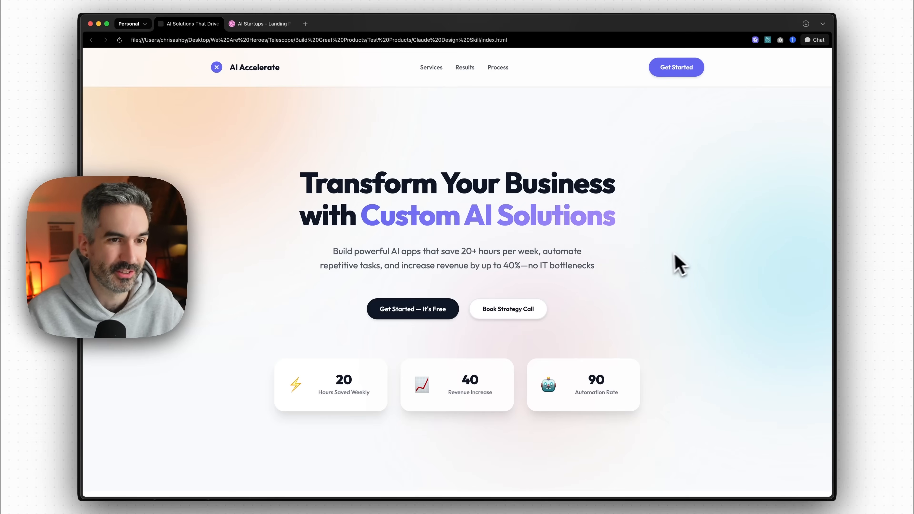
mouse_move(624, 201)
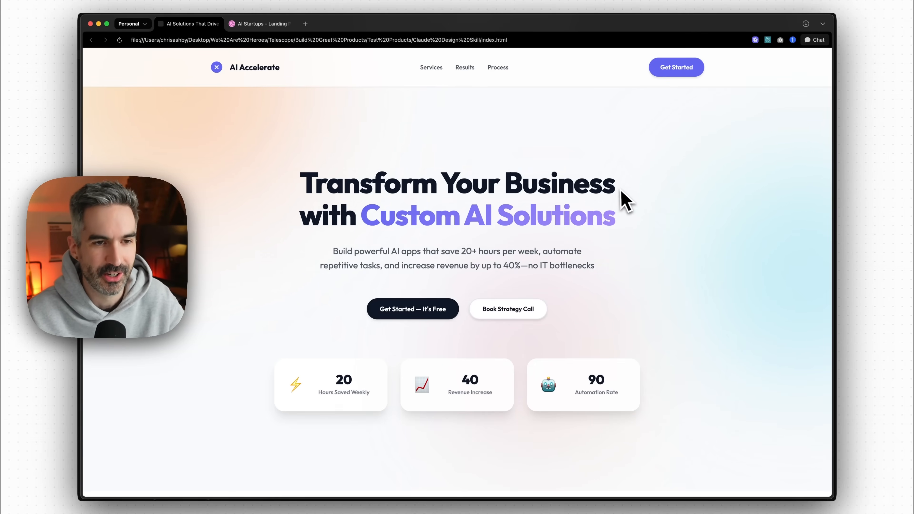
mouse_move(629, 201)
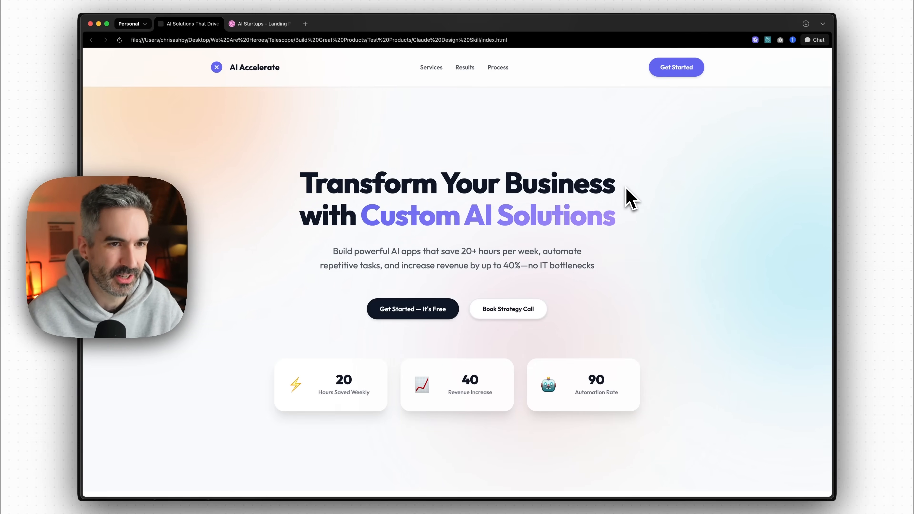
scroll(down, 3)
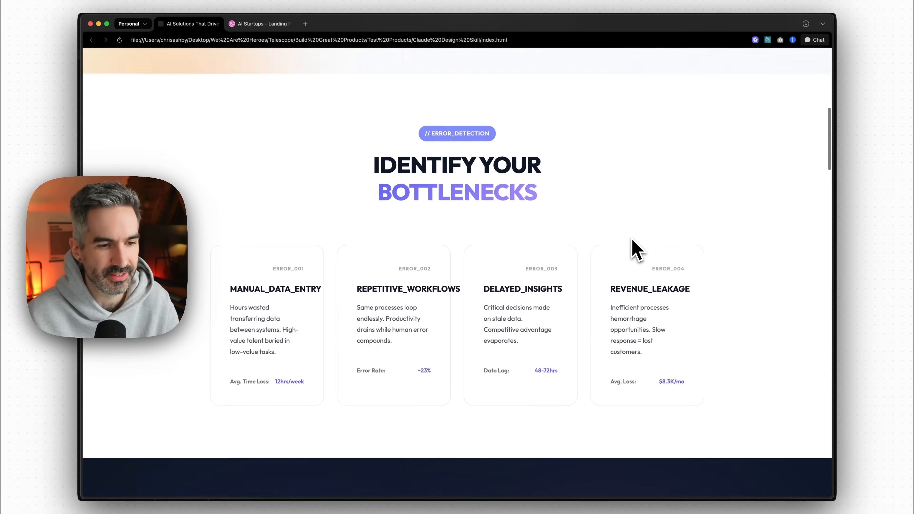
scroll(down, 3)
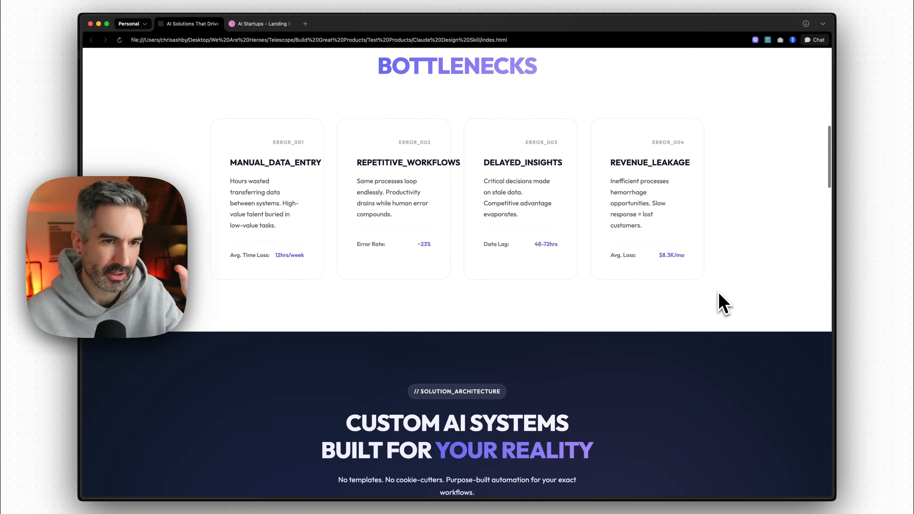
scroll(up, 3)
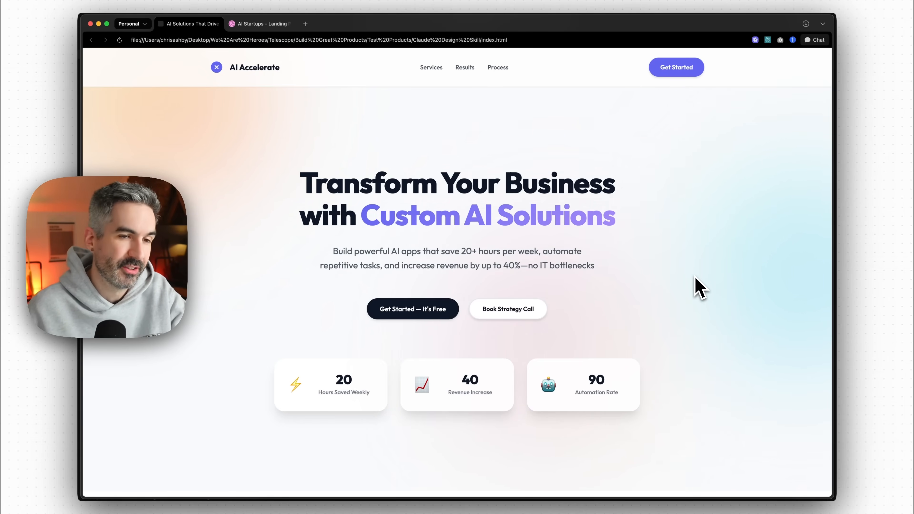
scroll(down, 3)
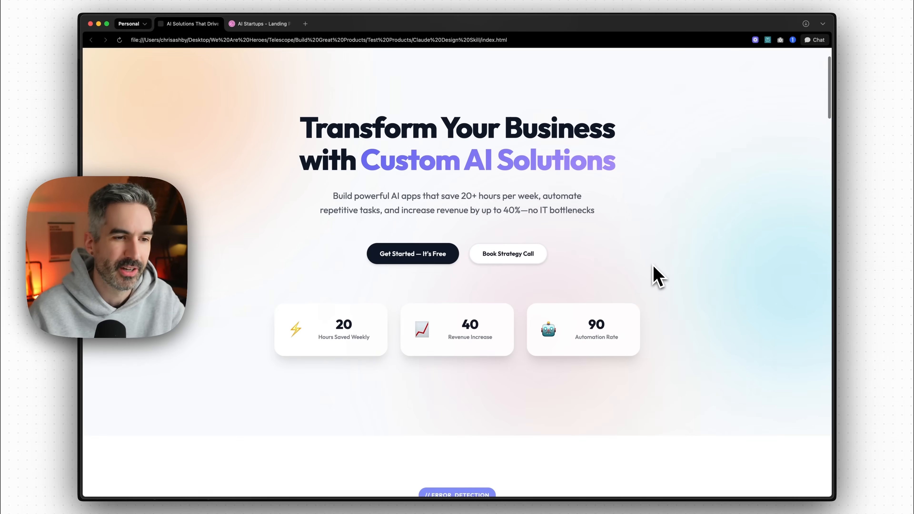
mouse_move(657, 269)
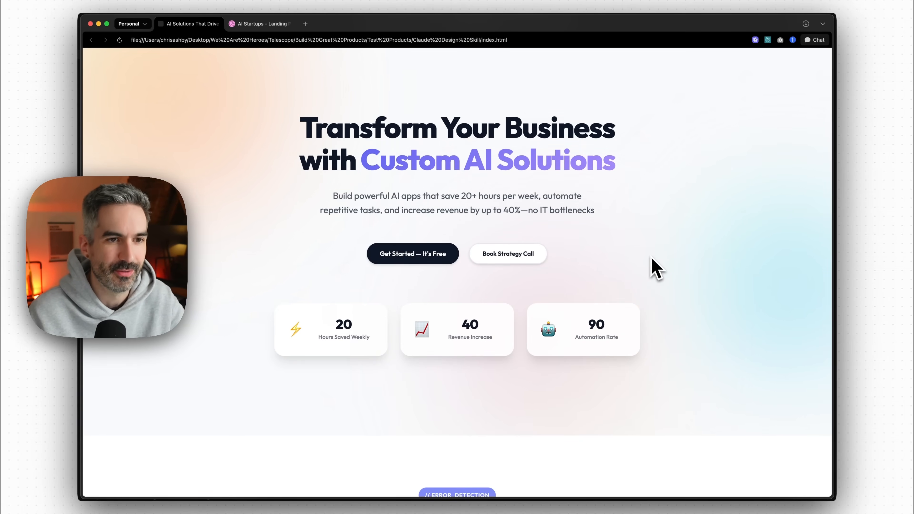
scroll(down, 3)
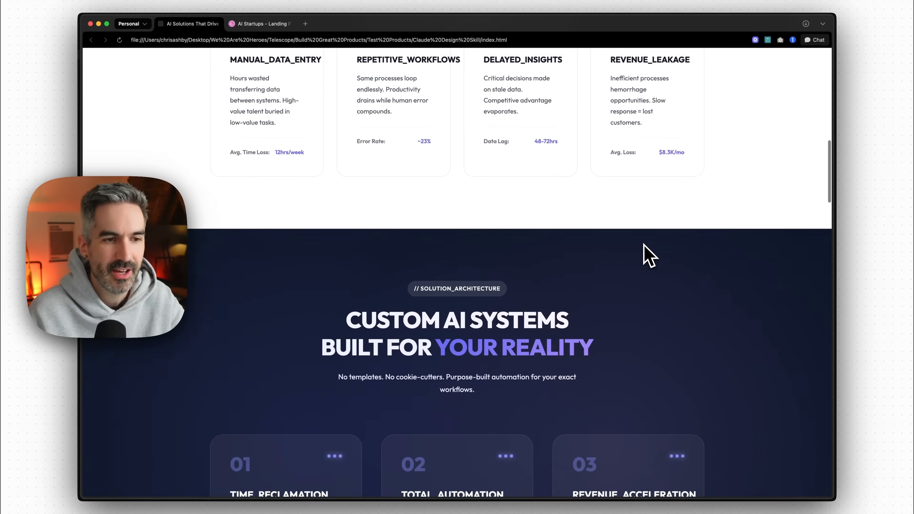
scroll(down, 3)
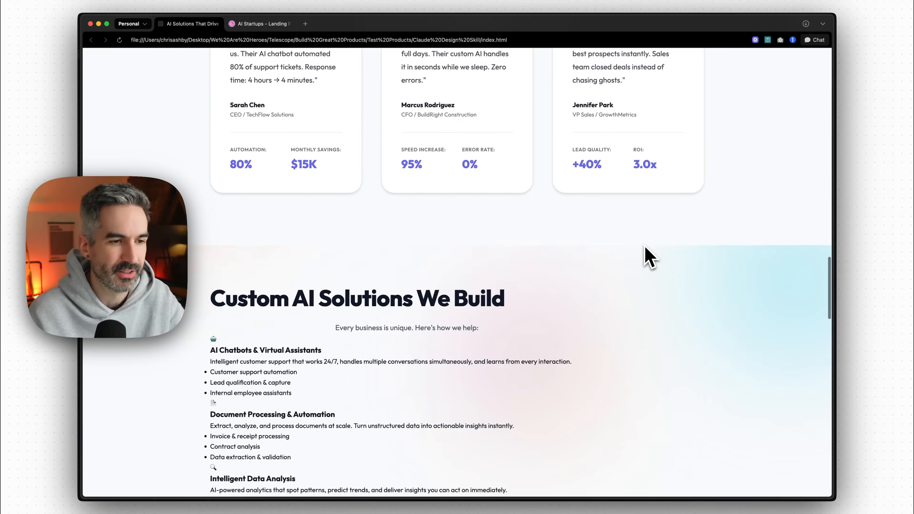
scroll(down, 3)
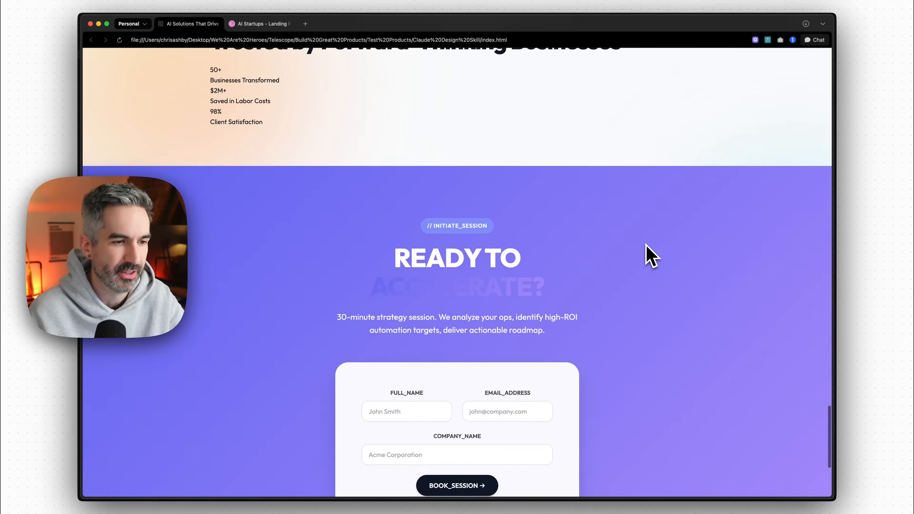
scroll(up, 3)
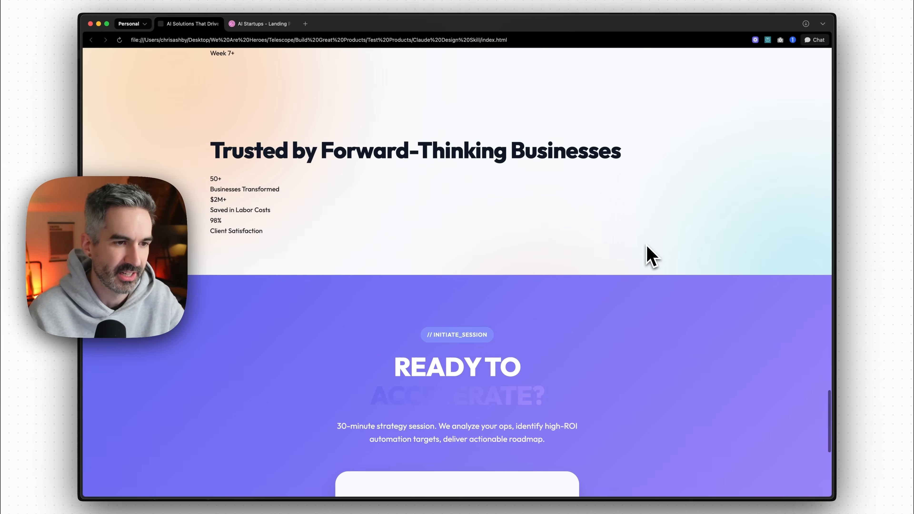
scroll(up, 3)
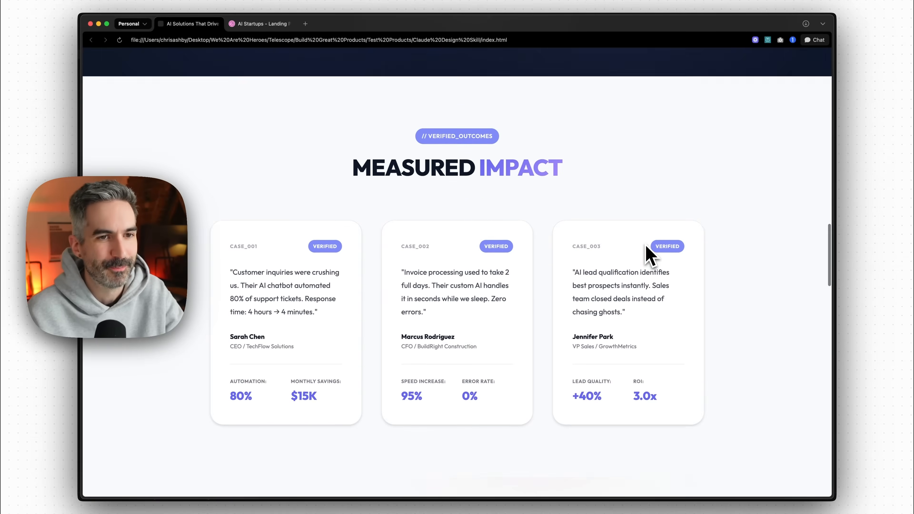
scroll(up, 3)
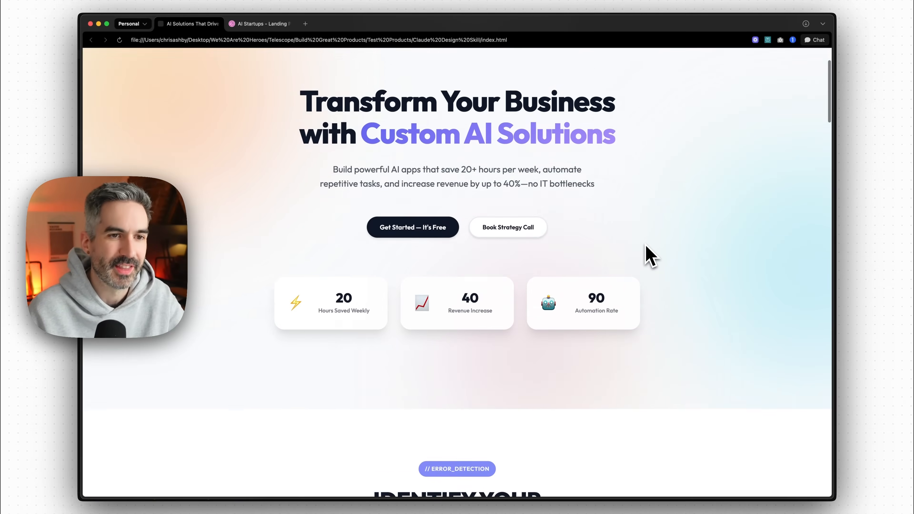
scroll(up, 3)
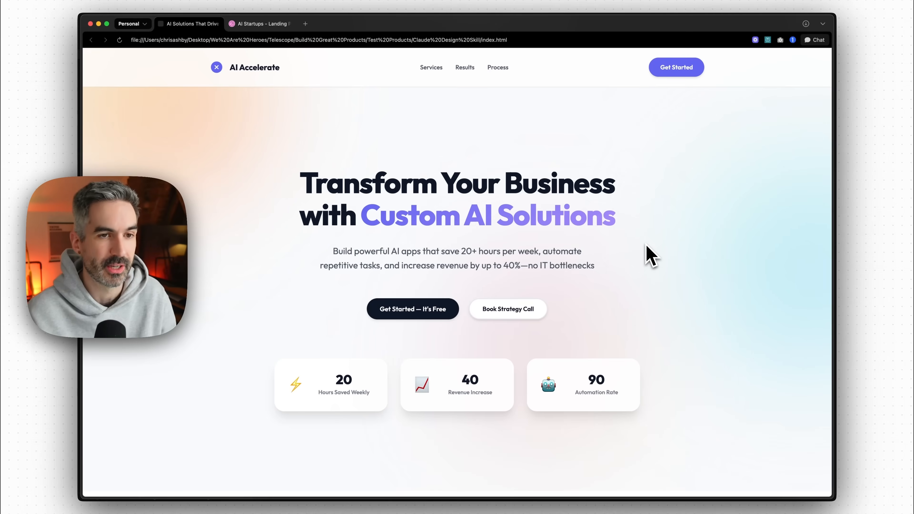